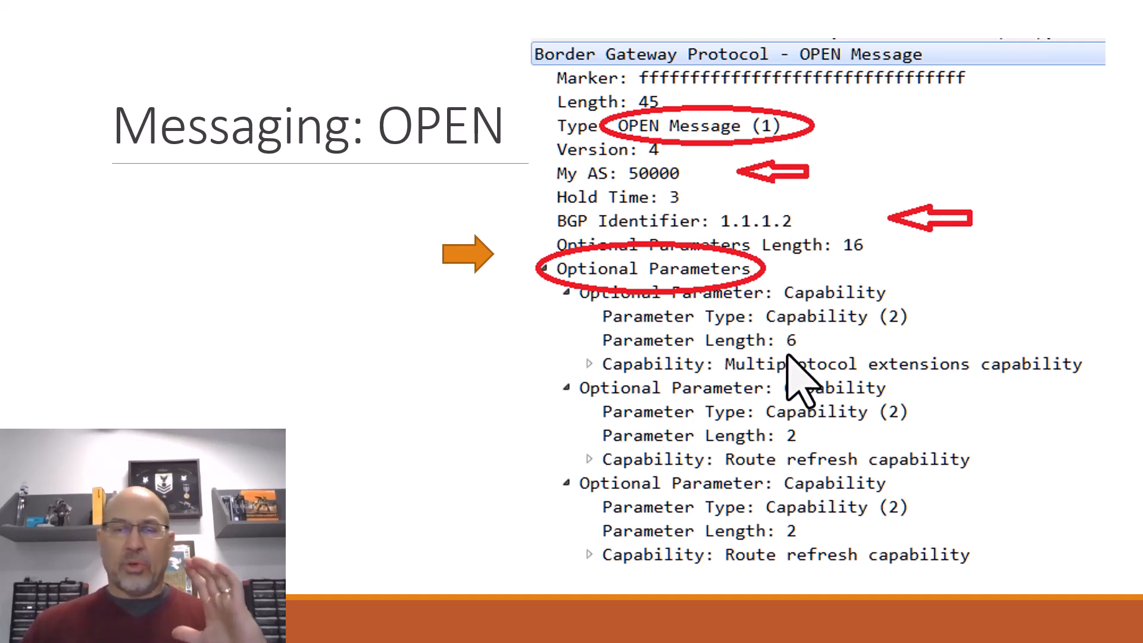
mouse_move(1051, 236)
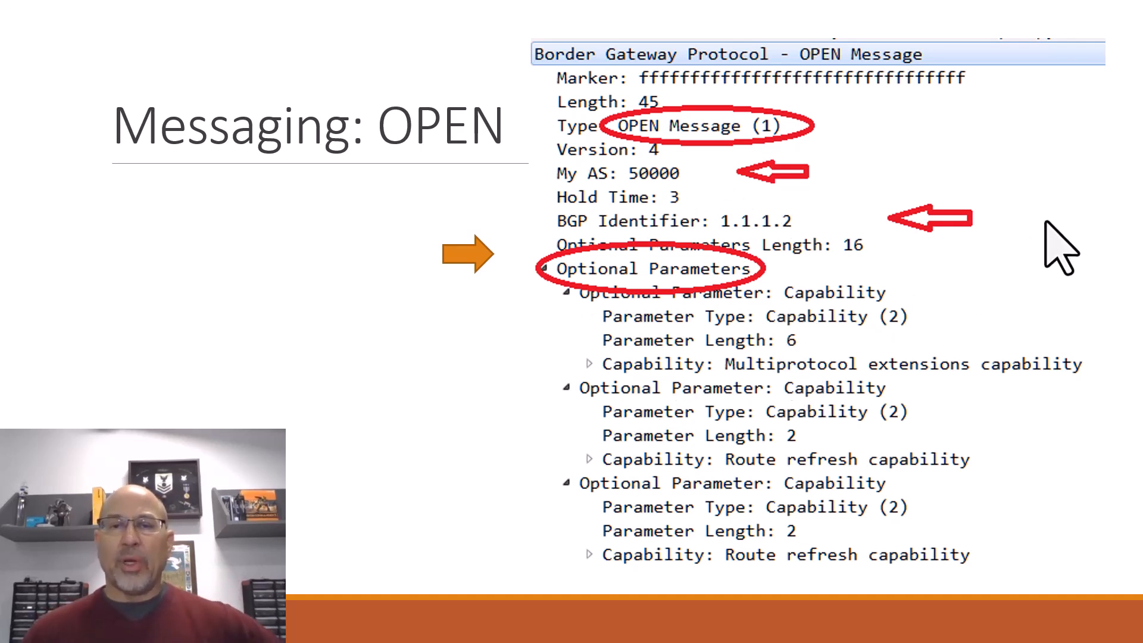
mouse_move(752, 149)
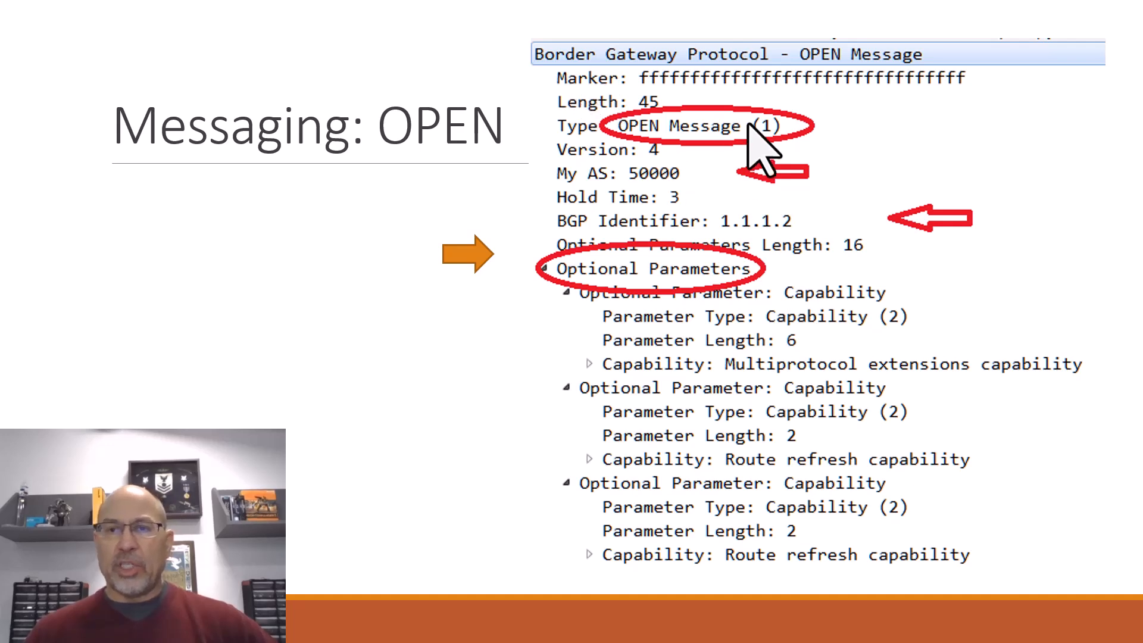
mouse_move(712, 96)
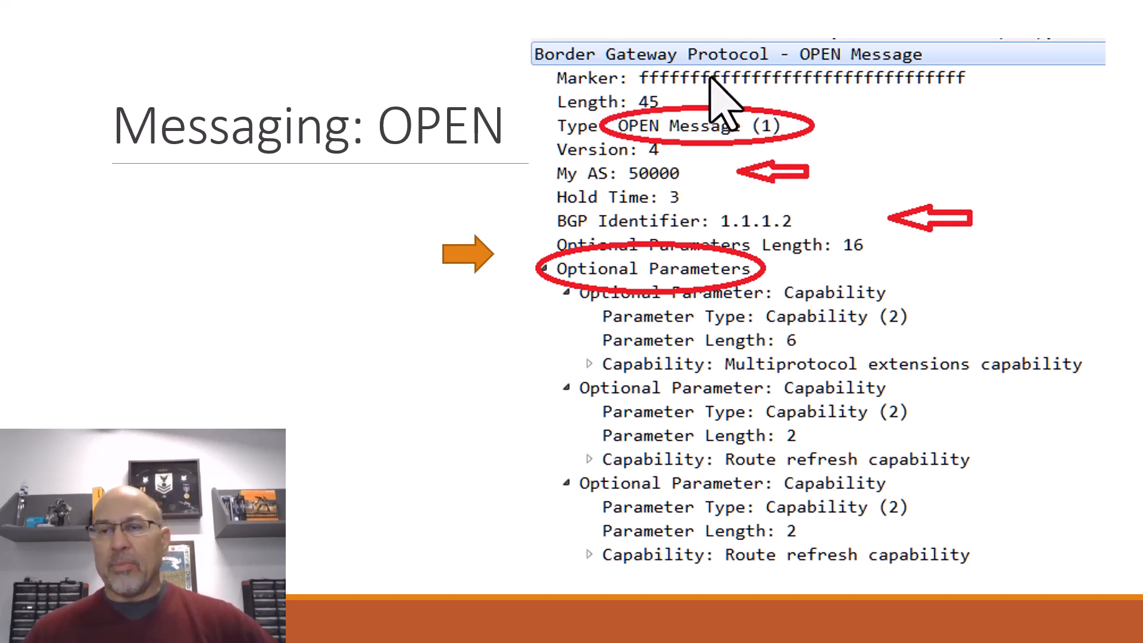
mouse_move(975, 109)
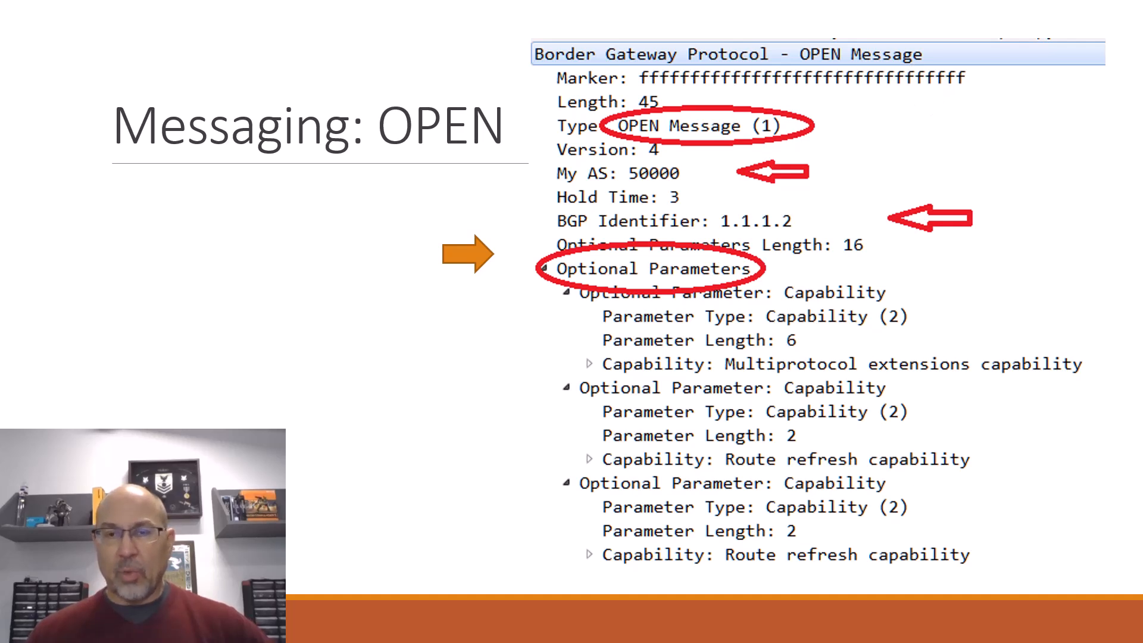
mouse_move(720, 178)
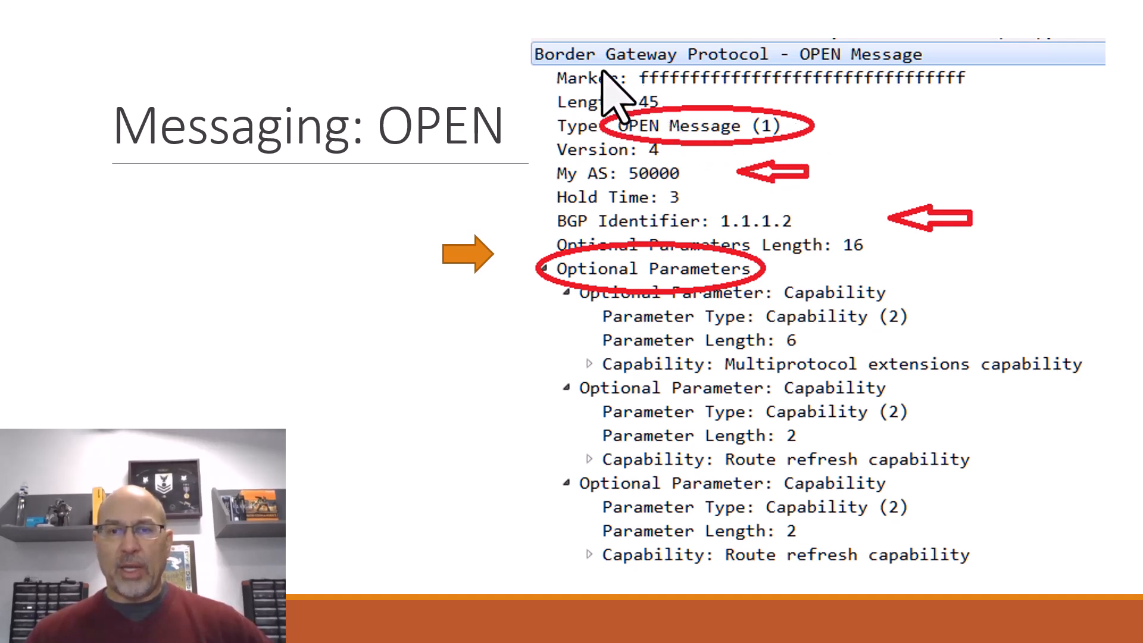
mouse_move(581, 188)
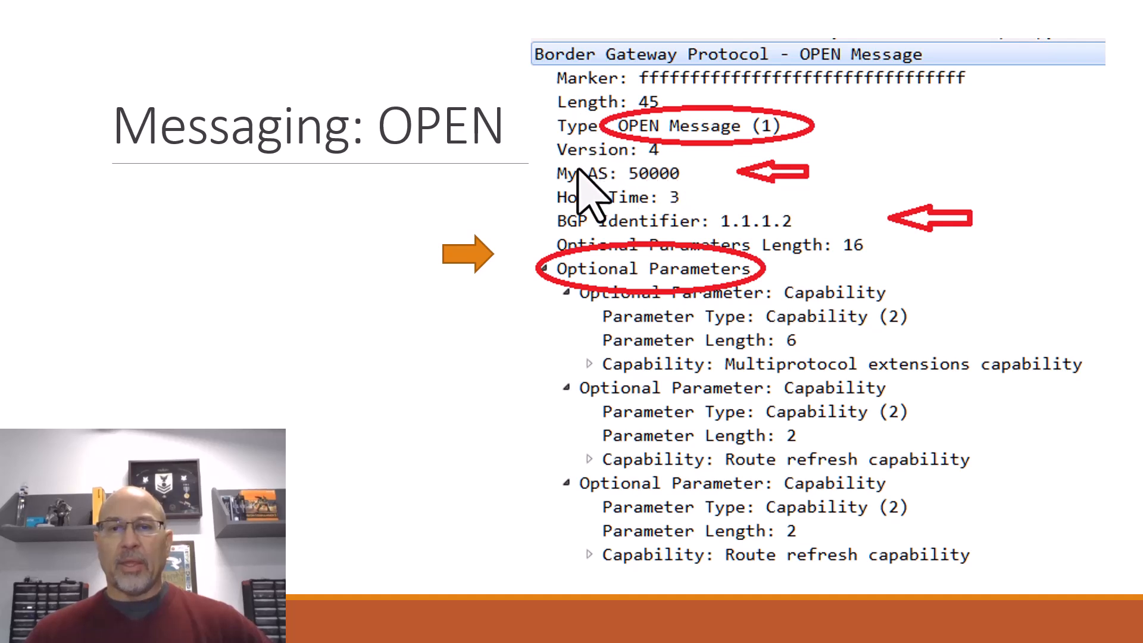
mouse_move(743, 212)
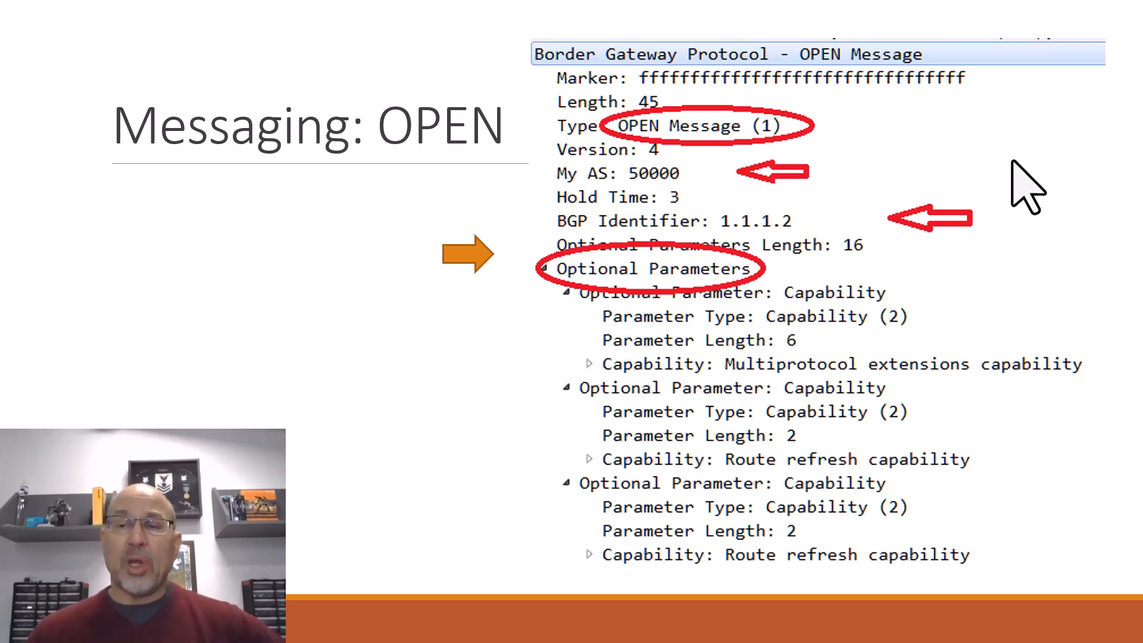
mouse_move(1065, 173)
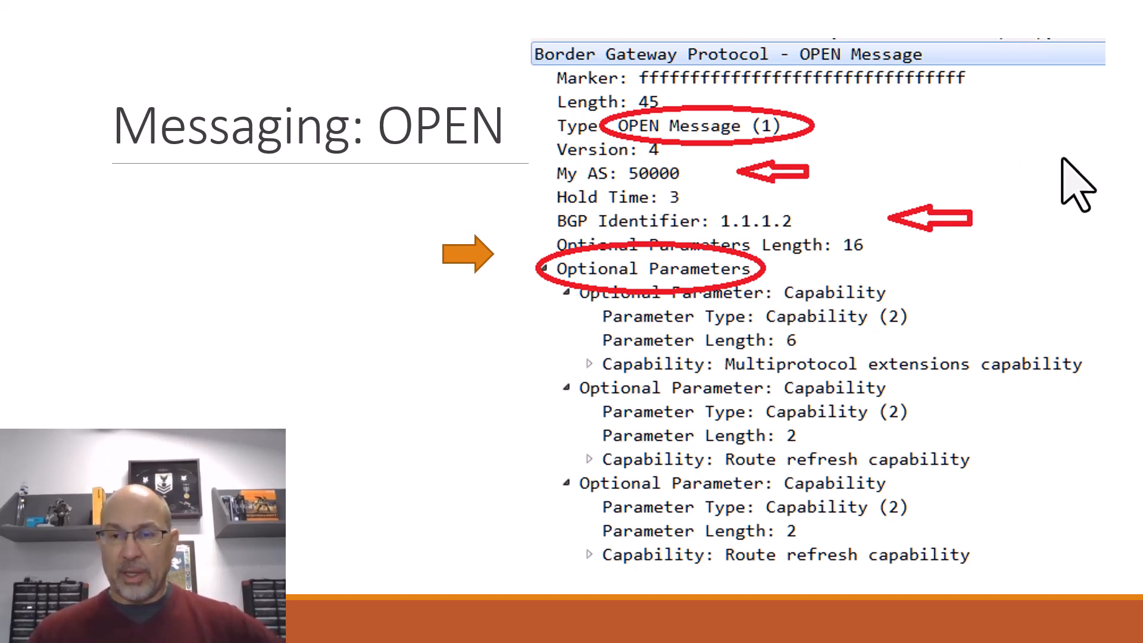
mouse_move(850, 329)
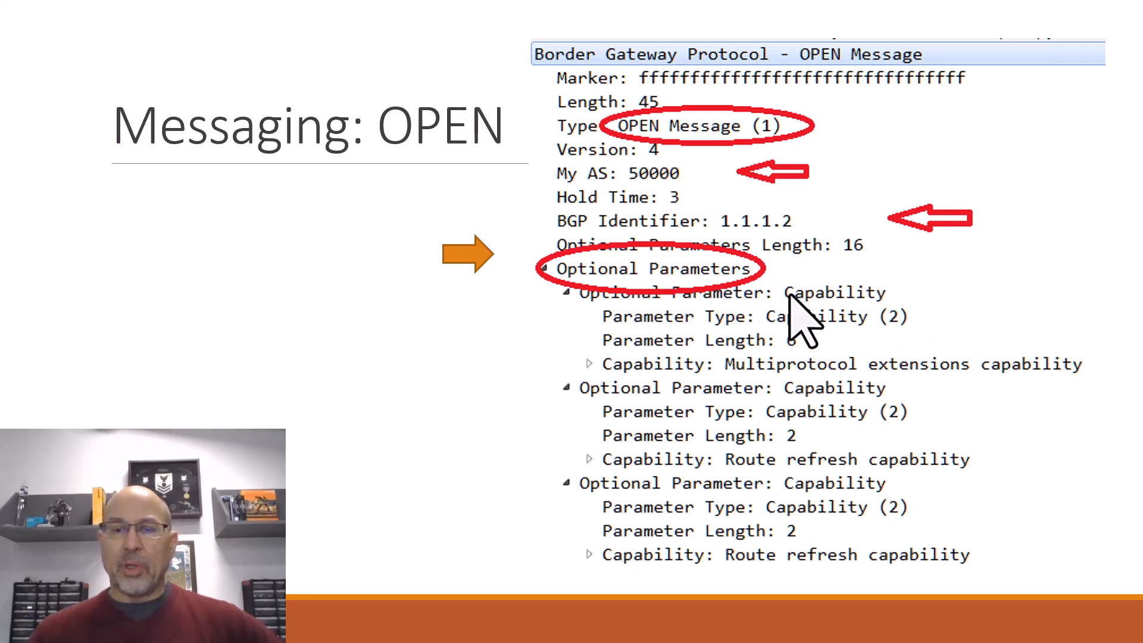
mouse_move(714, 388)
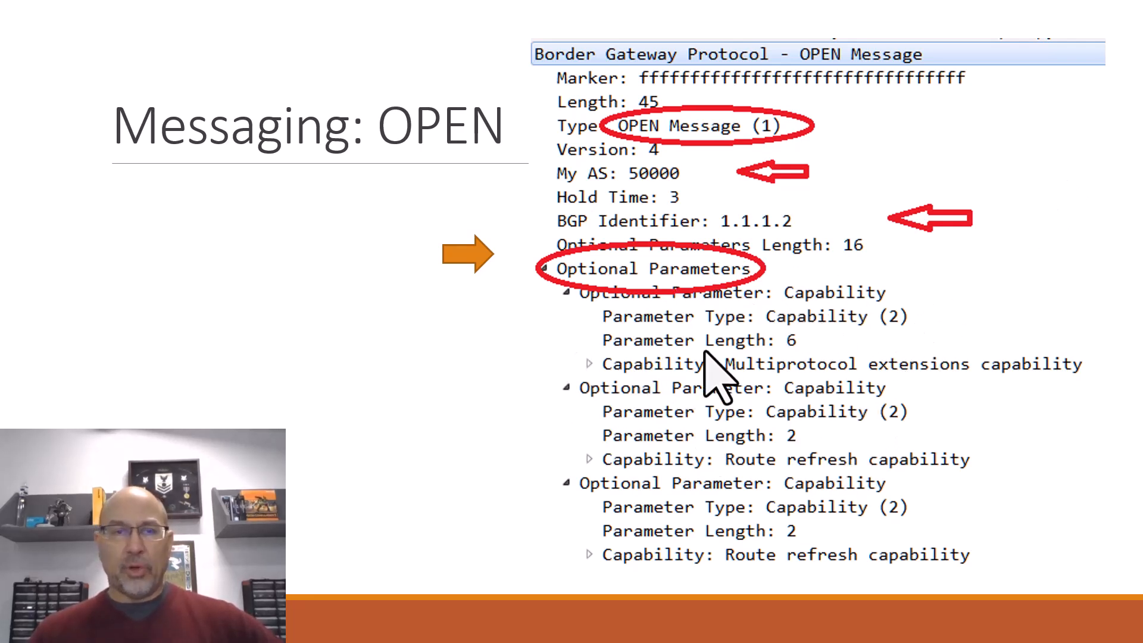
mouse_move(957, 388)
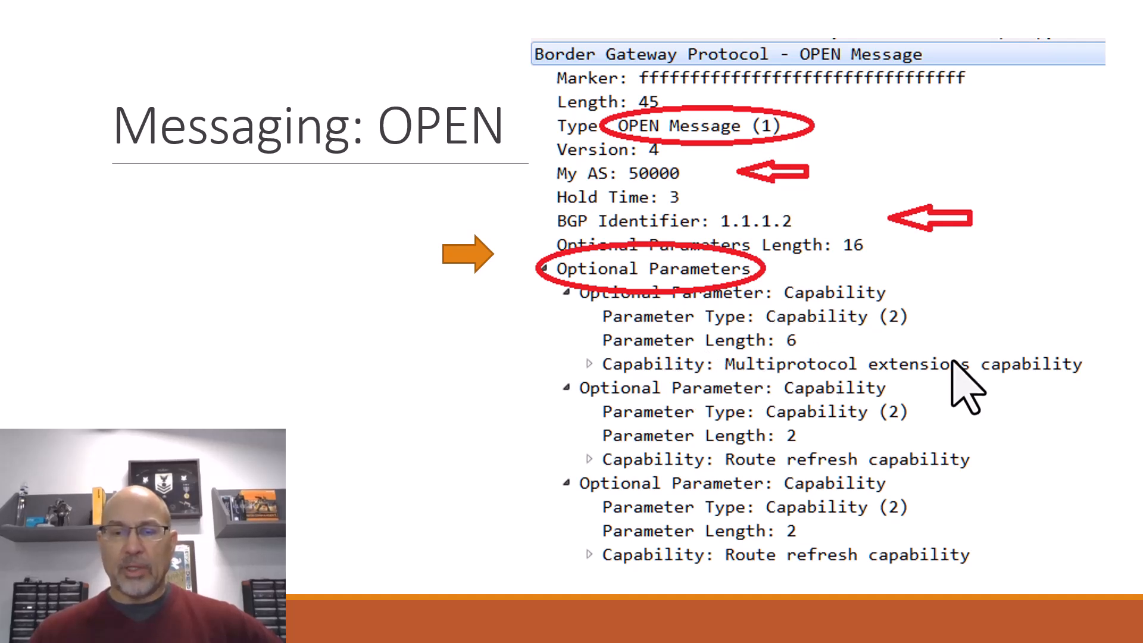
mouse_move(872, 327)
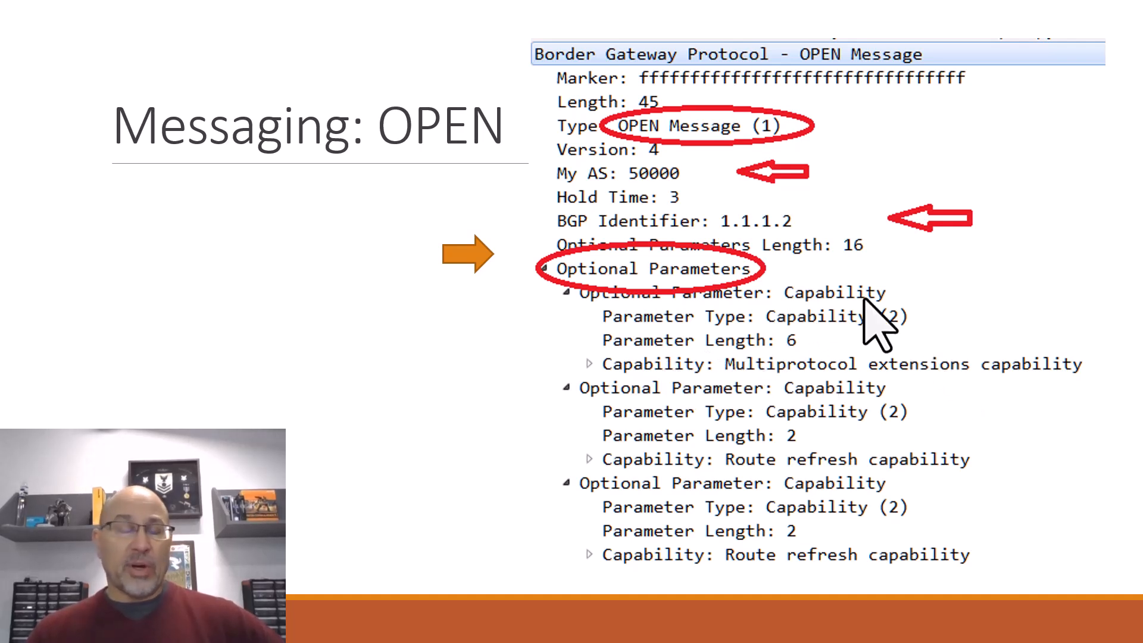
mouse_move(1076, 319)
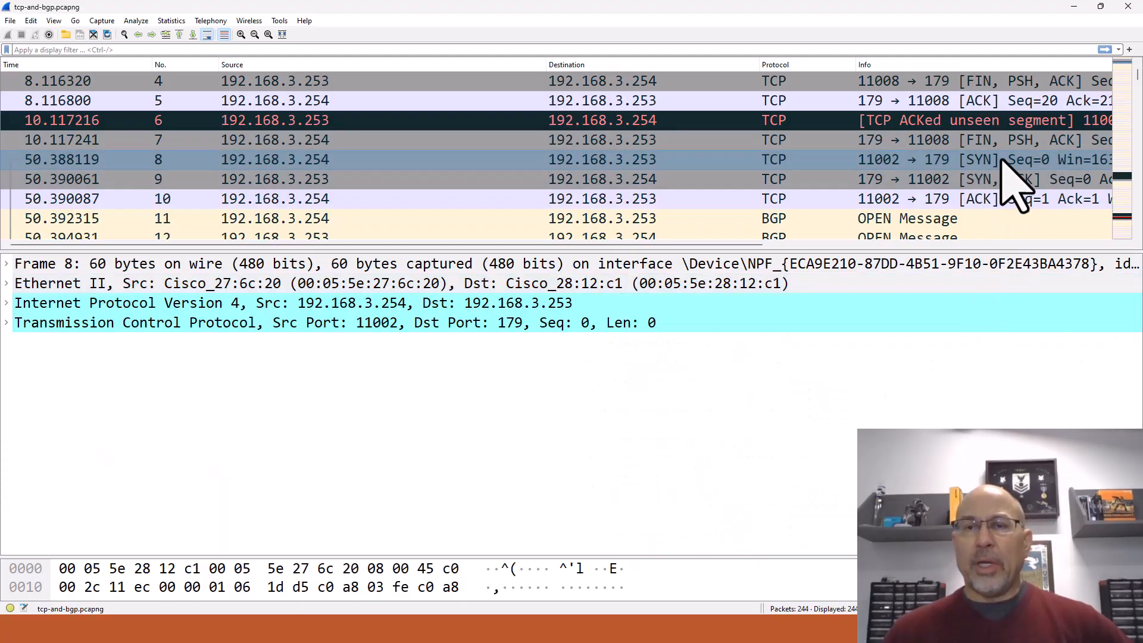
mouse_move(662, 248)
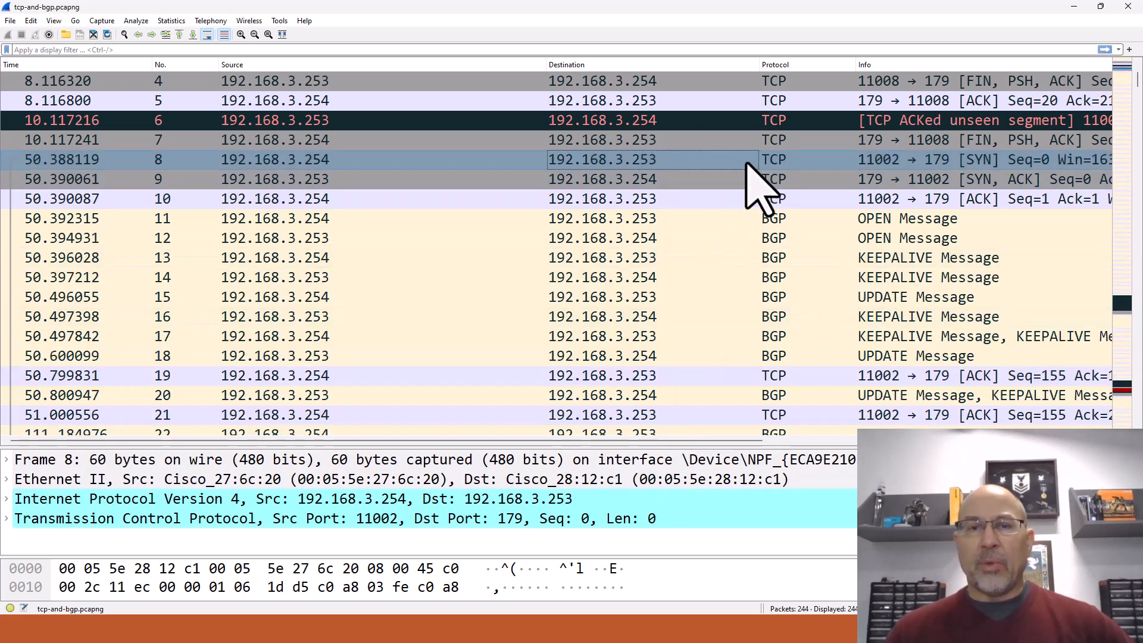
mouse_move(596, 167)
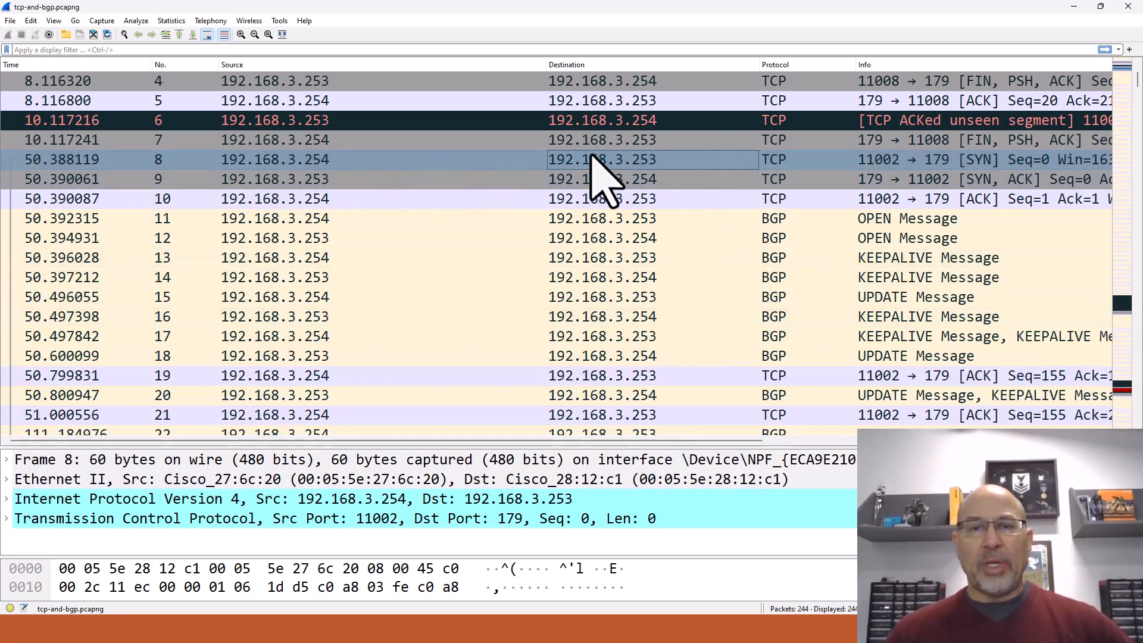
mouse_move(319, 181)
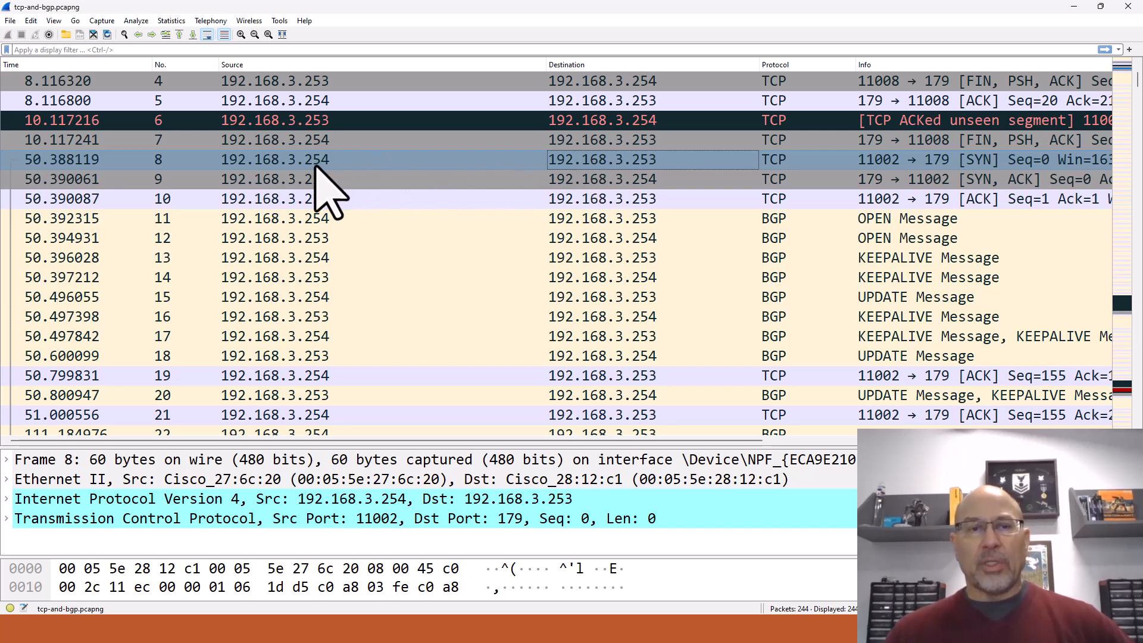
mouse_move(270, 188)
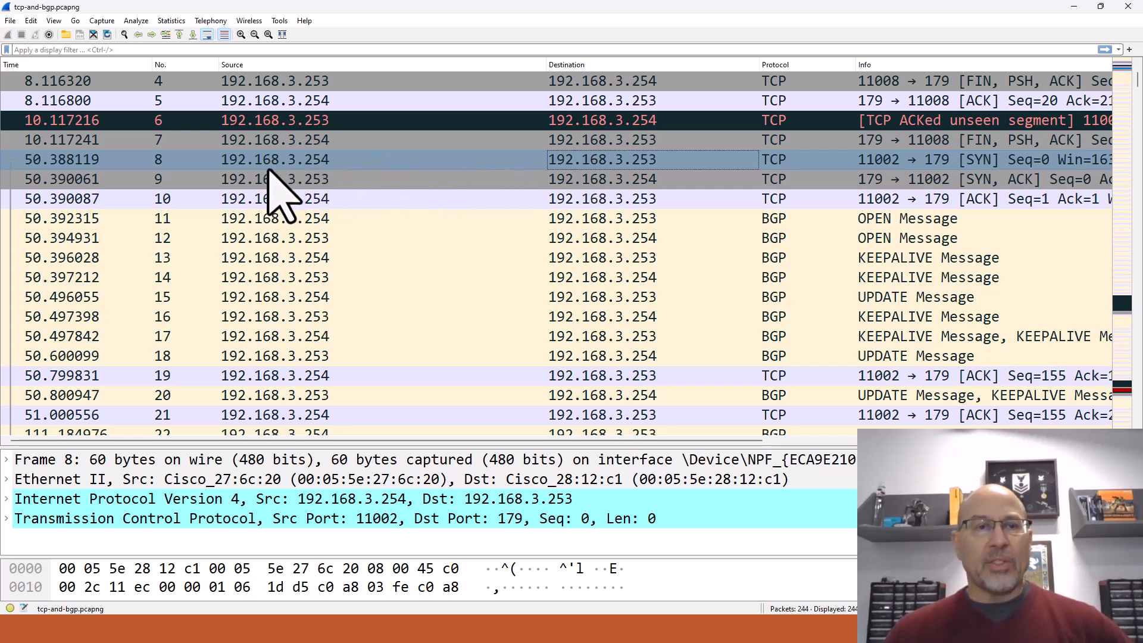
mouse_move(655, 172)
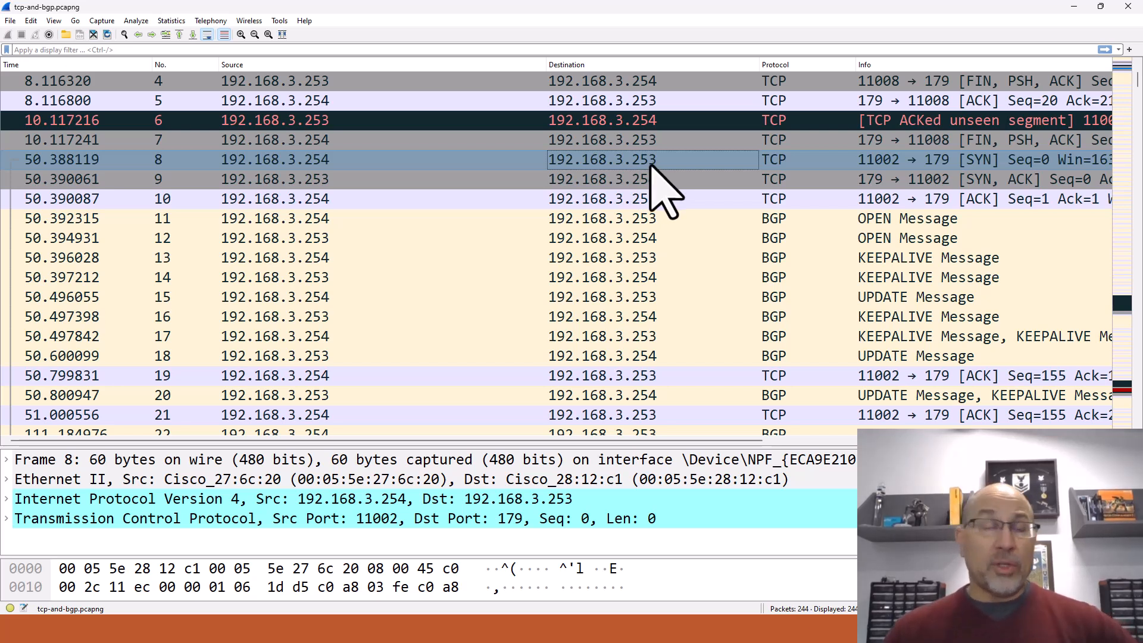
mouse_move(579, 50)
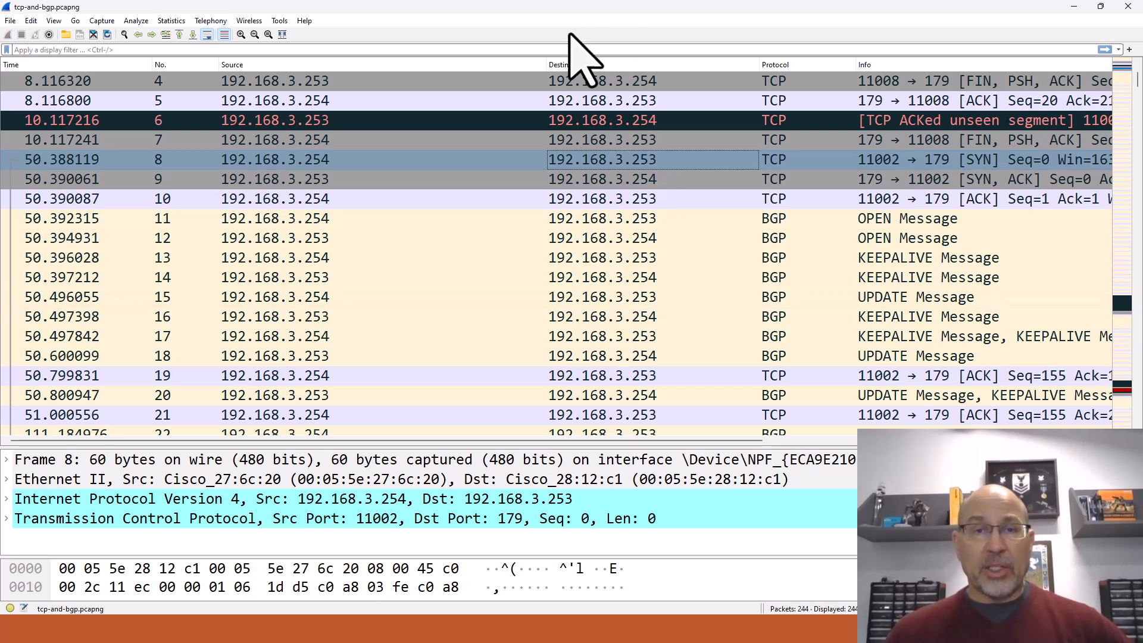
drag(550, 65, 437, 64)
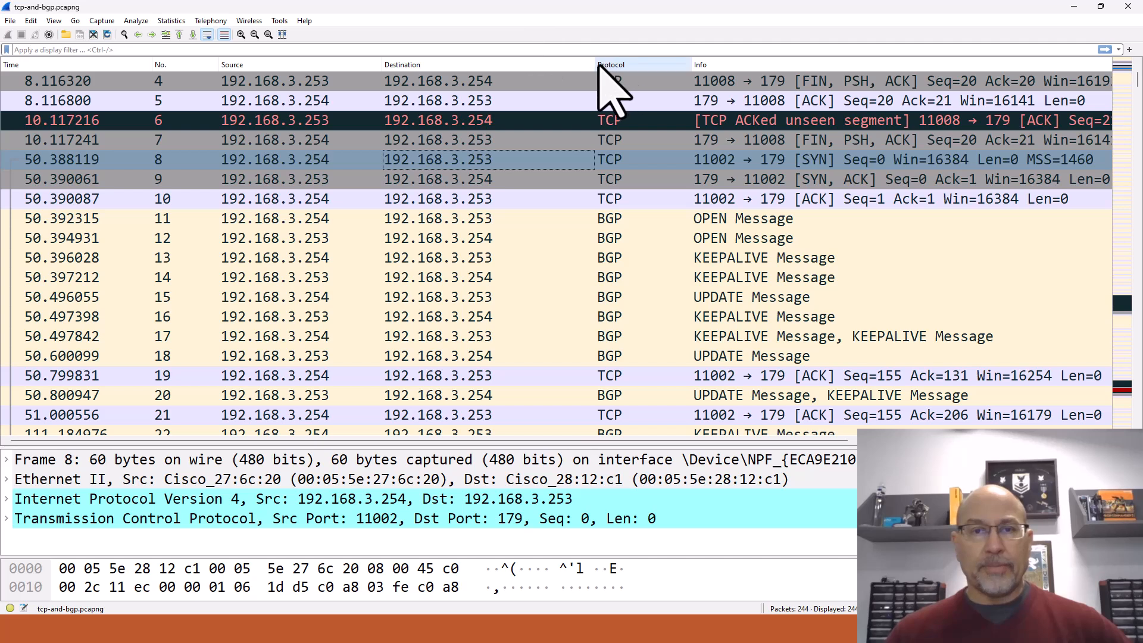
drag(597, 64, 532, 64)
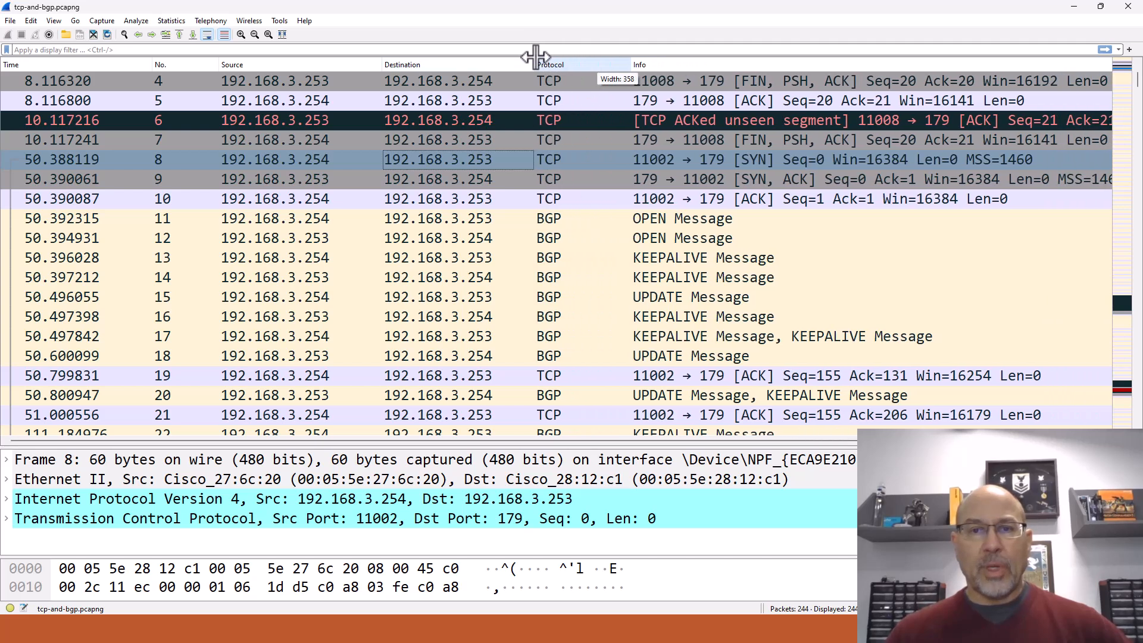
mouse_move(787, 185)
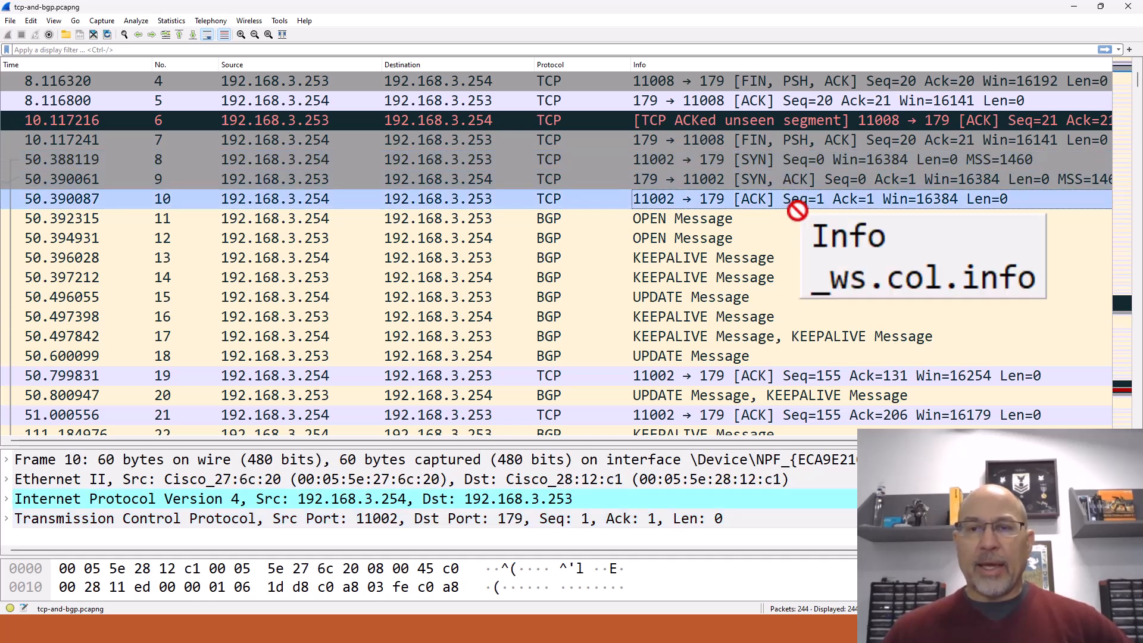
mouse_move(782, 219)
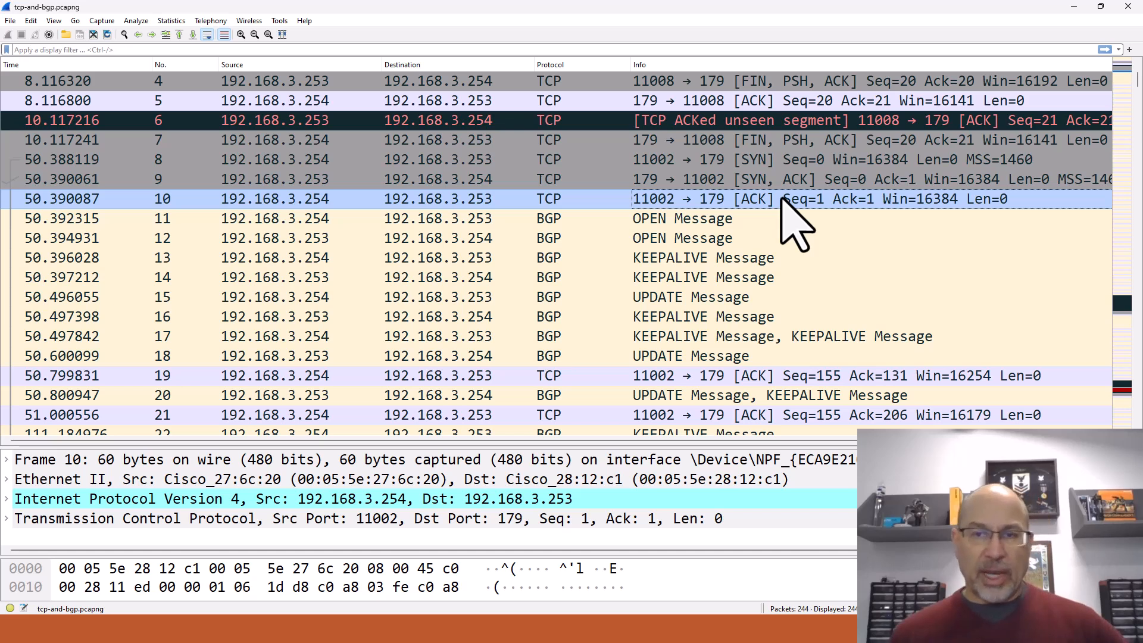
mouse_move(774, 226)
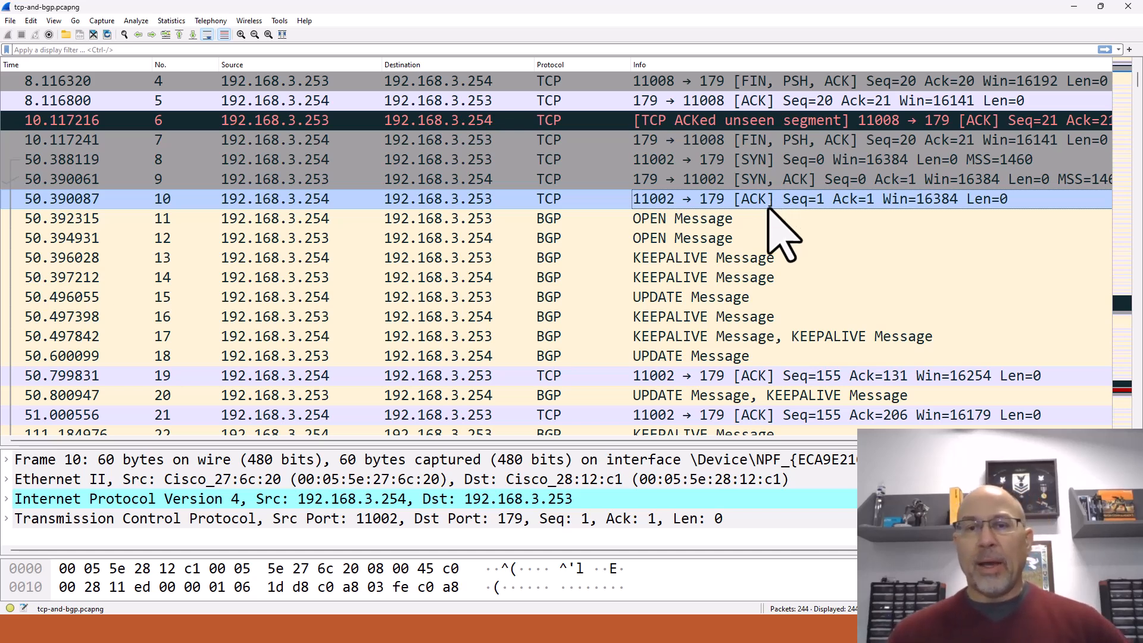
mouse_move(665, 519)
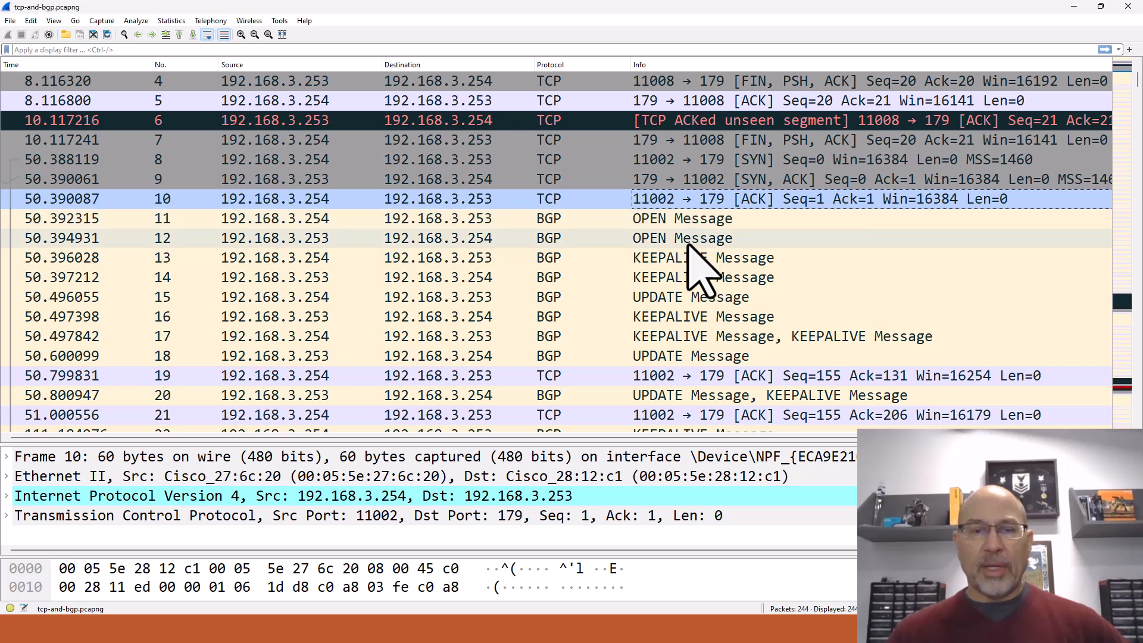
mouse_move(683, 257)
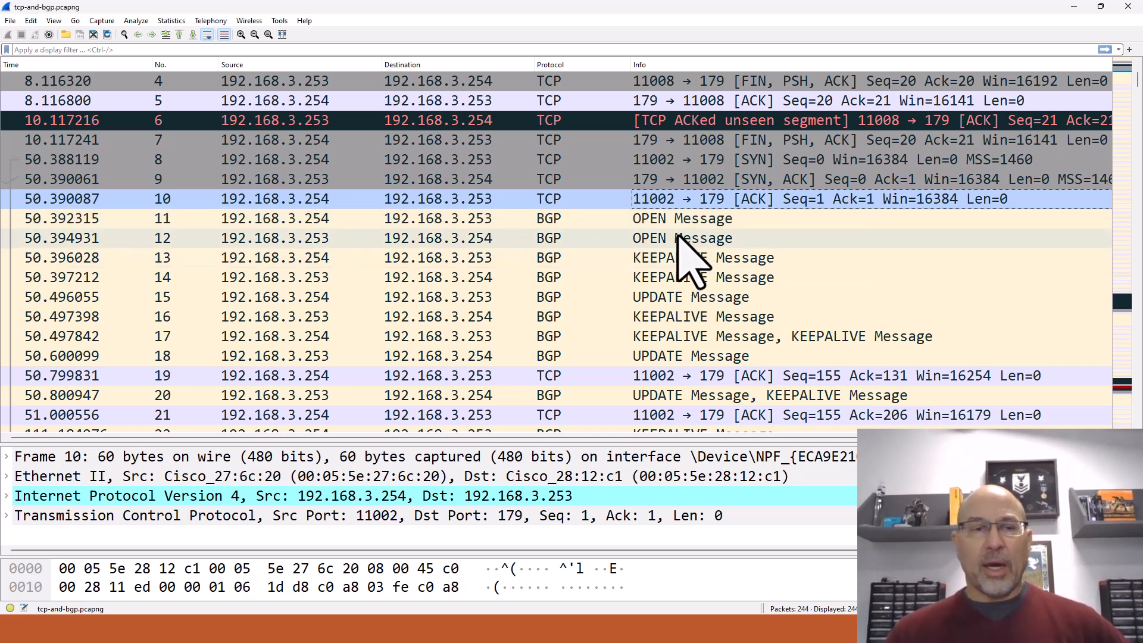
mouse_move(314, 245)
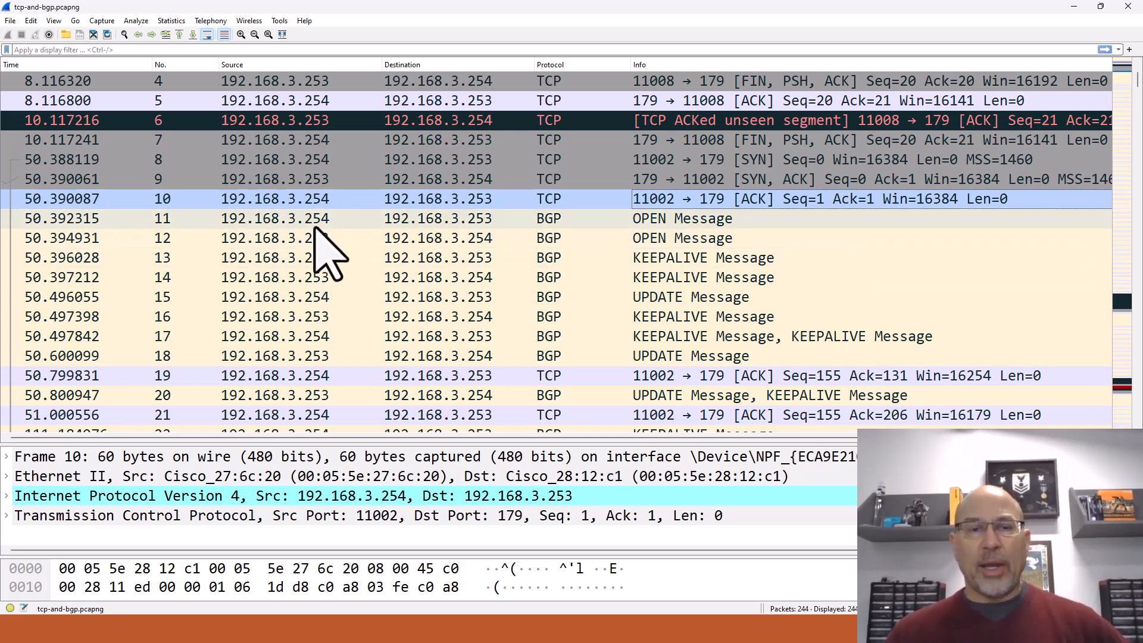
mouse_move(684, 284)
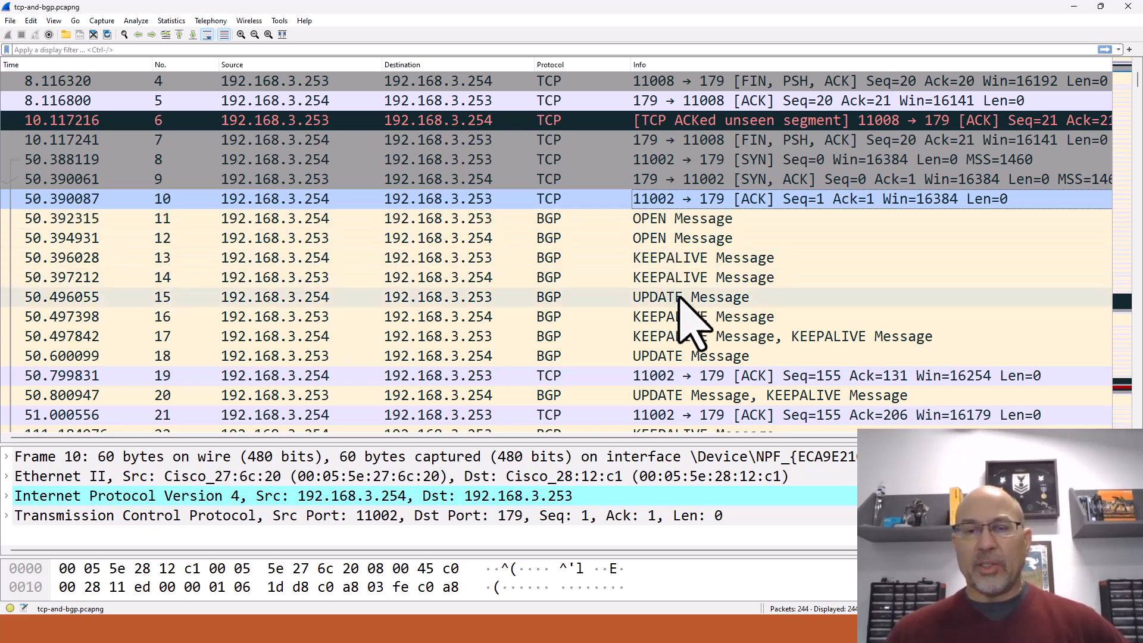
mouse_move(657, 375)
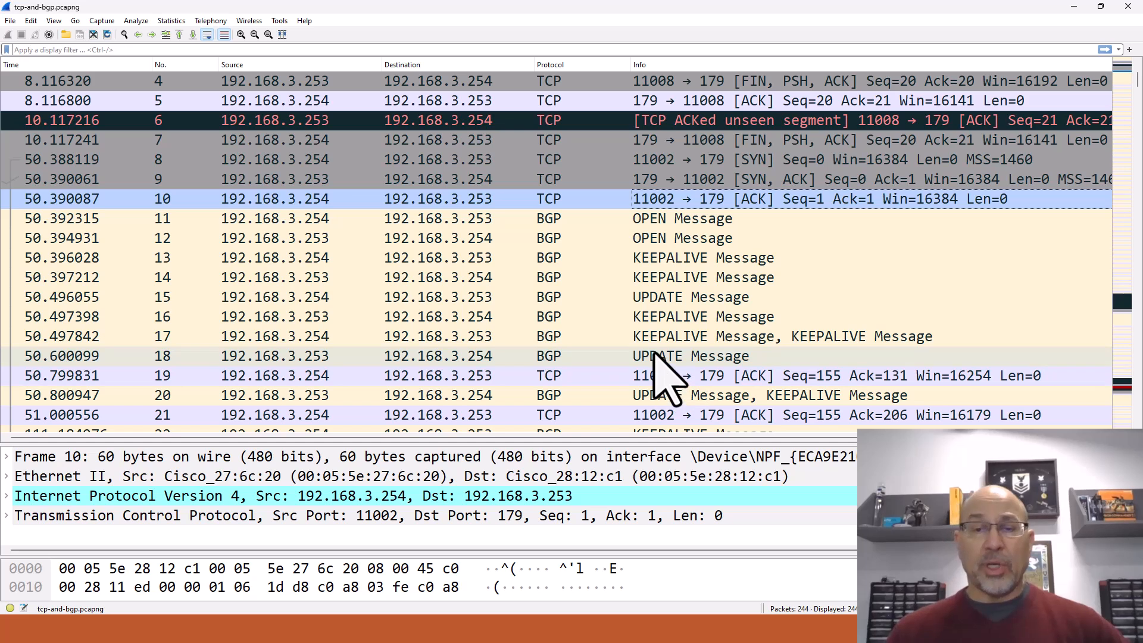
Select packet 11's BGP OPEN message and examine its Length and My AS 30000 fields.
click(682, 218)
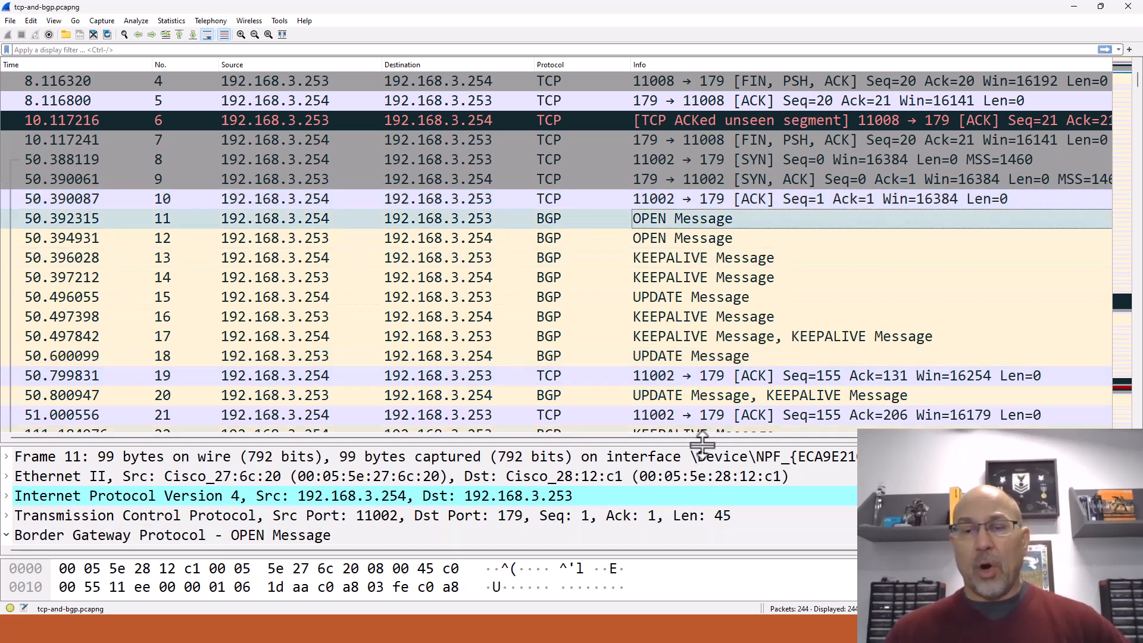
click(6, 245)
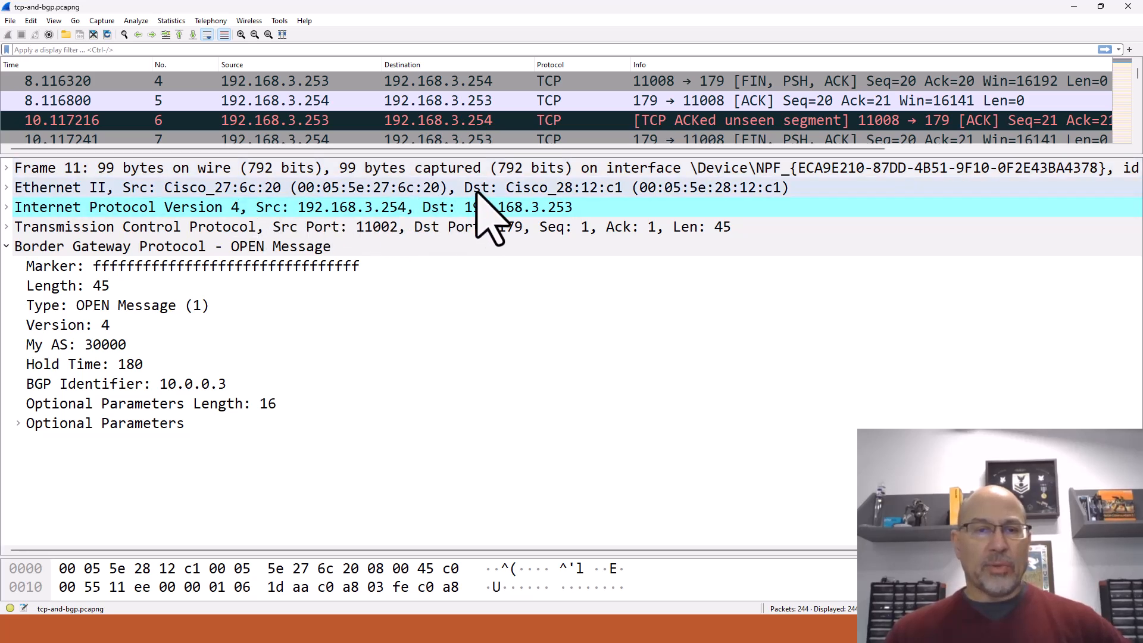
mouse_move(426, 212)
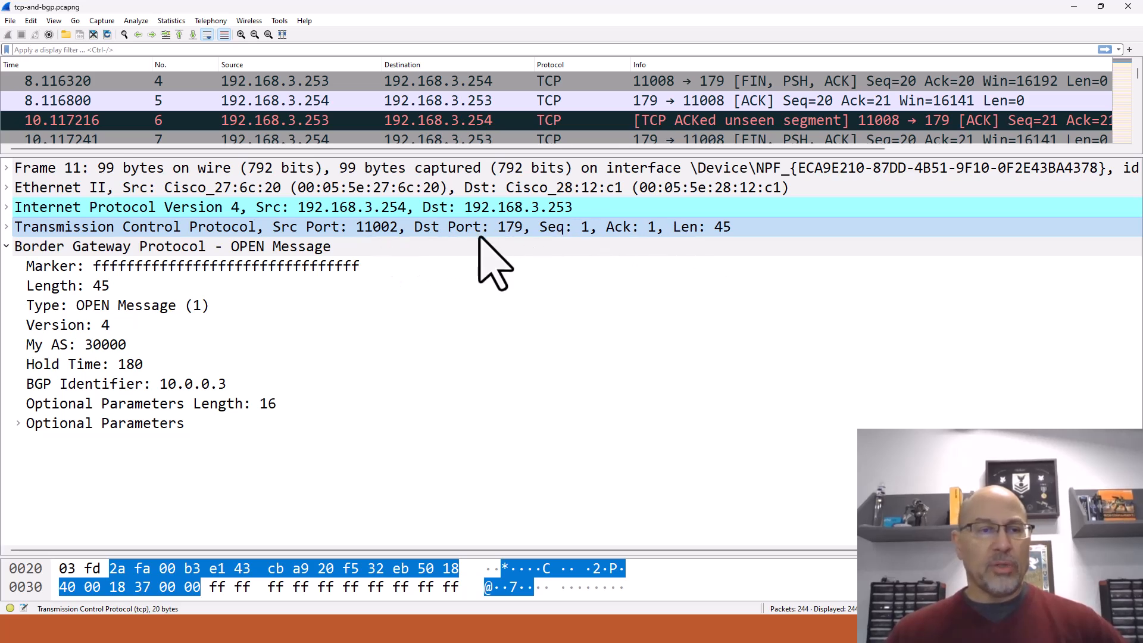
click(65, 285)
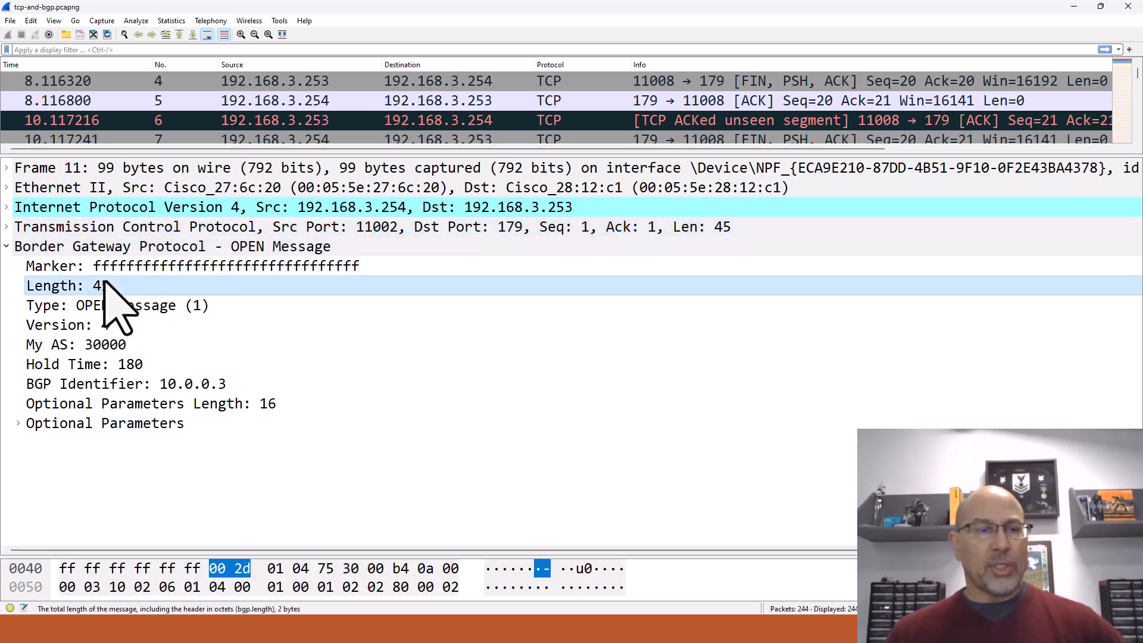
click(89, 305)
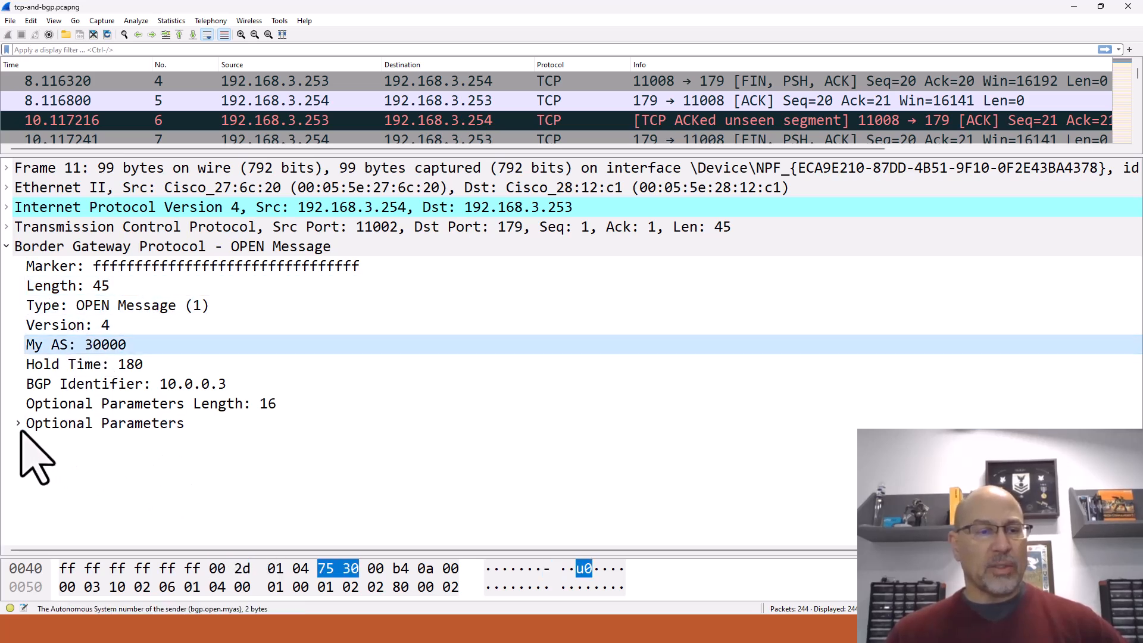
Expand the OPEN message's Optional Parameters and examine their length value.
click(18, 423)
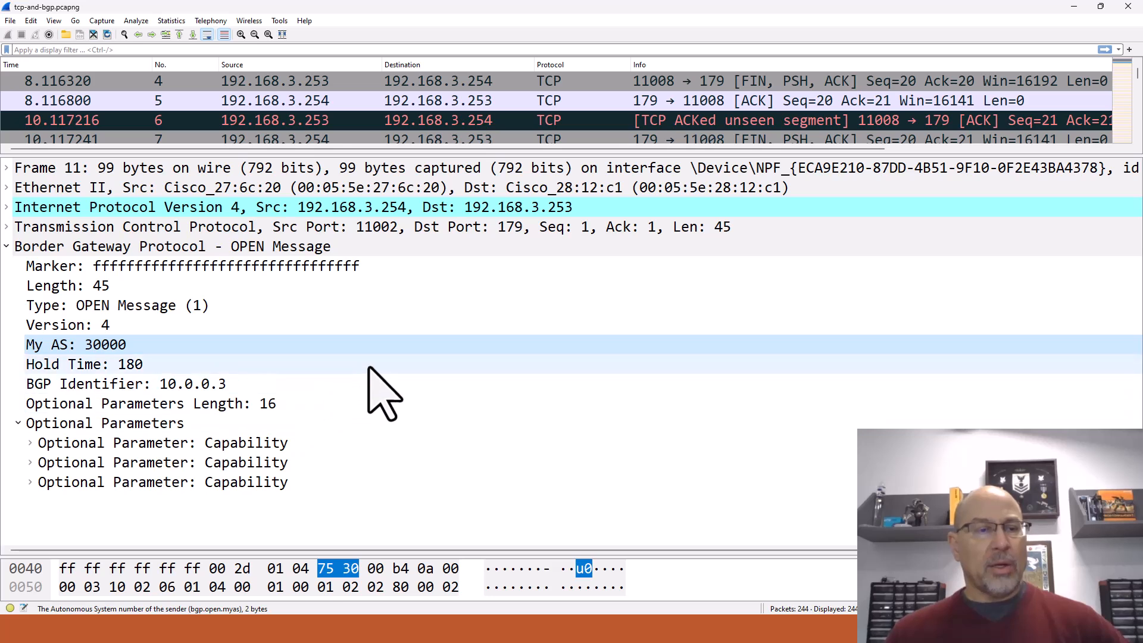
click(104, 424)
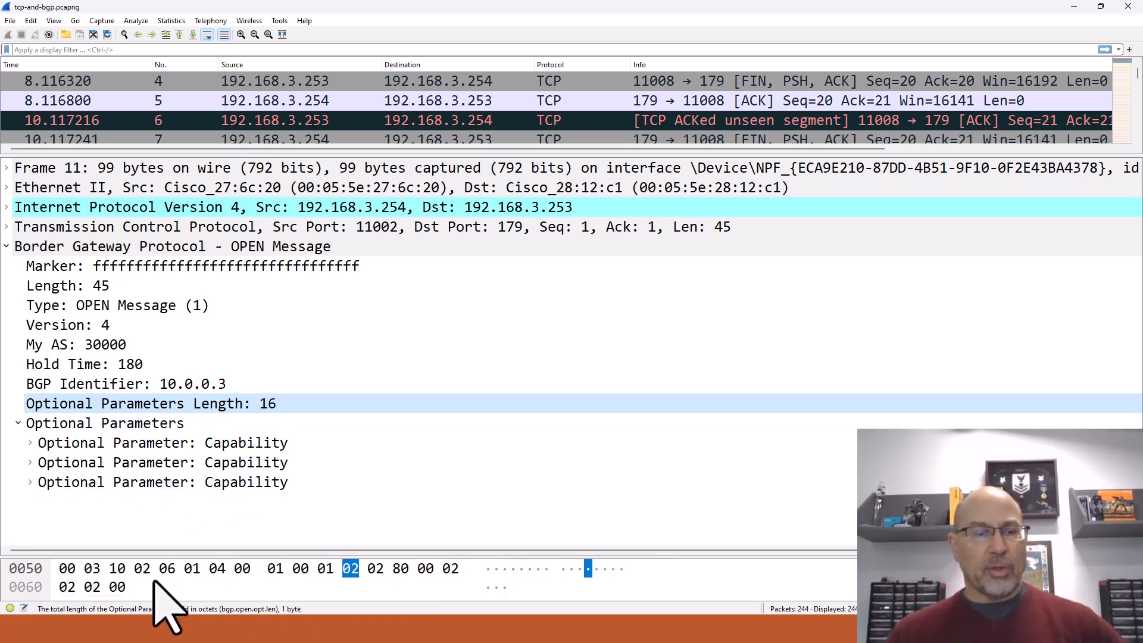
Expand the first capability's multiprotocol extensions showing AFI IPv4 and SAFI Unicast.
click(30, 441)
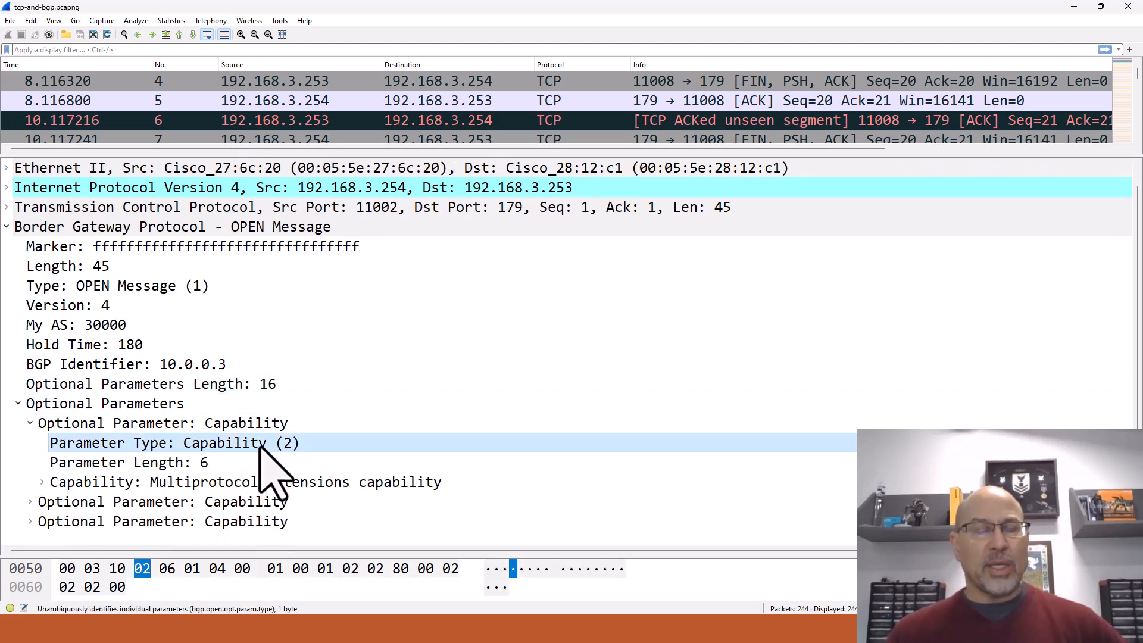
mouse_move(125, 496)
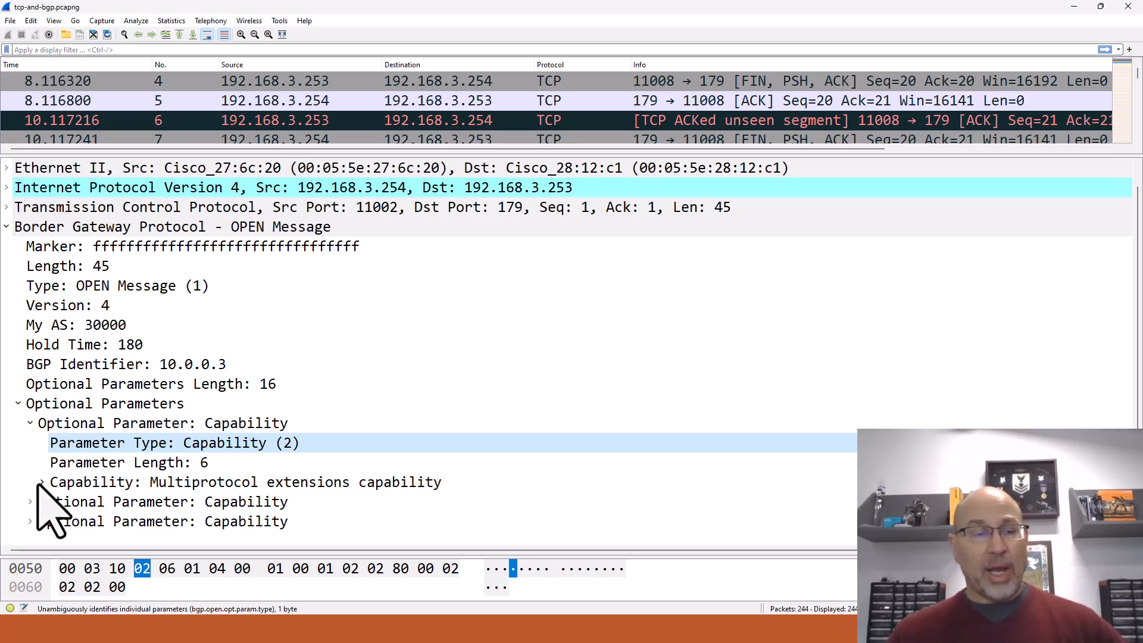
click(41, 481)
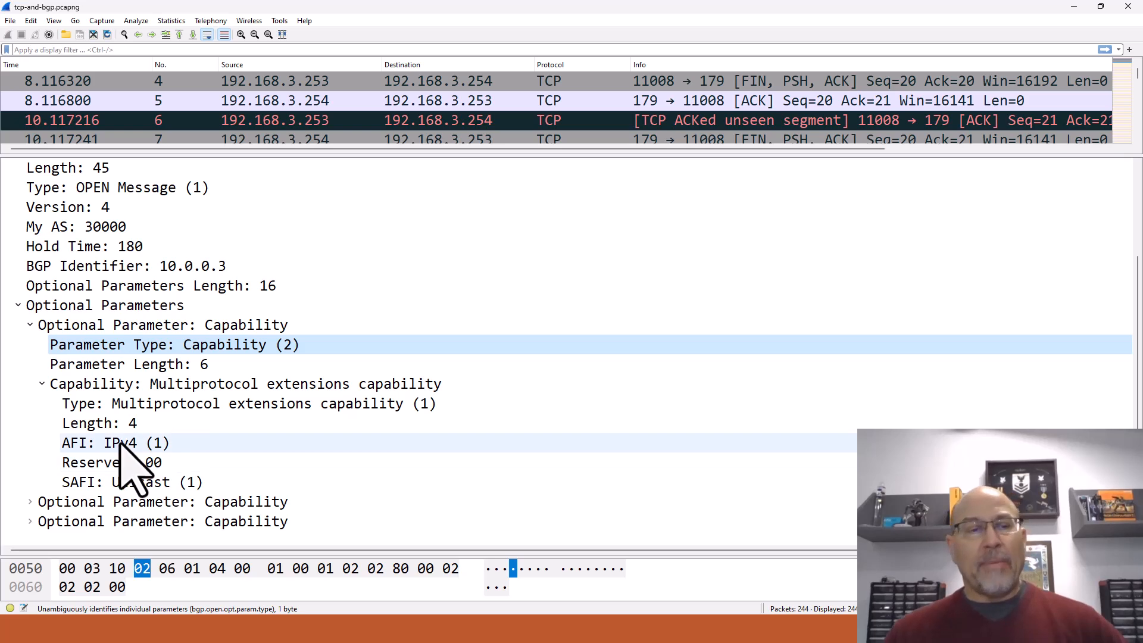
click(107, 442)
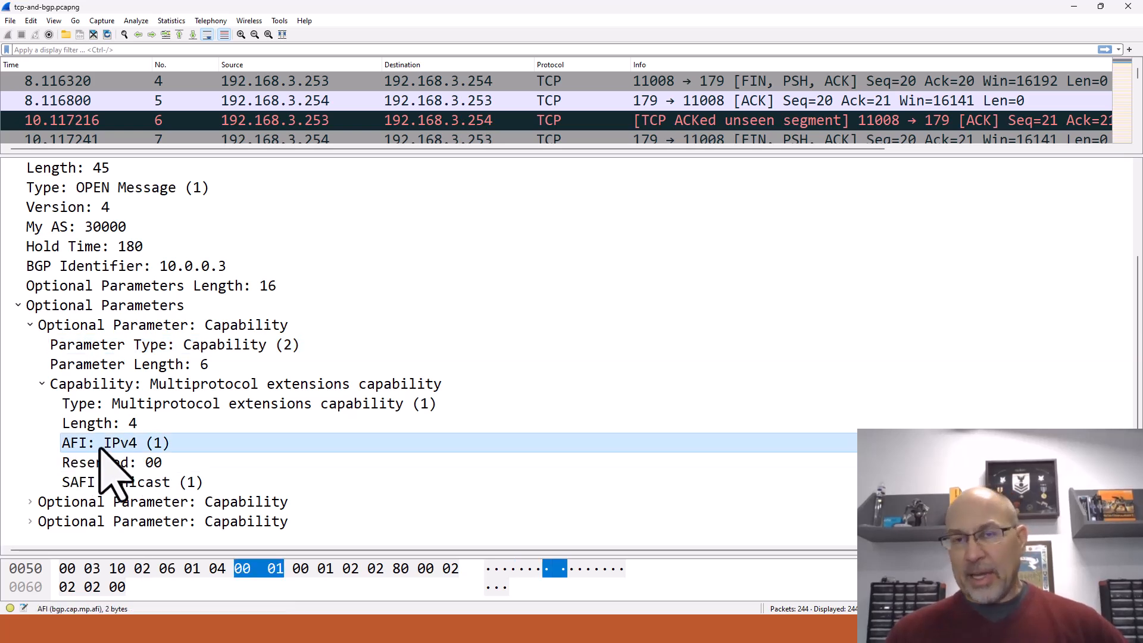
mouse_move(172, 474)
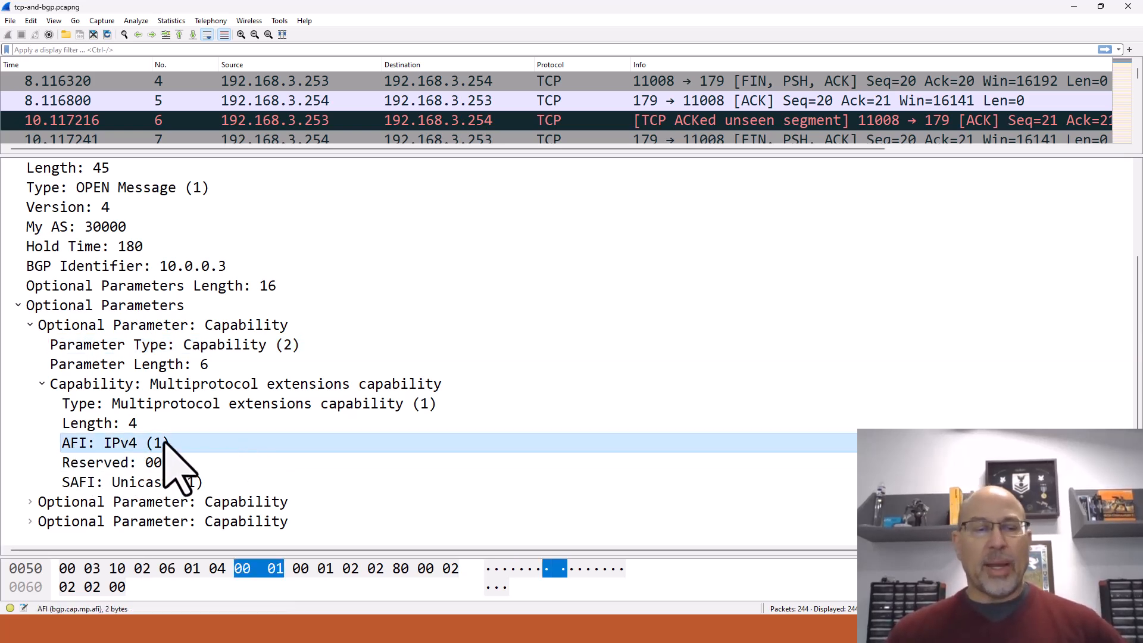
mouse_move(190, 472)
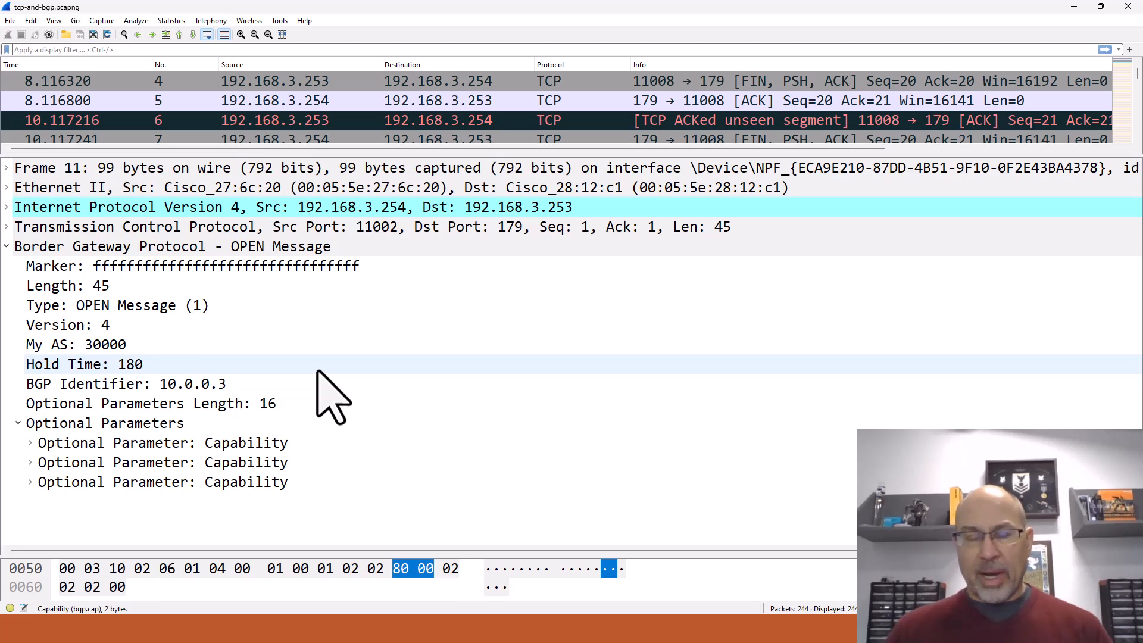
mouse_move(336, 393)
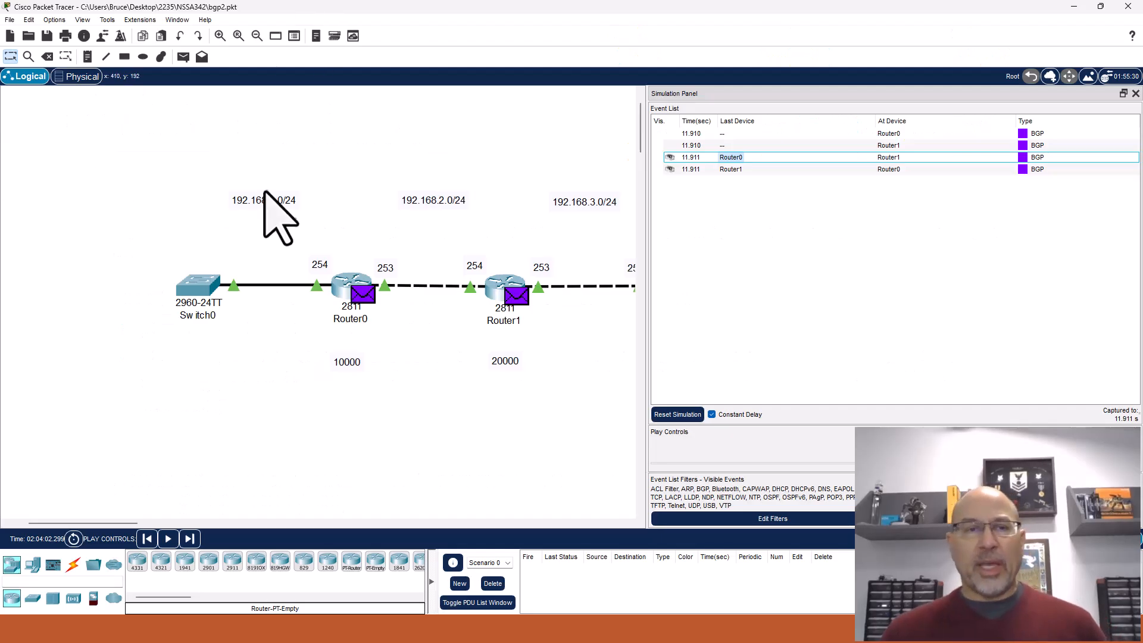
mouse_move(660, 245)
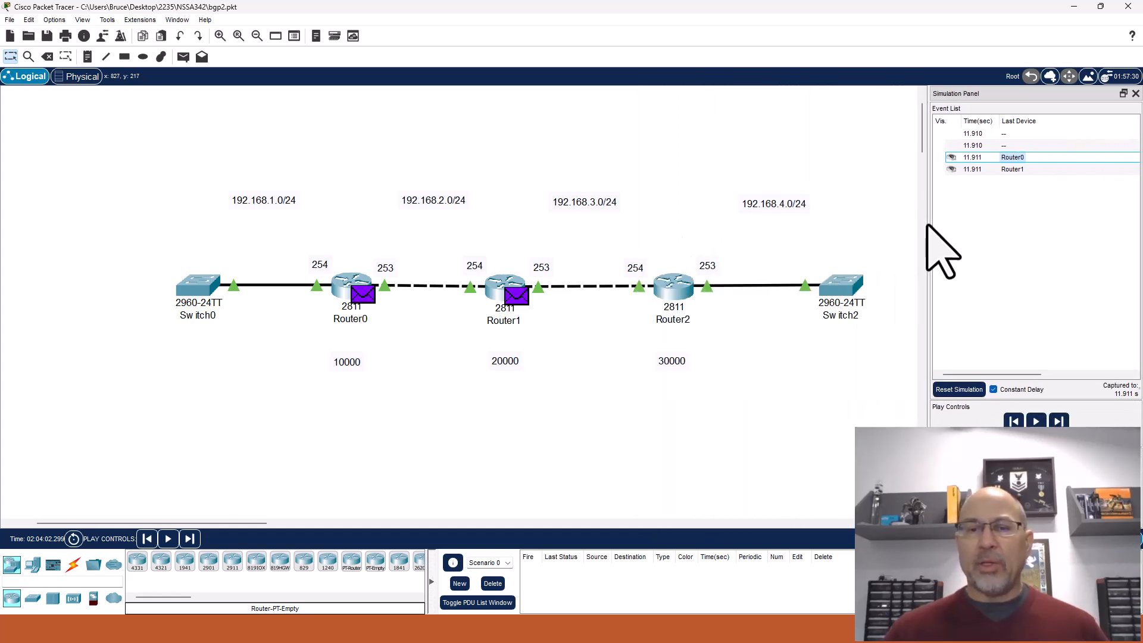
mouse_move(469, 290)
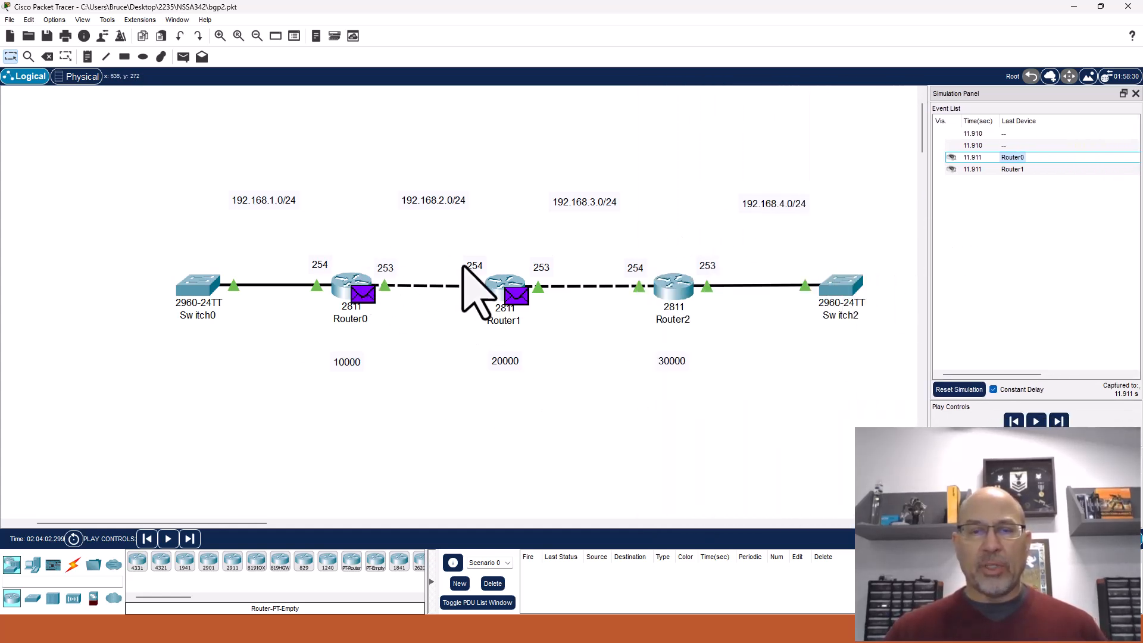
mouse_move(369, 397)
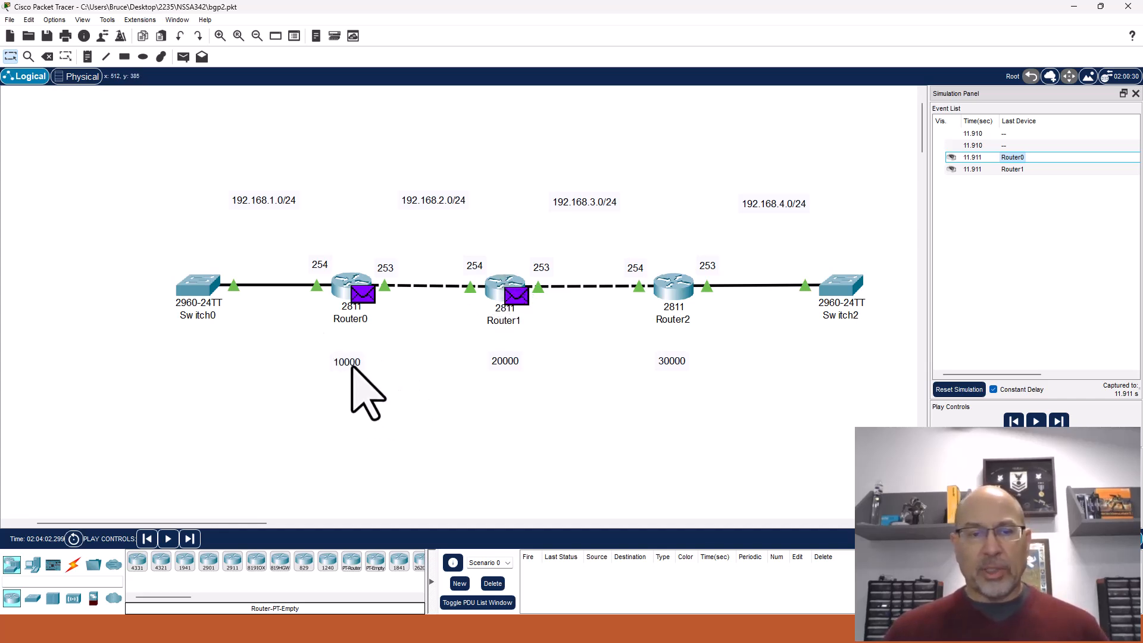
mouse_move(683, 383)
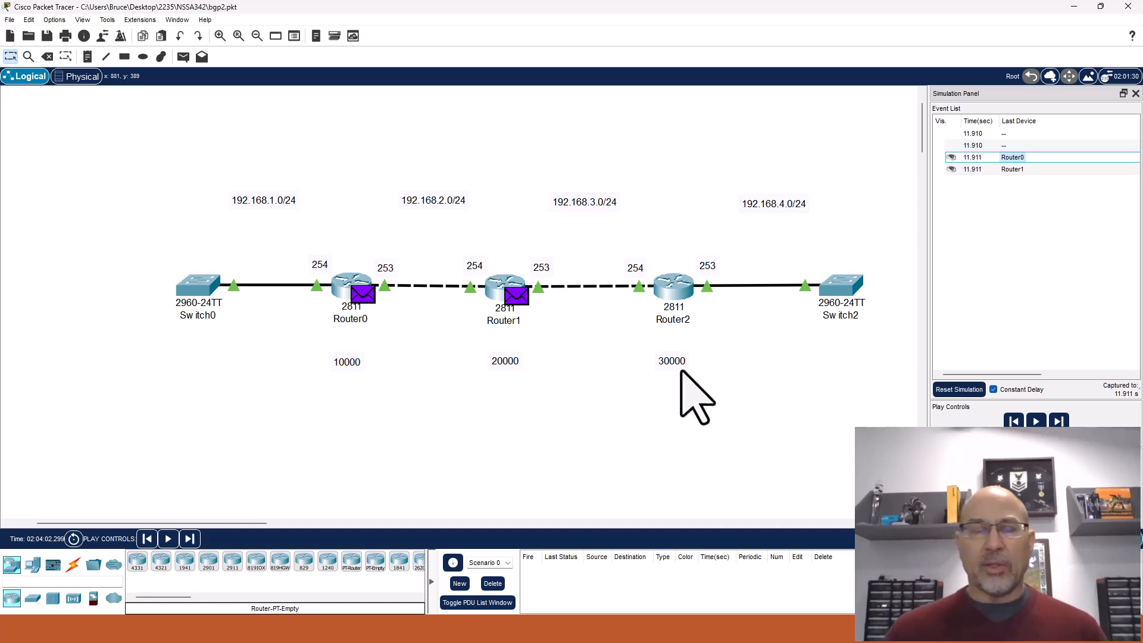
mouse_move(772, 428)
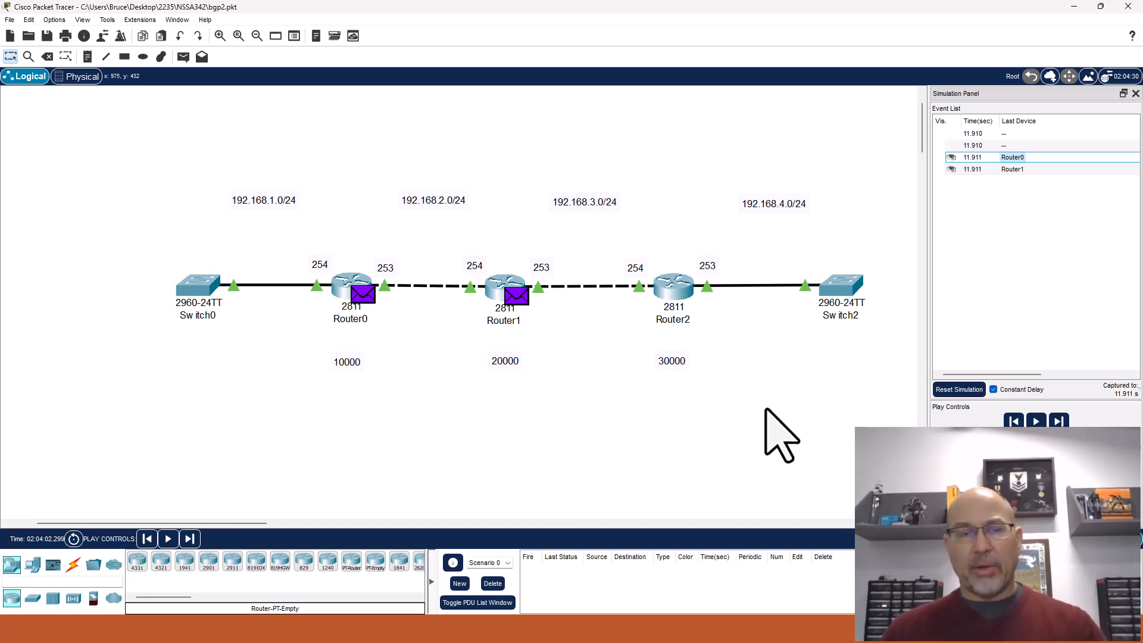
mouse_move(344, 302)
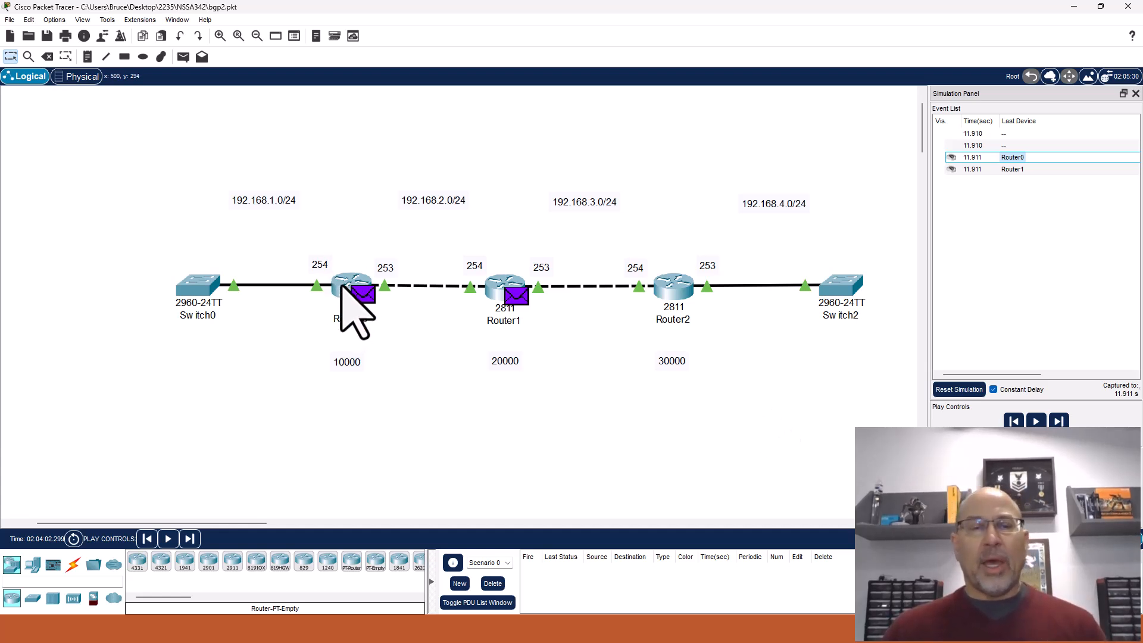
Bring up Router0's device window on its CLI and review the running configuration.
double_click(345, 285)
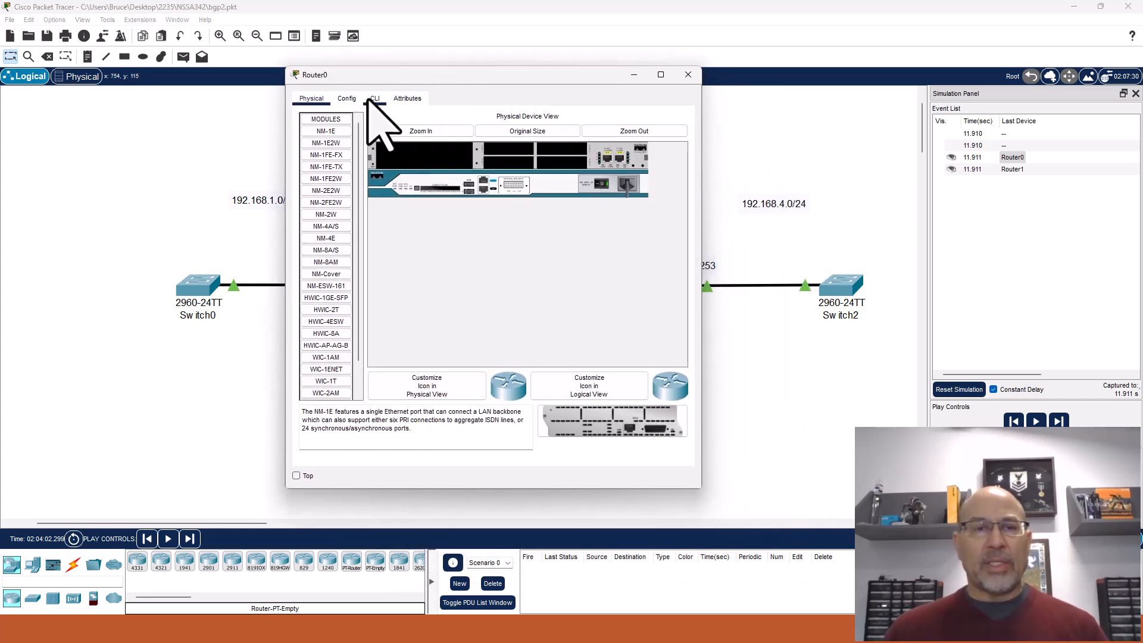
click(373, 97)
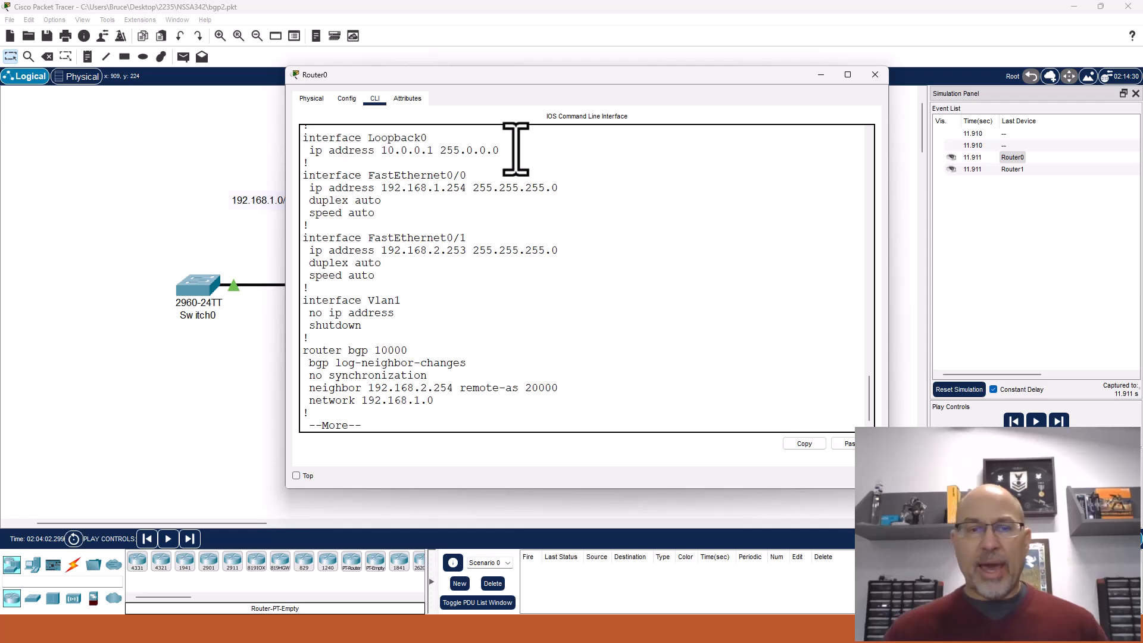
mouse_move(523, 226)
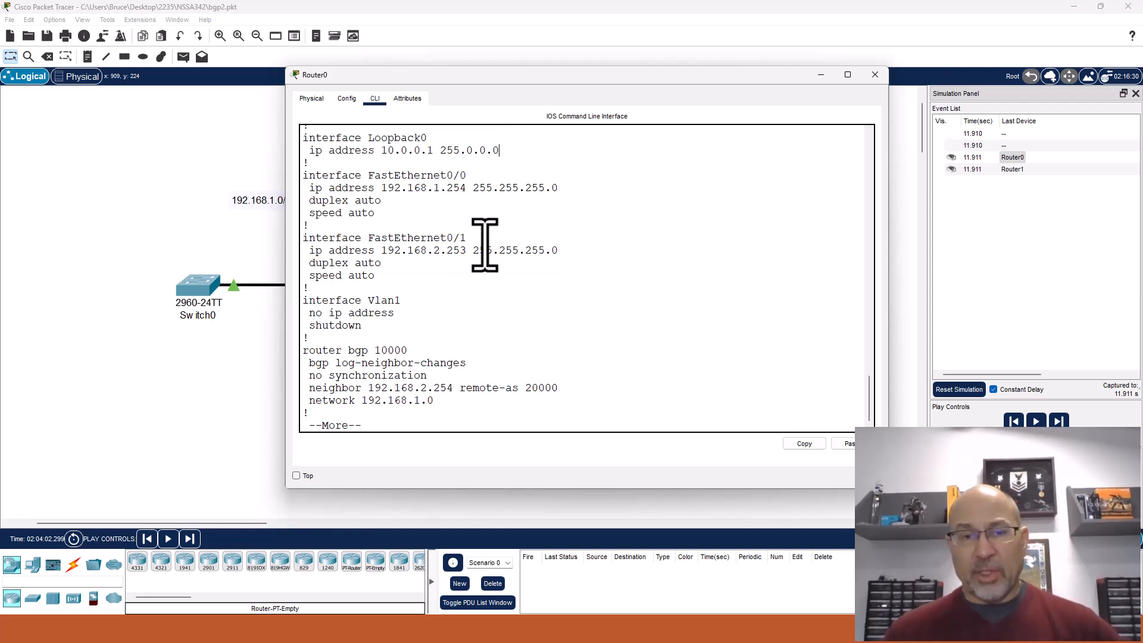
mouse_move(569, 195)
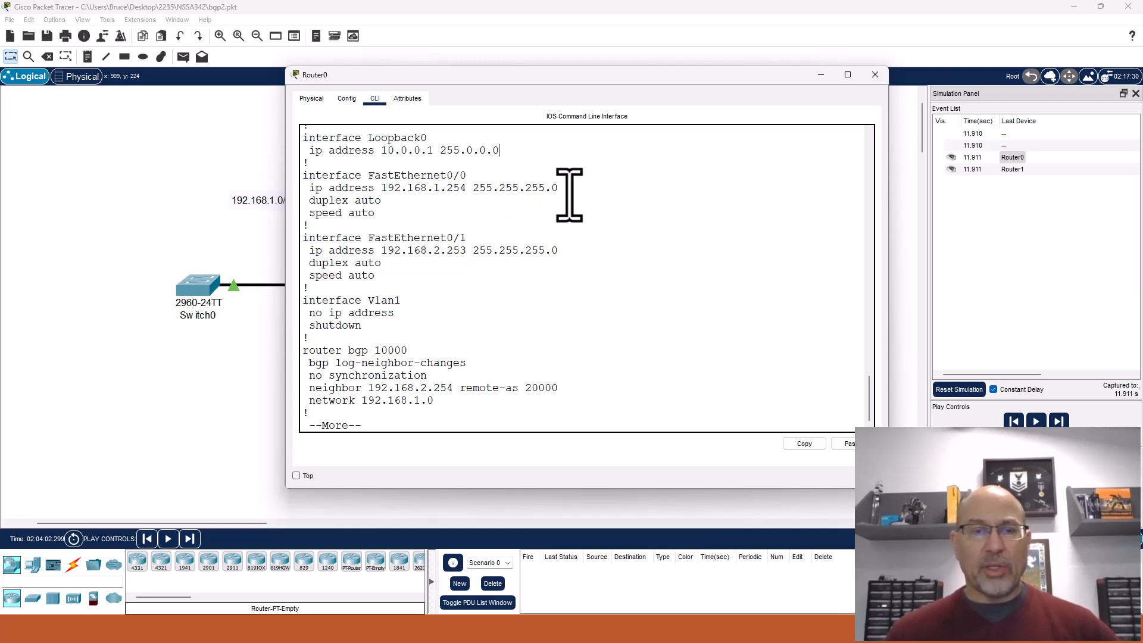
drag(310, 250, 559, 250)
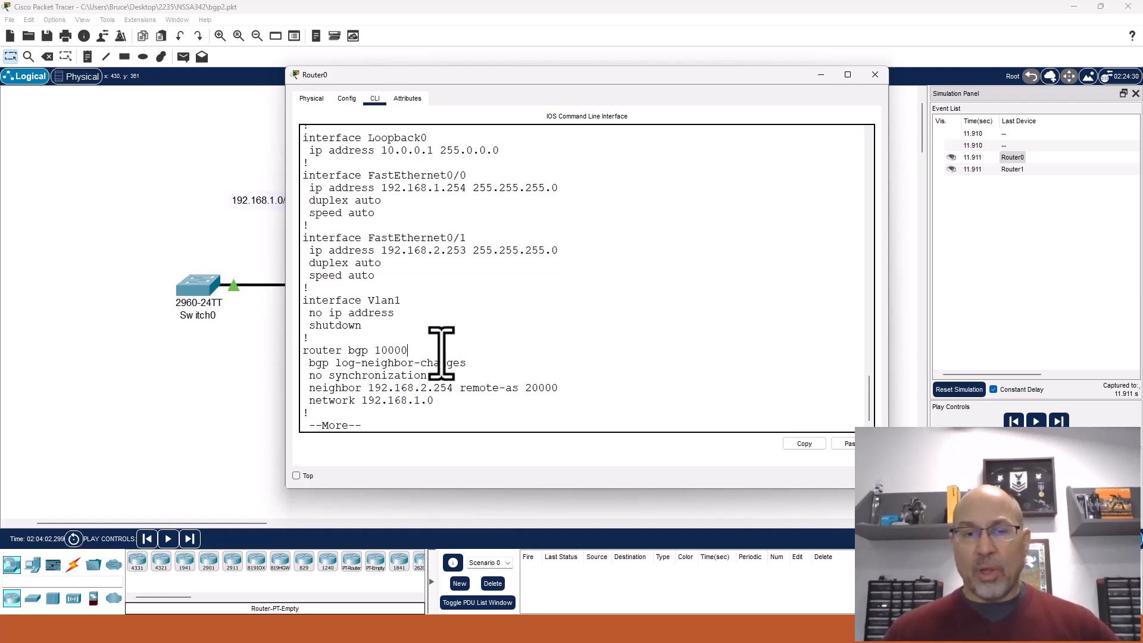
mouse_move(443, 402)
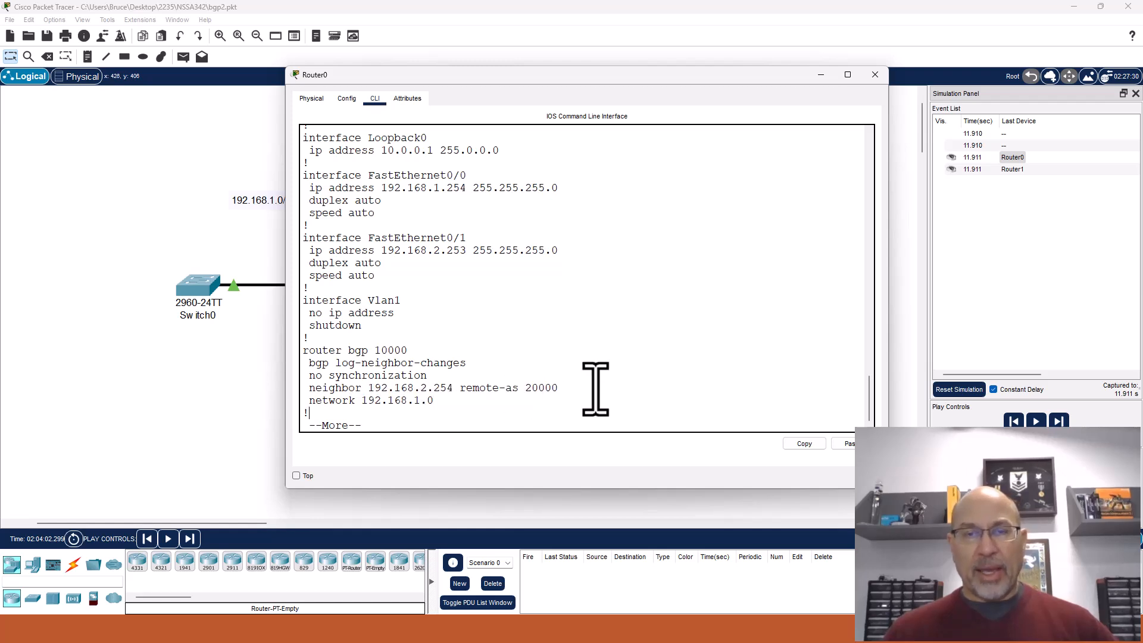
mouse_move(460, 390)
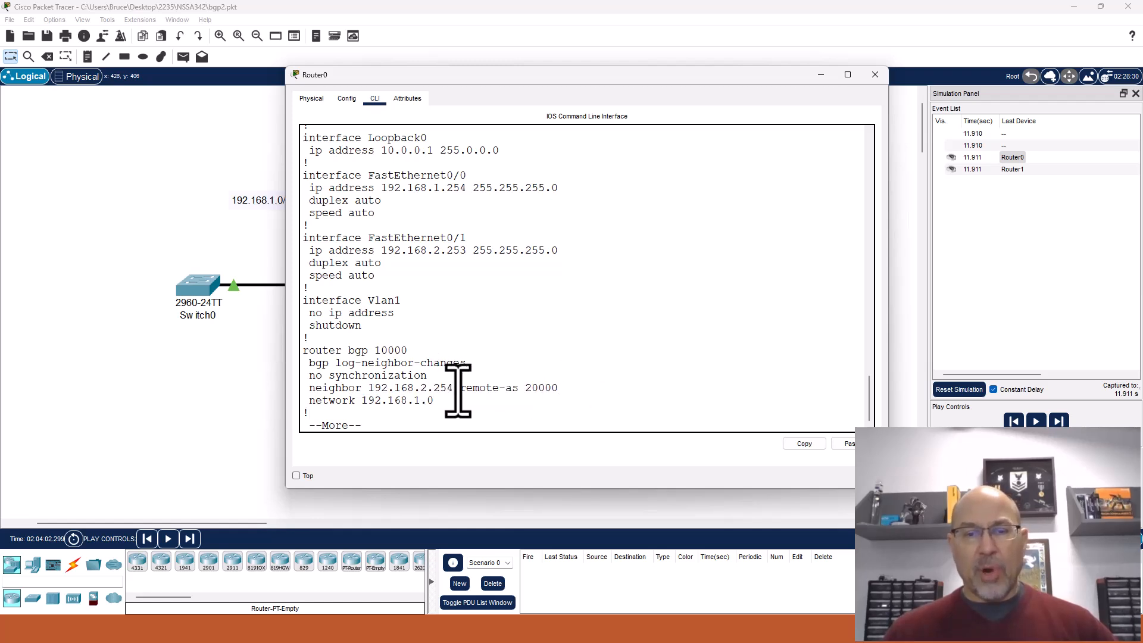
Highlight BGP lines and page the running configuration past --More-- to its end.
drag(371, 388, 453, 388)
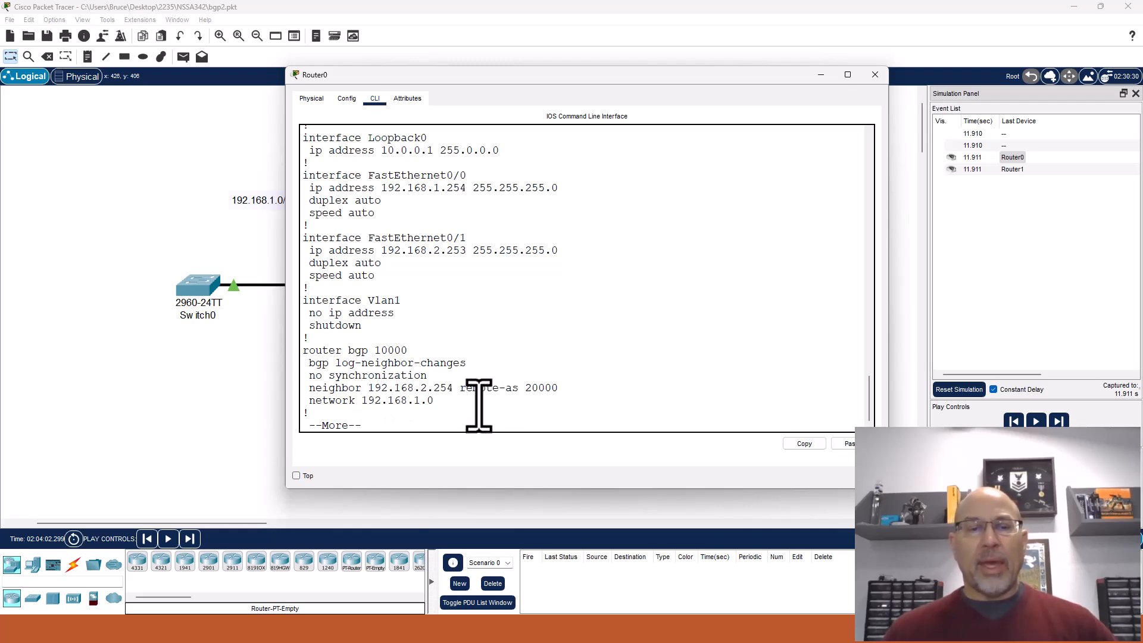
double_click(367, 400)
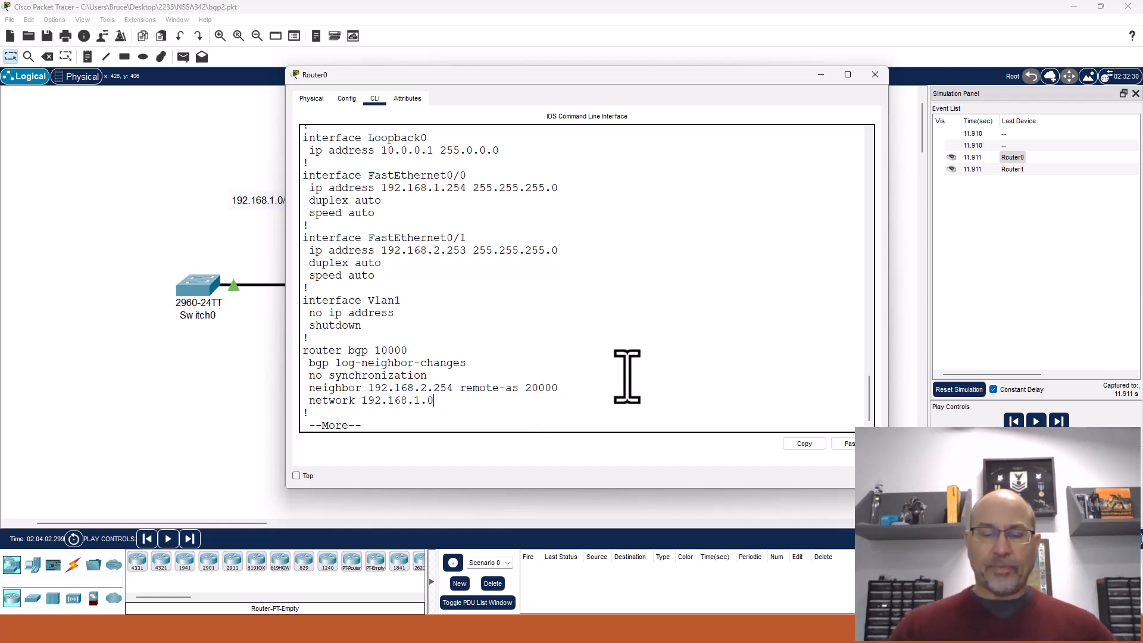
key(space)
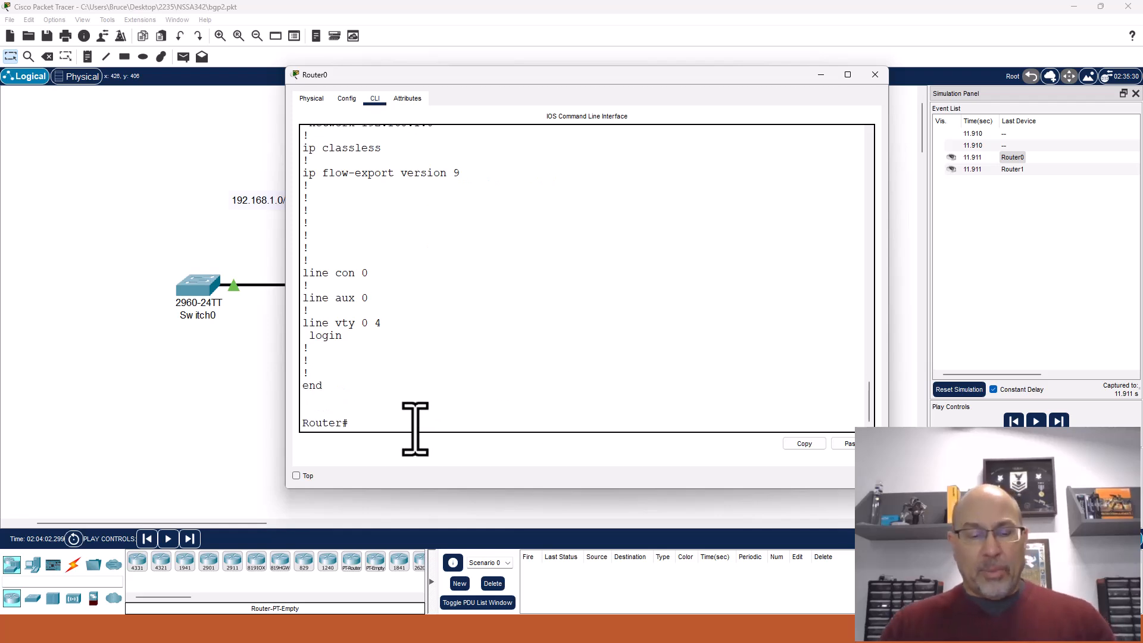
Run 'sh ip route' on Router0 showing BGP routes to 192.168.3.0/24 and 192.168.4.0/24 via 192.168.2.254.
text(sh ip route)
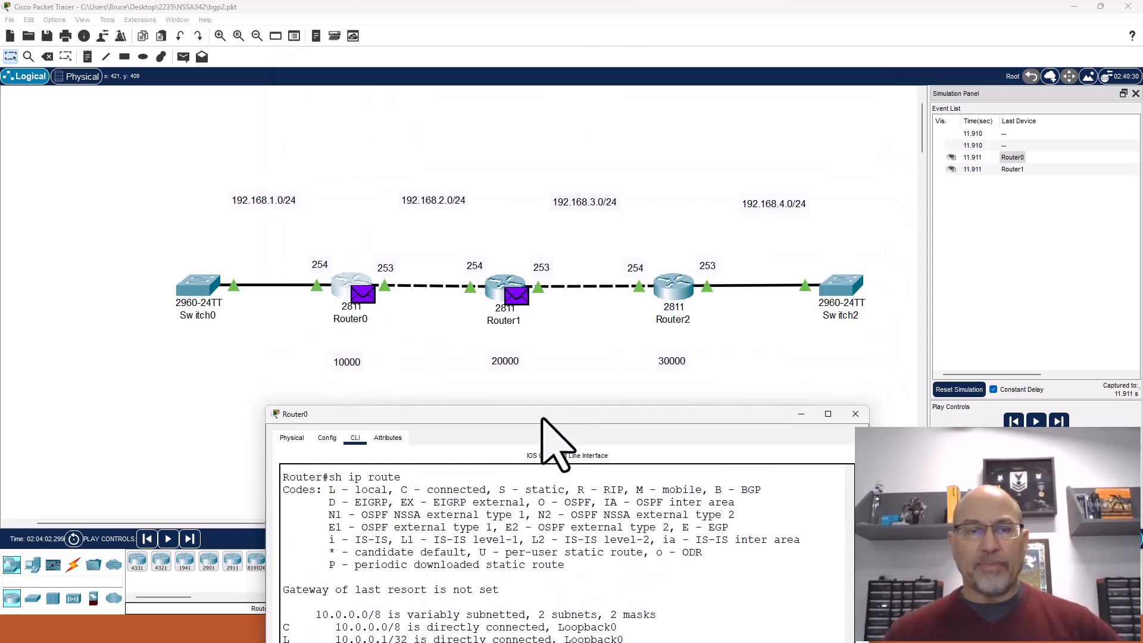
mouse_move(577, 249)
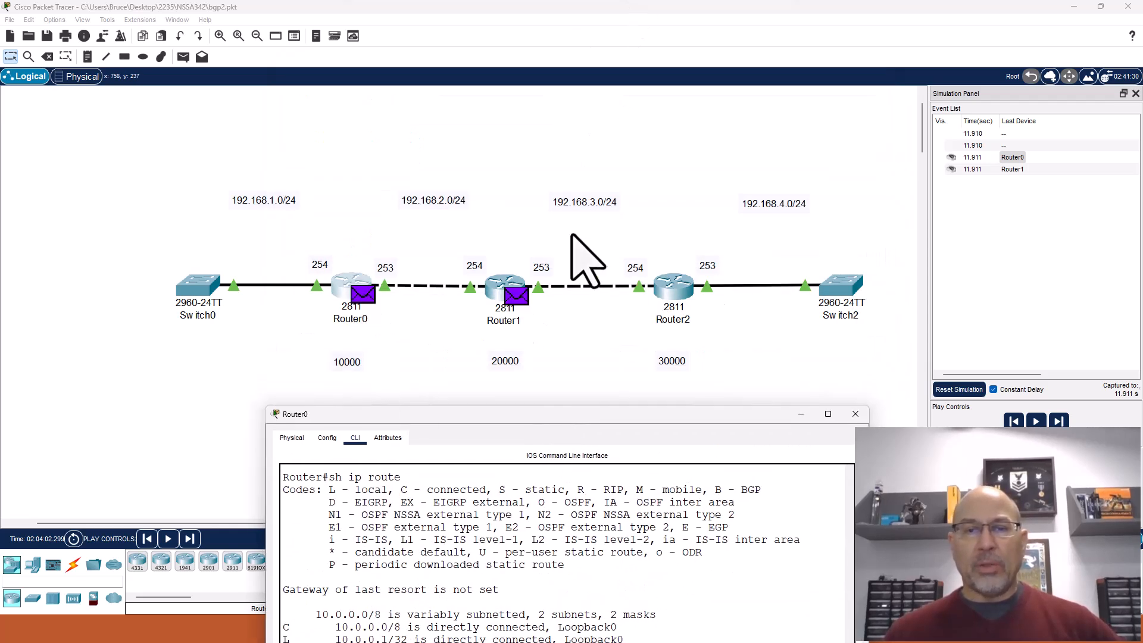
mouse_move(581, 457)
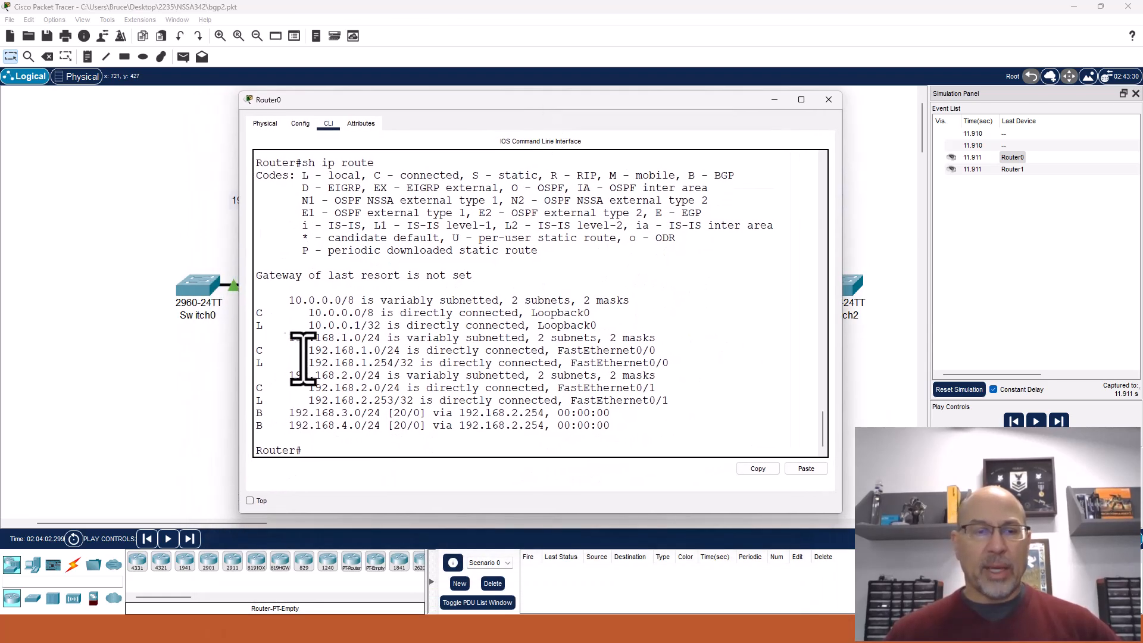
mouse_move(396, 444)
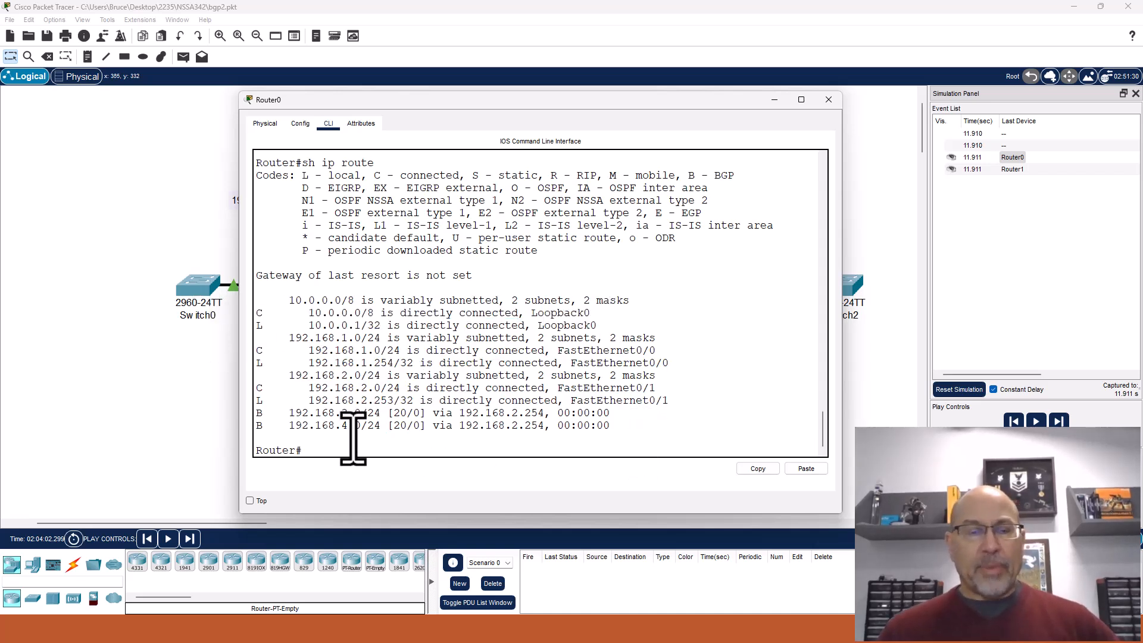
double_click(404, 425)
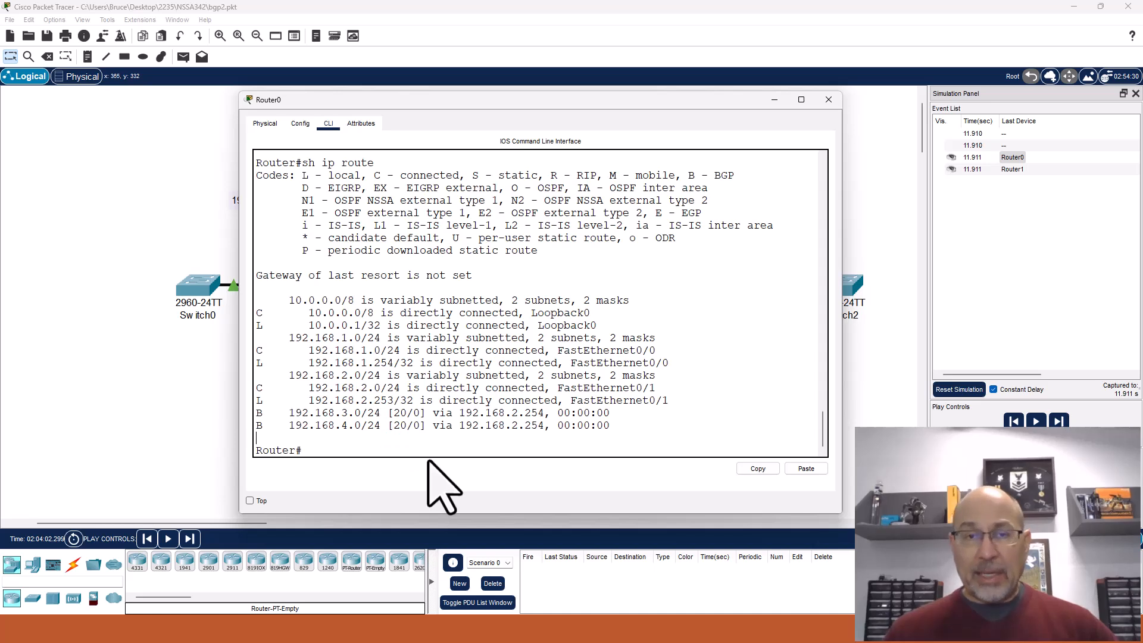
mouse_move(512, 488)
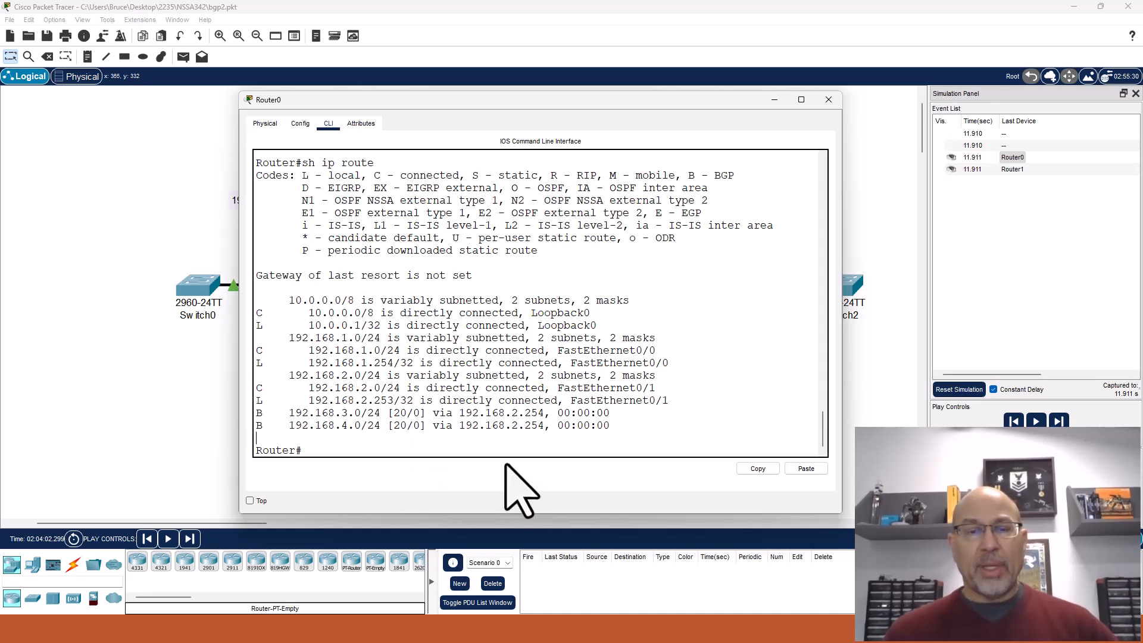
mouse_move(489, 445)
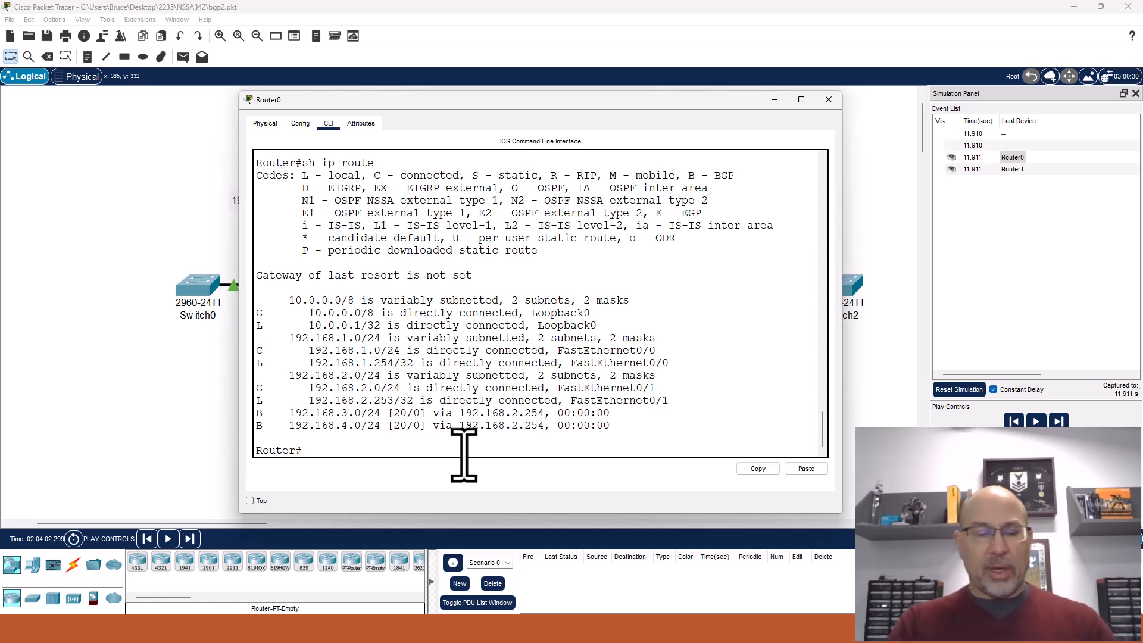
Run 'sh ip bgp' on Router0 and highlight the 0.0.0.0 next hop of 192.168.1.0/24.
text(sh ip bgp)
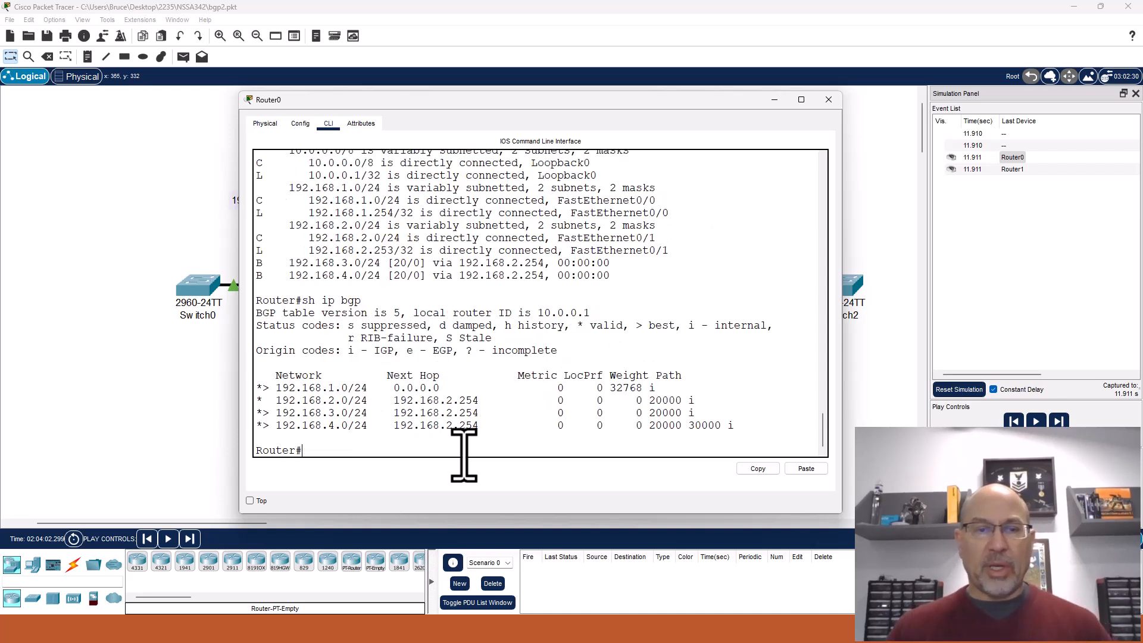
mouse_move(573, 107)
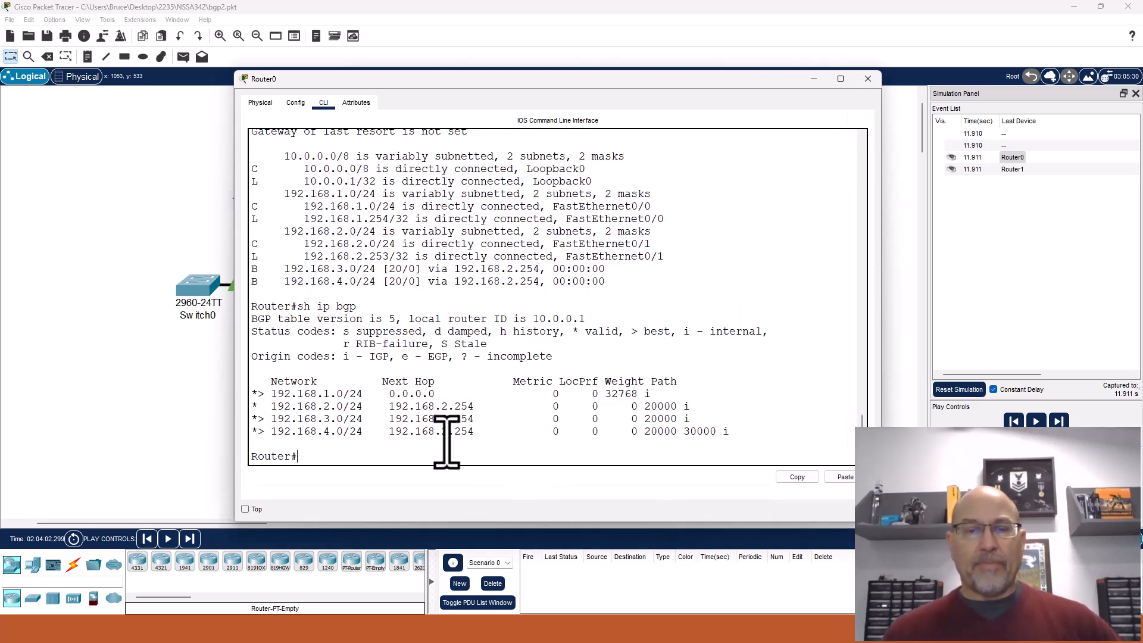
double_click(412, 393)
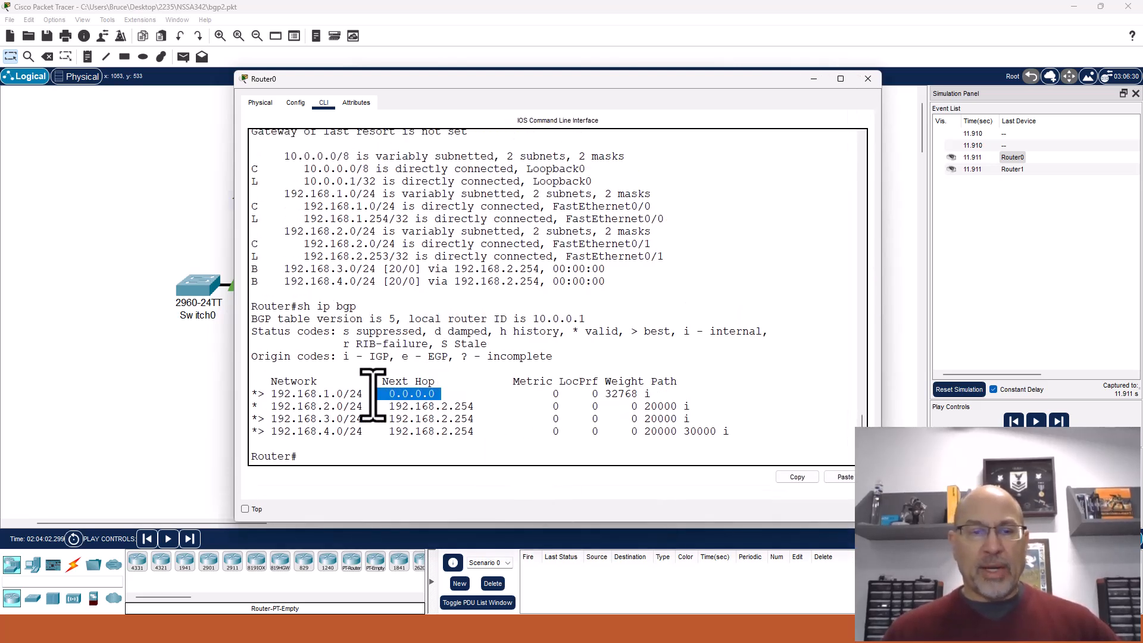
mouse_move(391, 398)
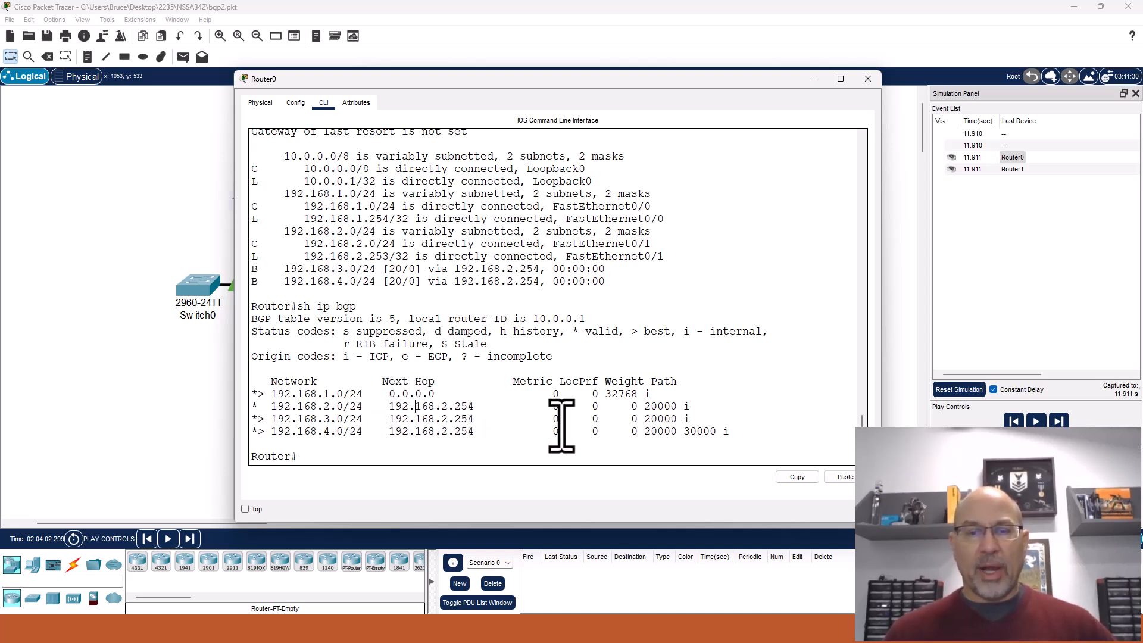
mouse_move(457, 406)
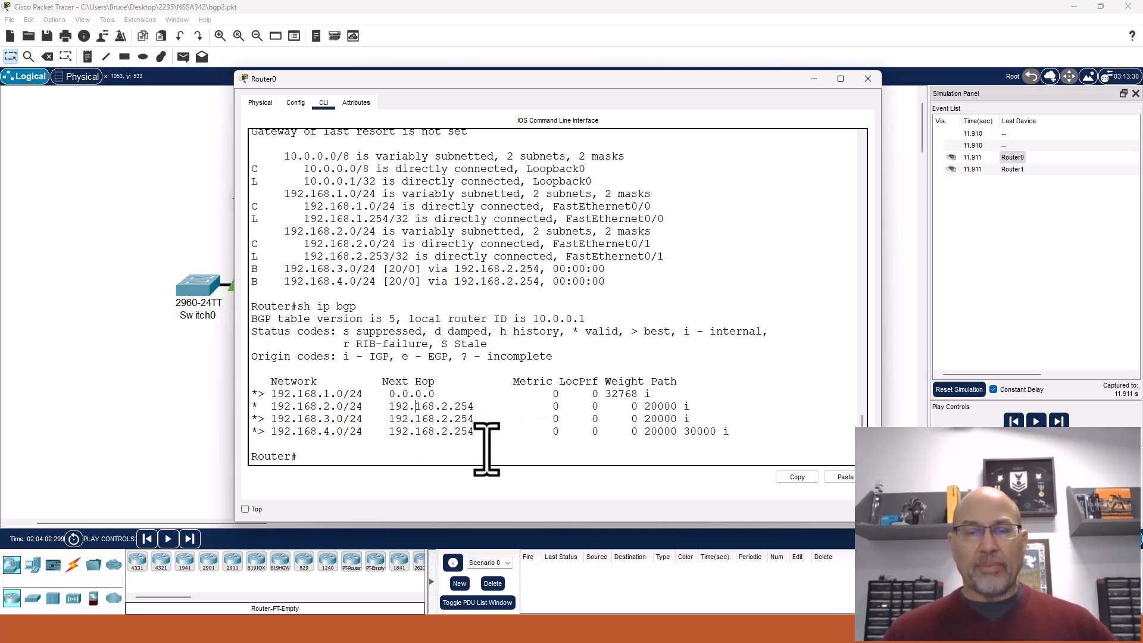
Move Router0's console down so the three-router topology shows again.
drag(251, 417, 728, 431)
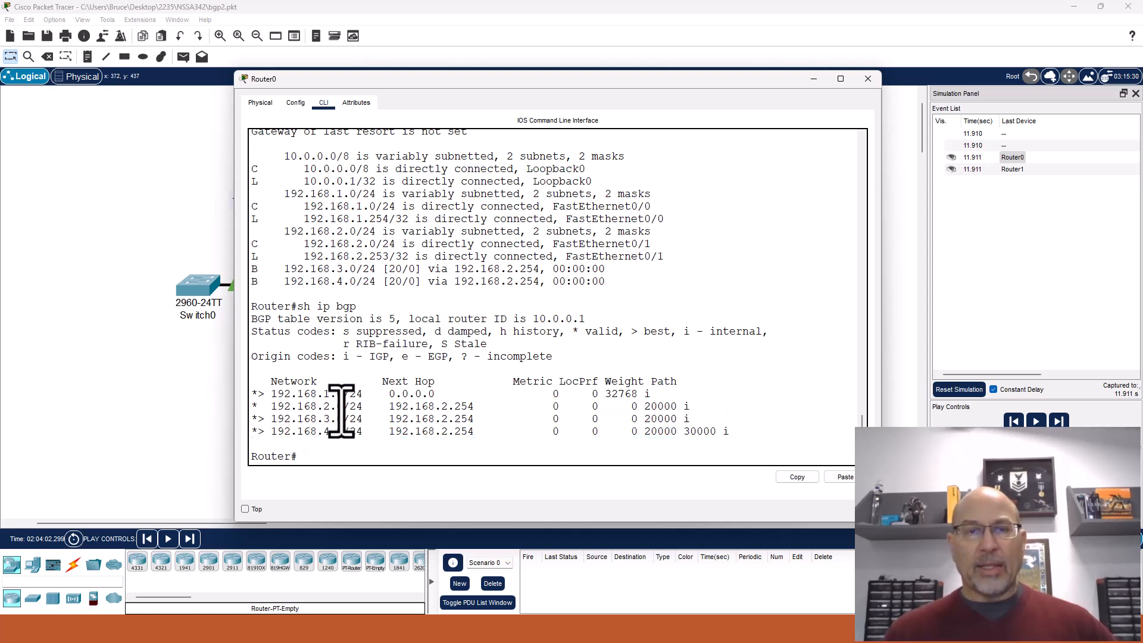
drag(261, 78, 253, 360)
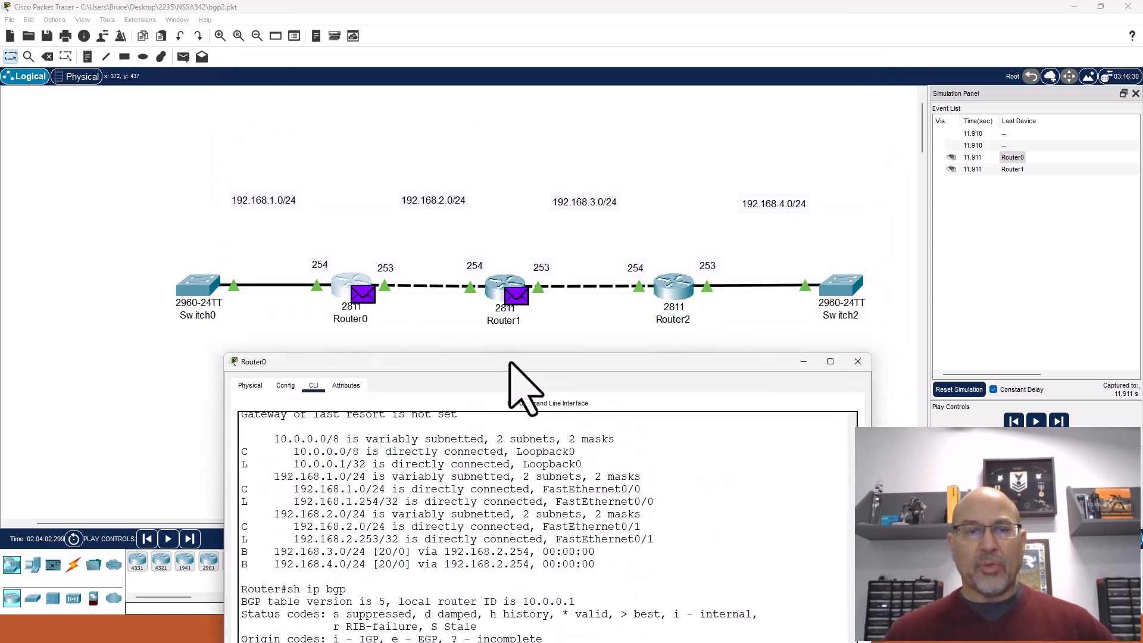
mouse_move(585, 314)
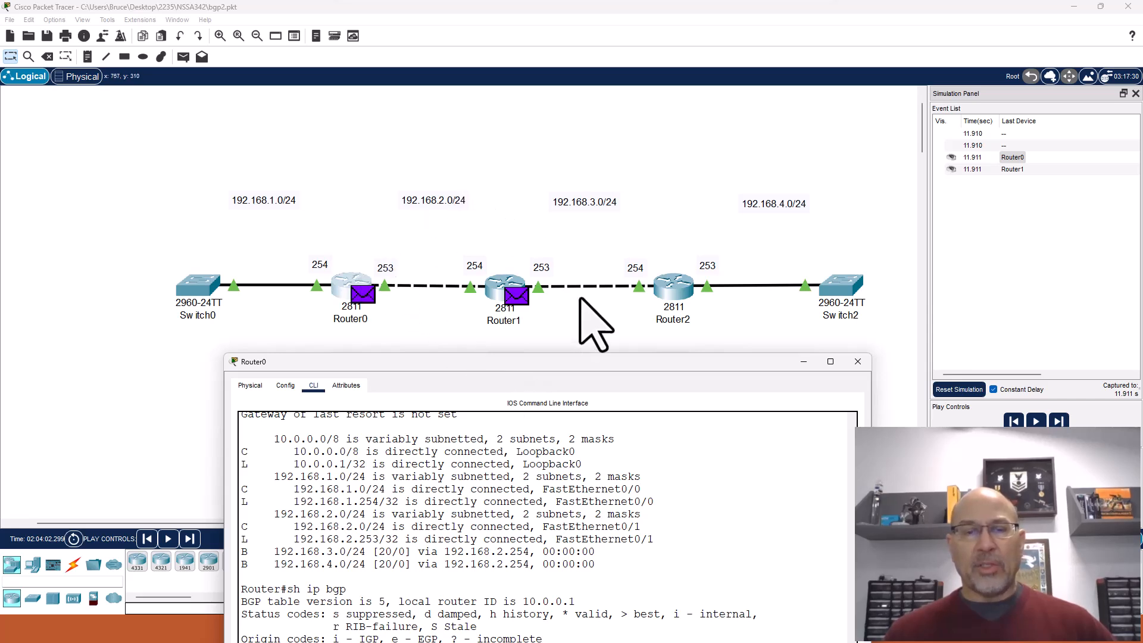
mouse_move(593, 259)
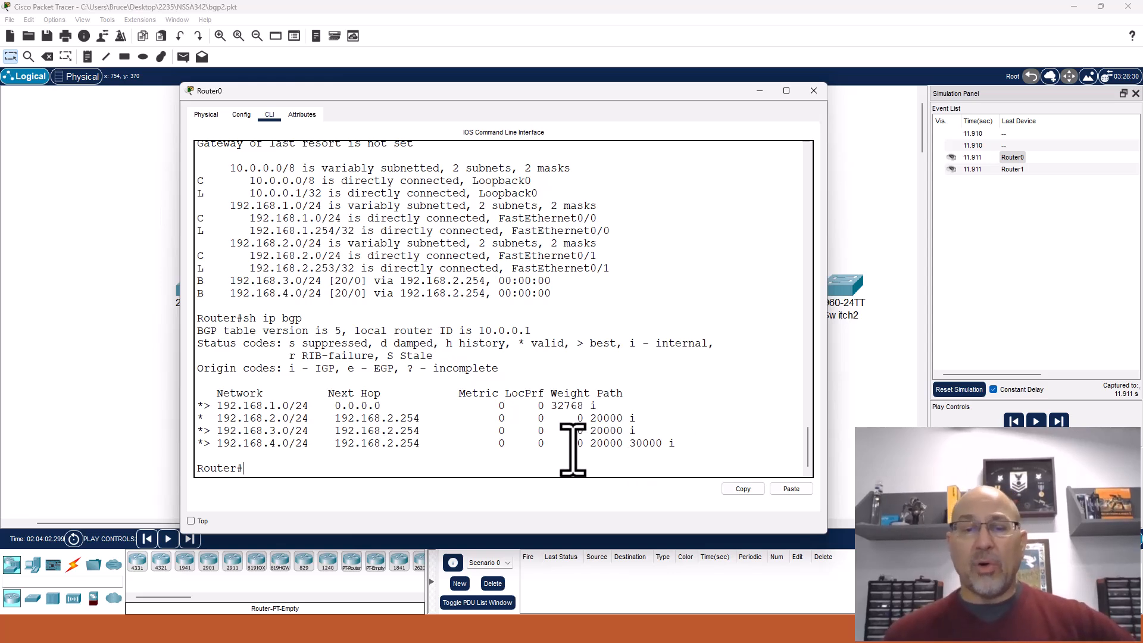
mouse_move(588, 512)
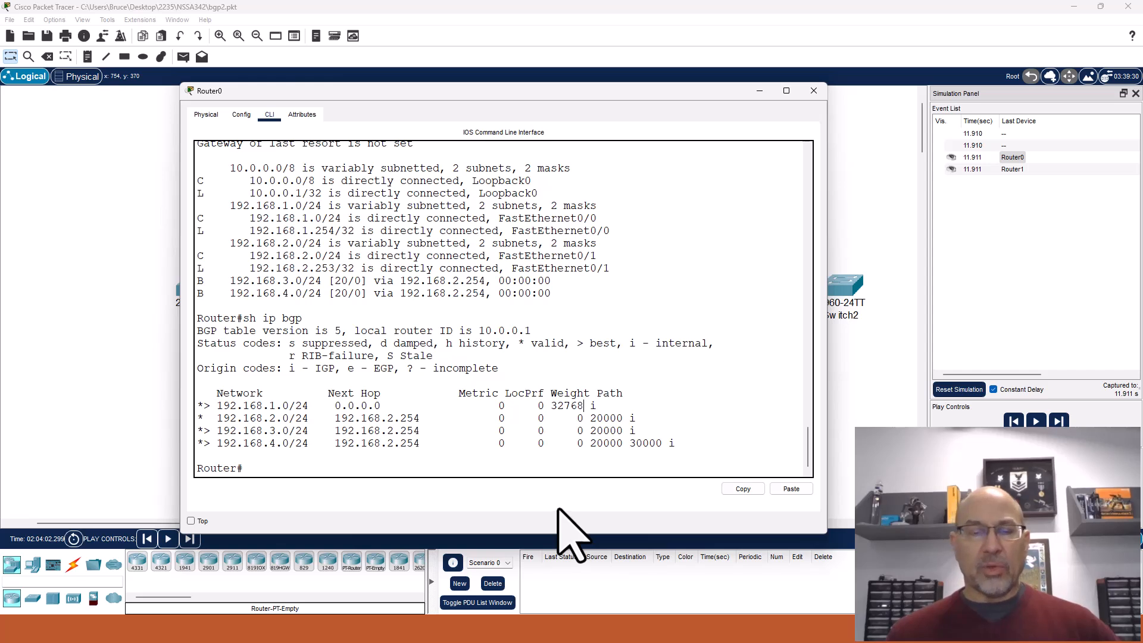
mouse_move(551, 481)
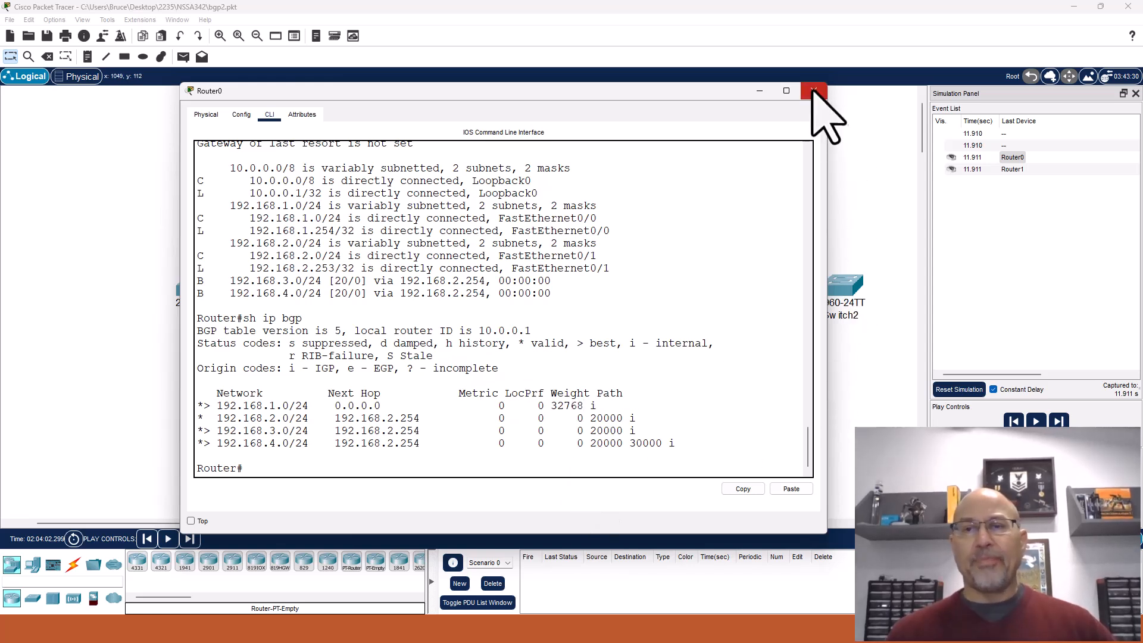
Close Router0's console and inspect a BGP packet's inbound PDU details with TCP port 179 at Router0.
click(814, 90)
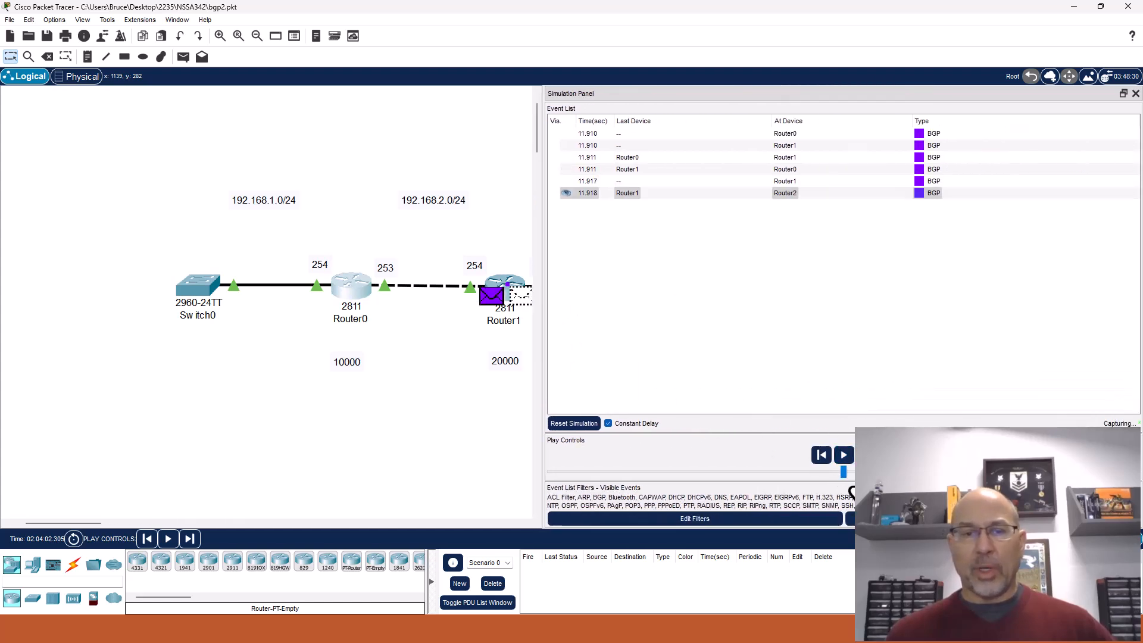
click(843, 455)
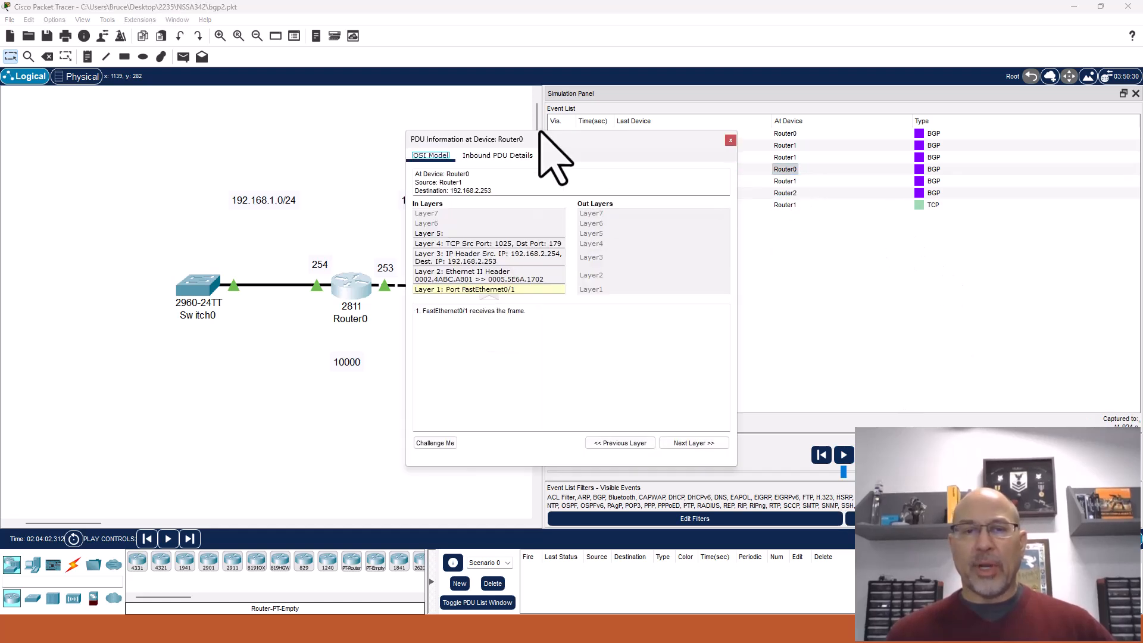
drag(466, 139, 357, 86)
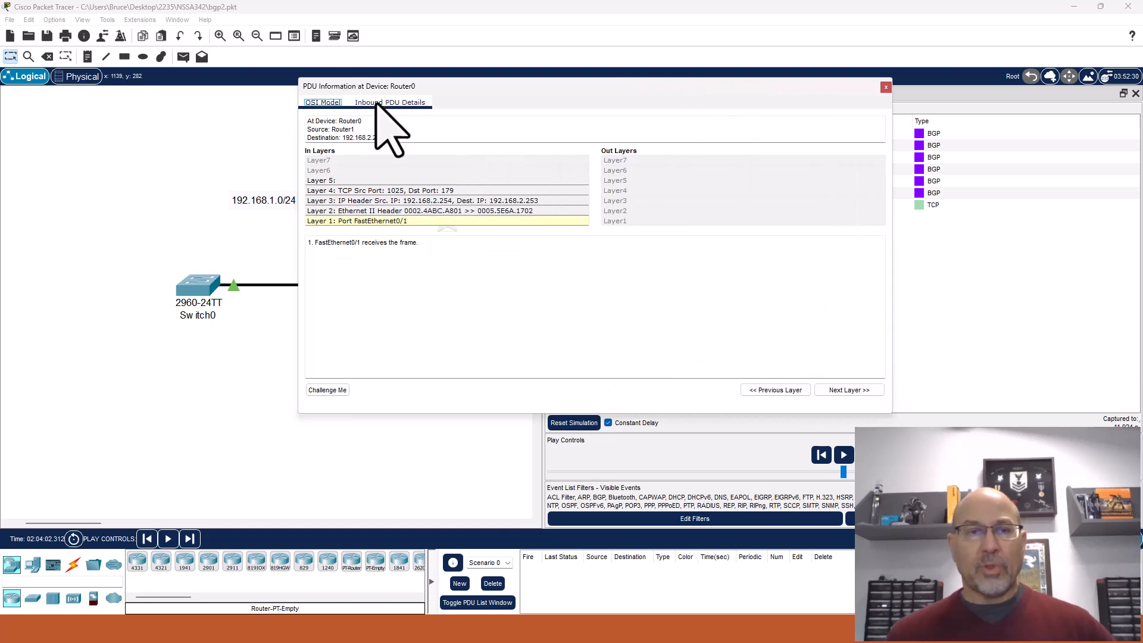
click(391, 103)
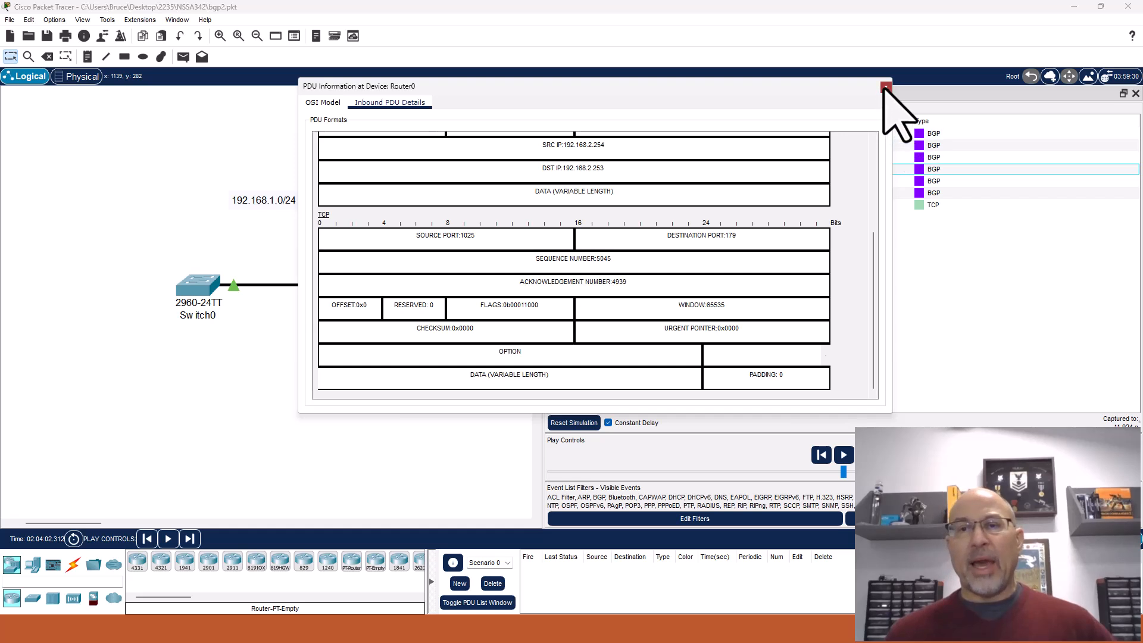
click(886, 87)
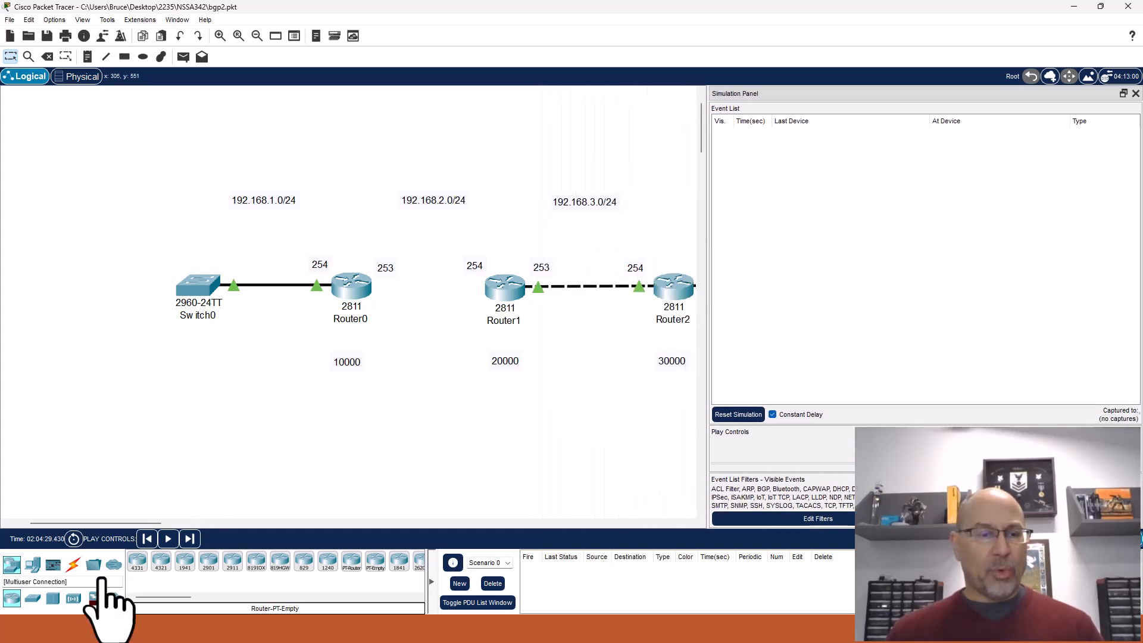
Reconnect Router0 to Router1 with a copper cross-over cable.
click(74, 564)
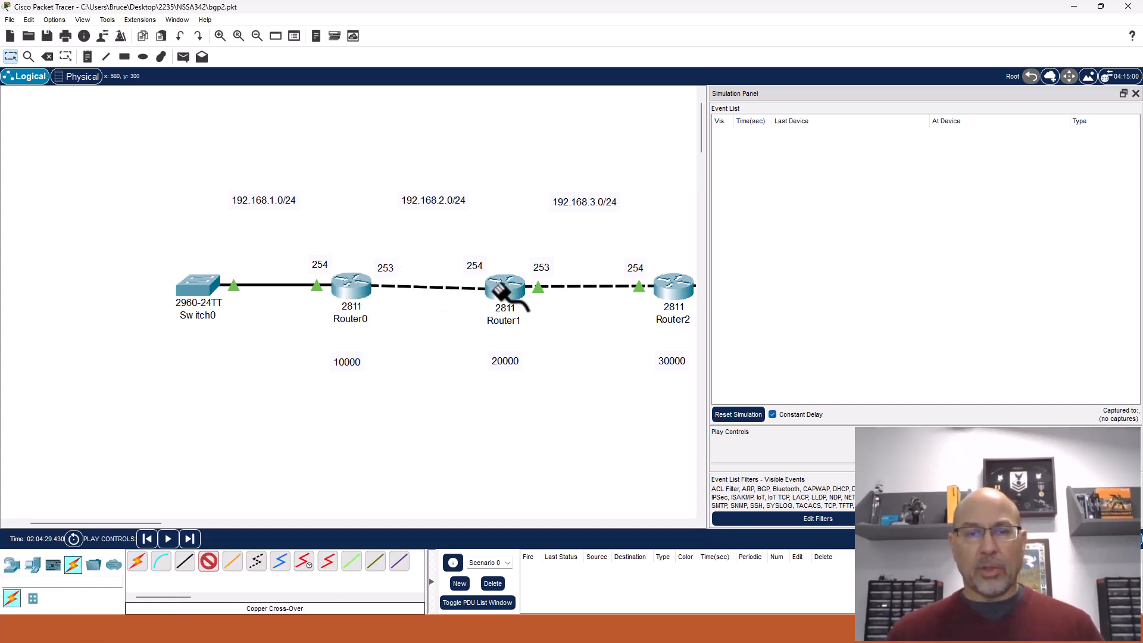
mouse_move(512, 343)
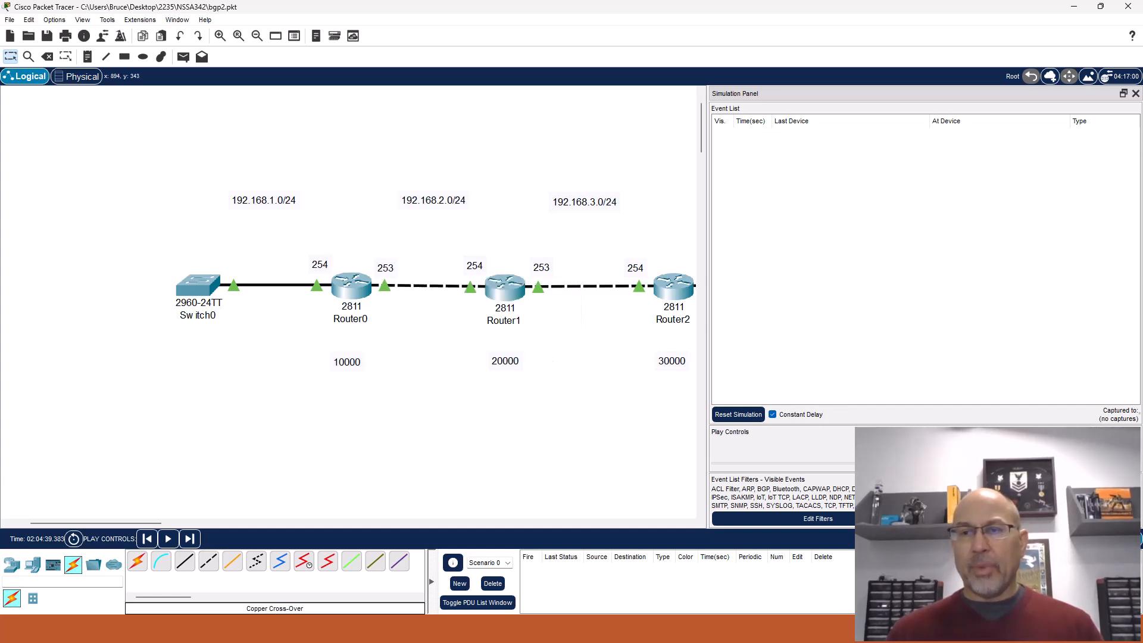
click(168, 540)
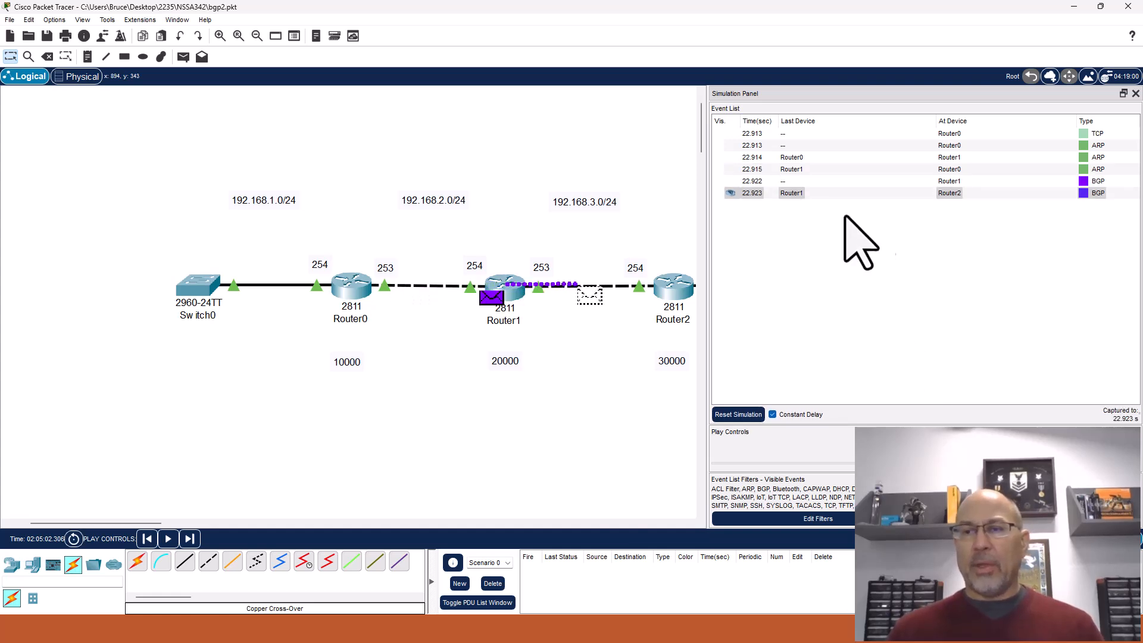
Inspect the resulting BGP Update packet's inbound PDU attribute fields, then close the details.
click(723, 193)
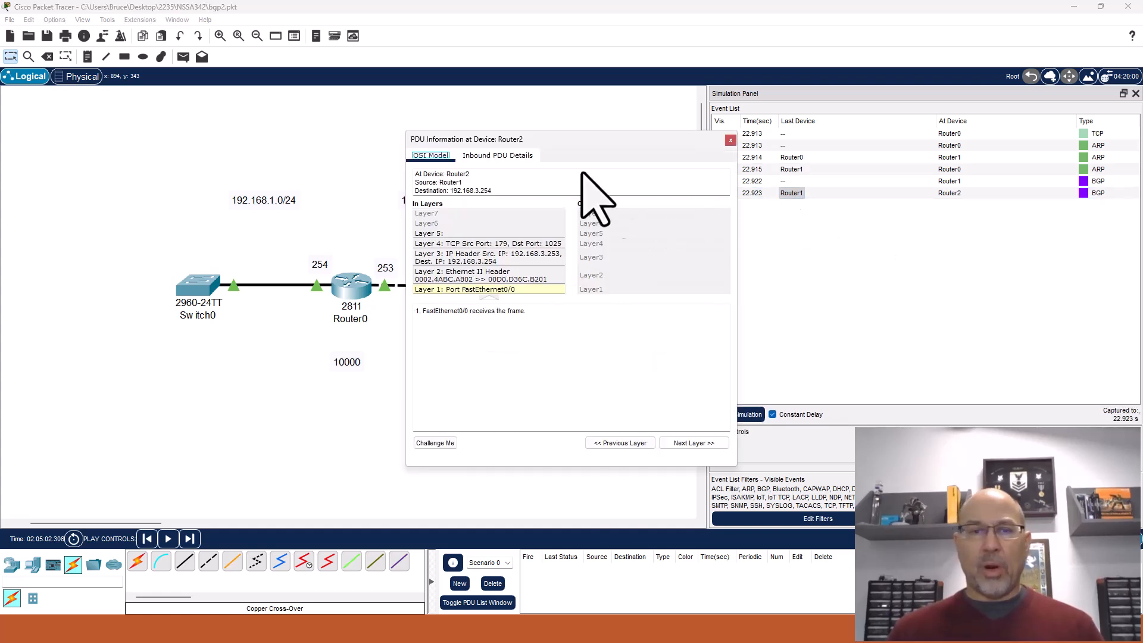
click(730, 140)
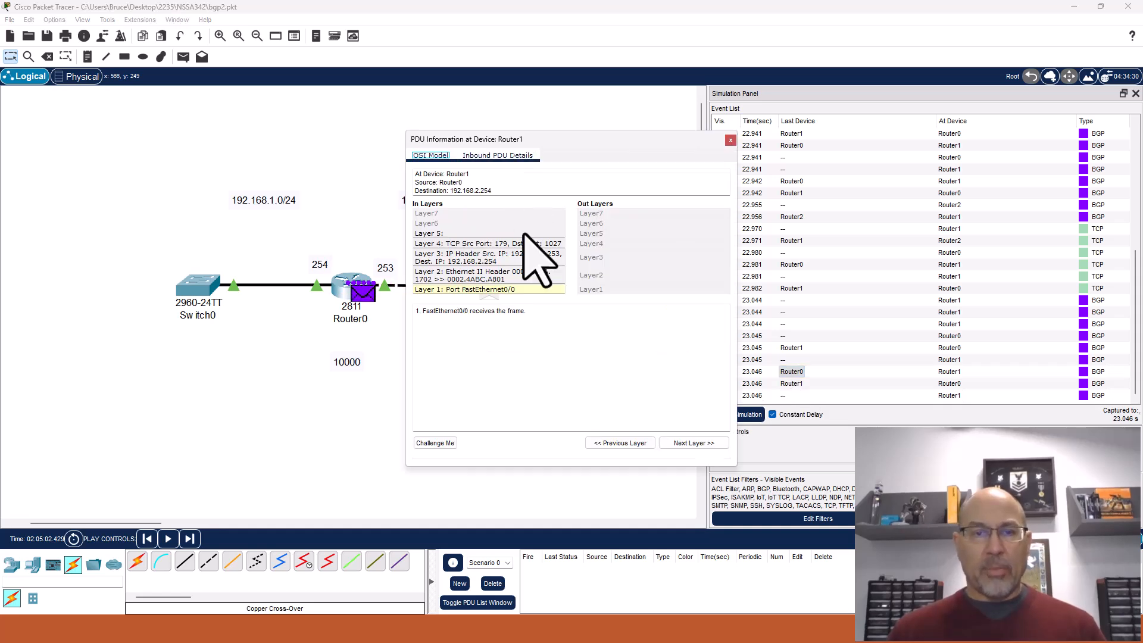
click(498, 155)
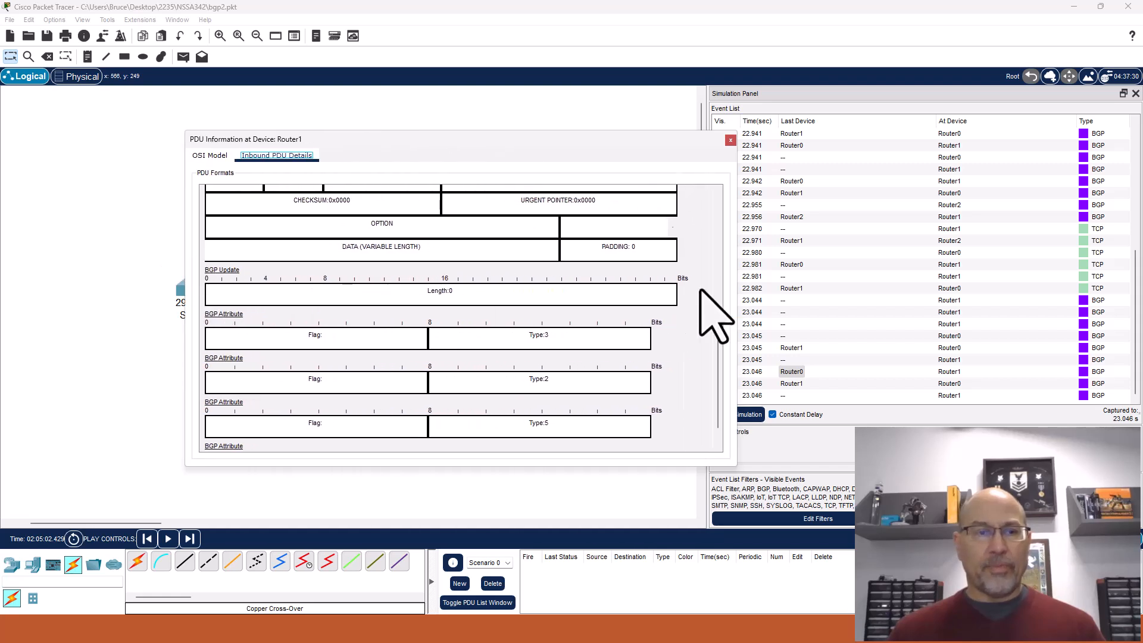
mouse_move(602, 373)
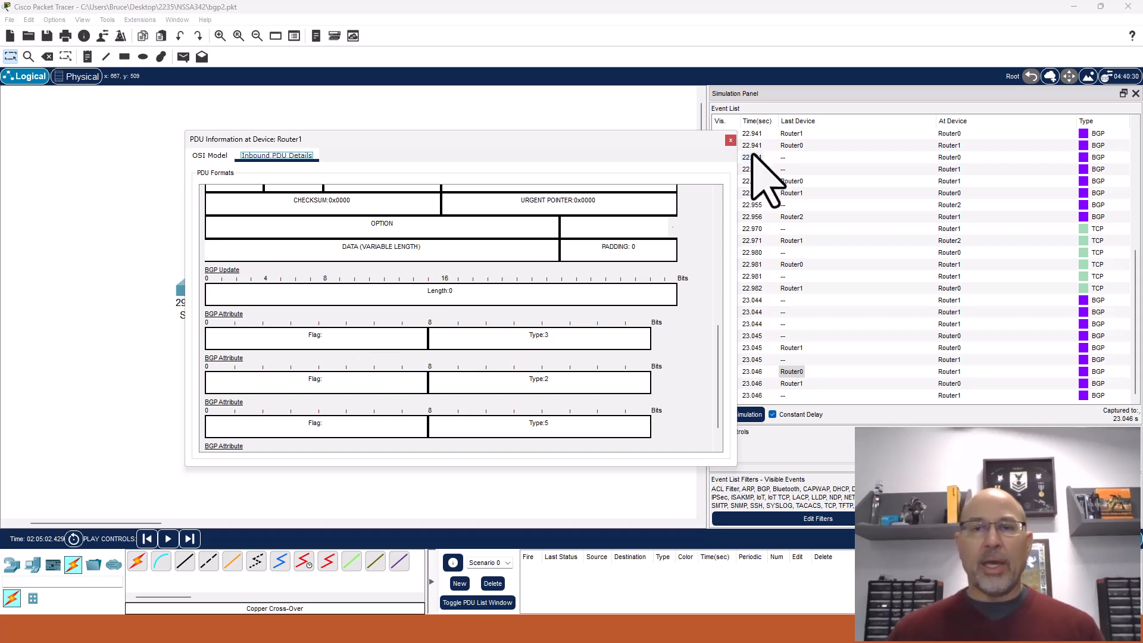
click(728, 140)
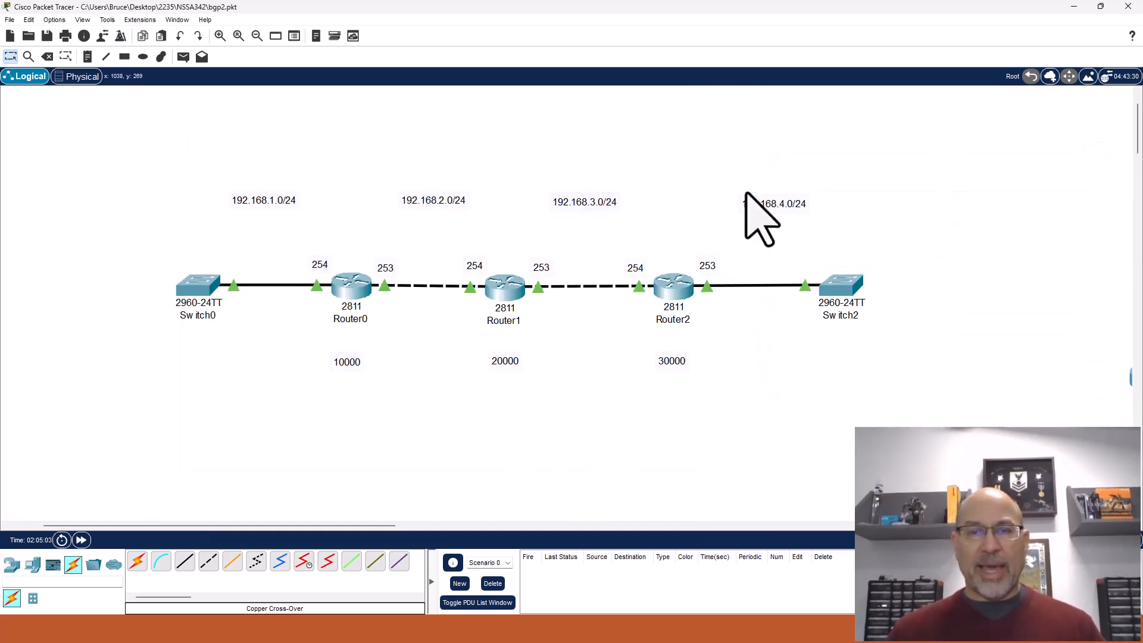
mouse_move(598, 312)
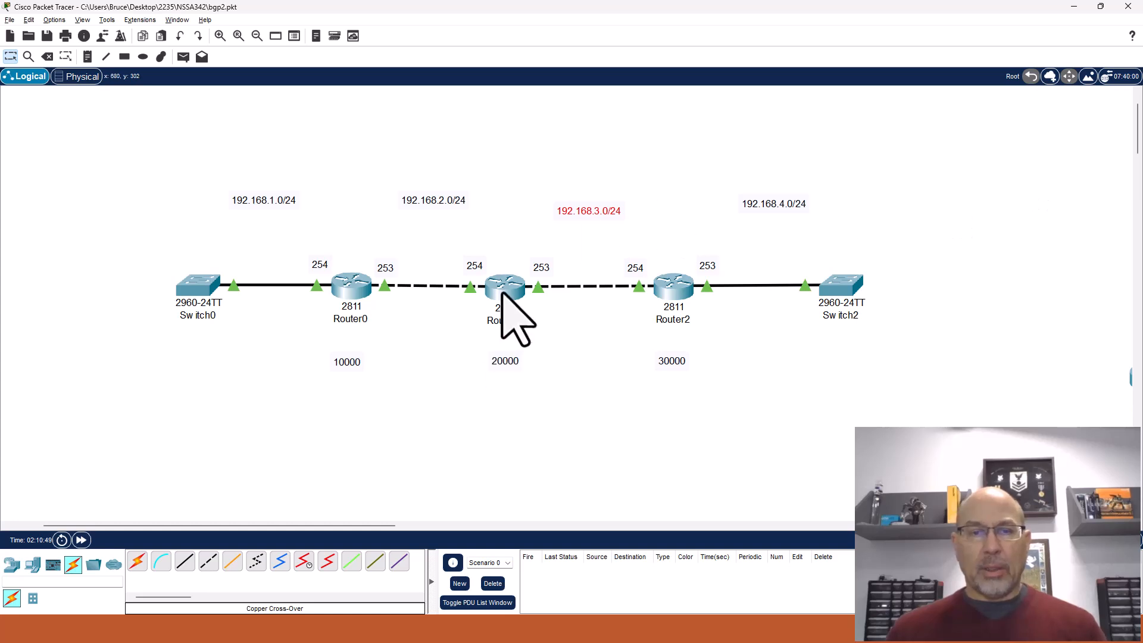
Open Router1's device window from the topology.
click(502, 287)
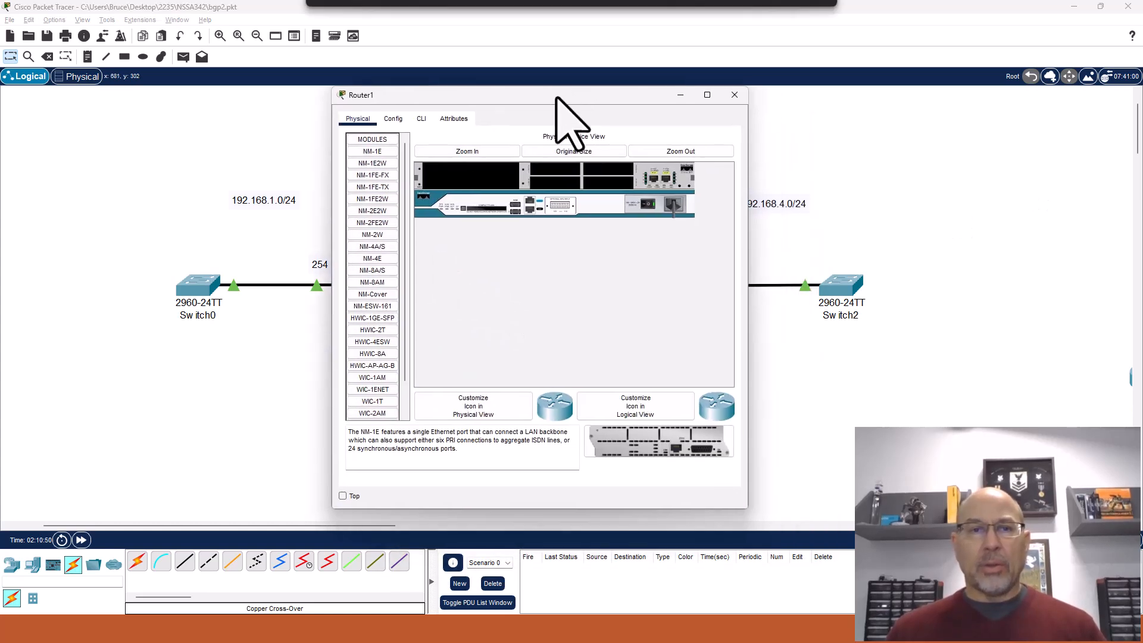
Enable Router1's CLI and page 'sh run' through to the BGP 20000 section.
click(422, 118)
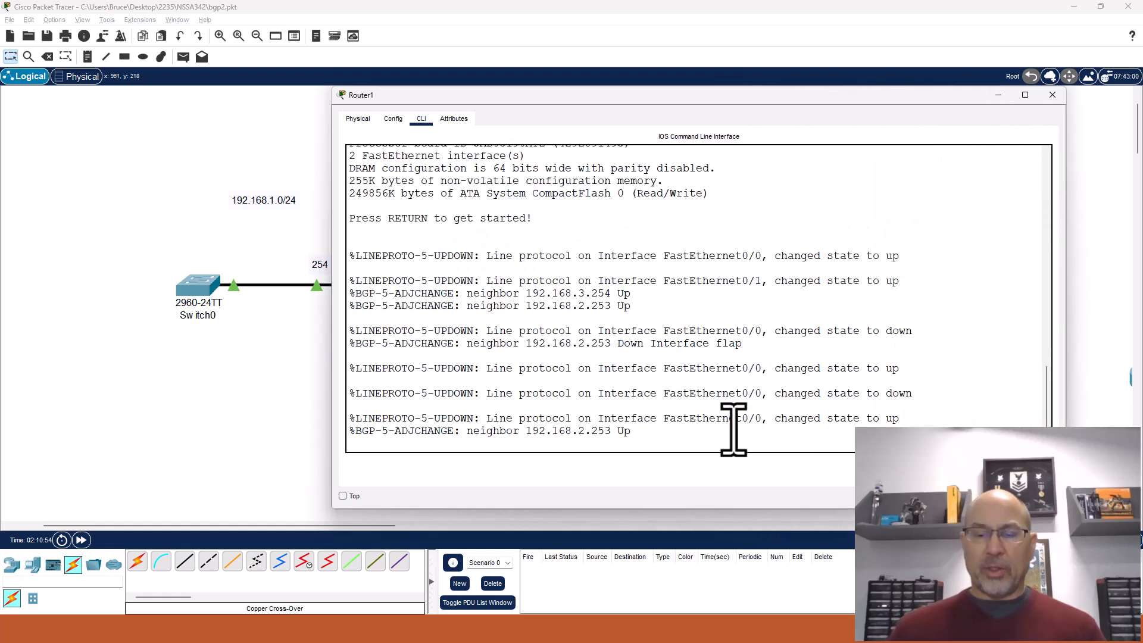
text(ena)
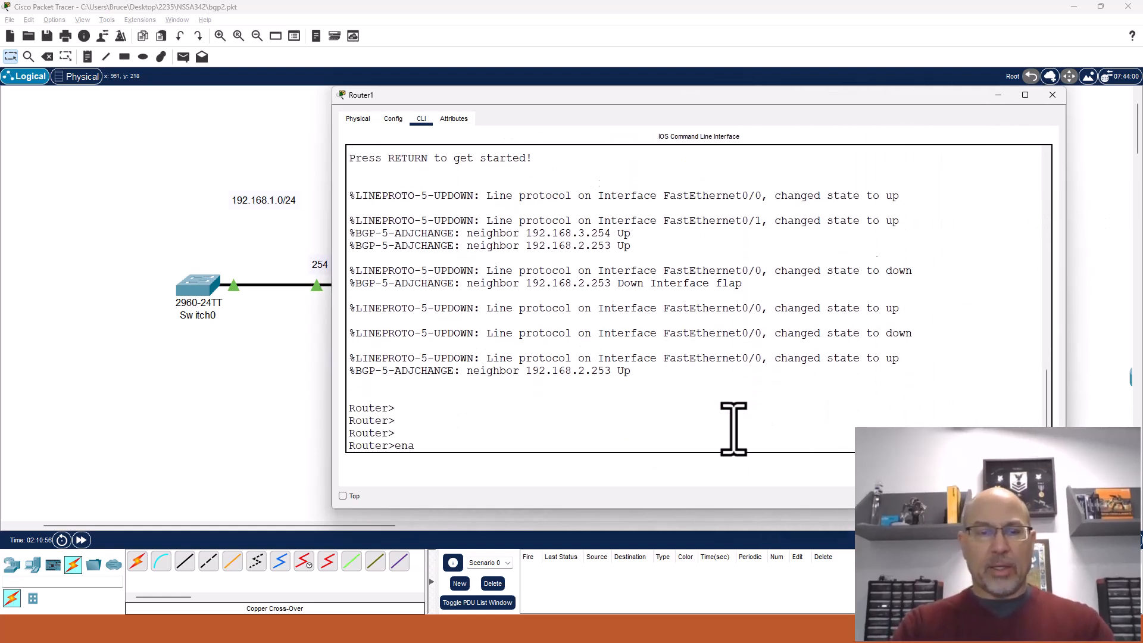
text(sh run)
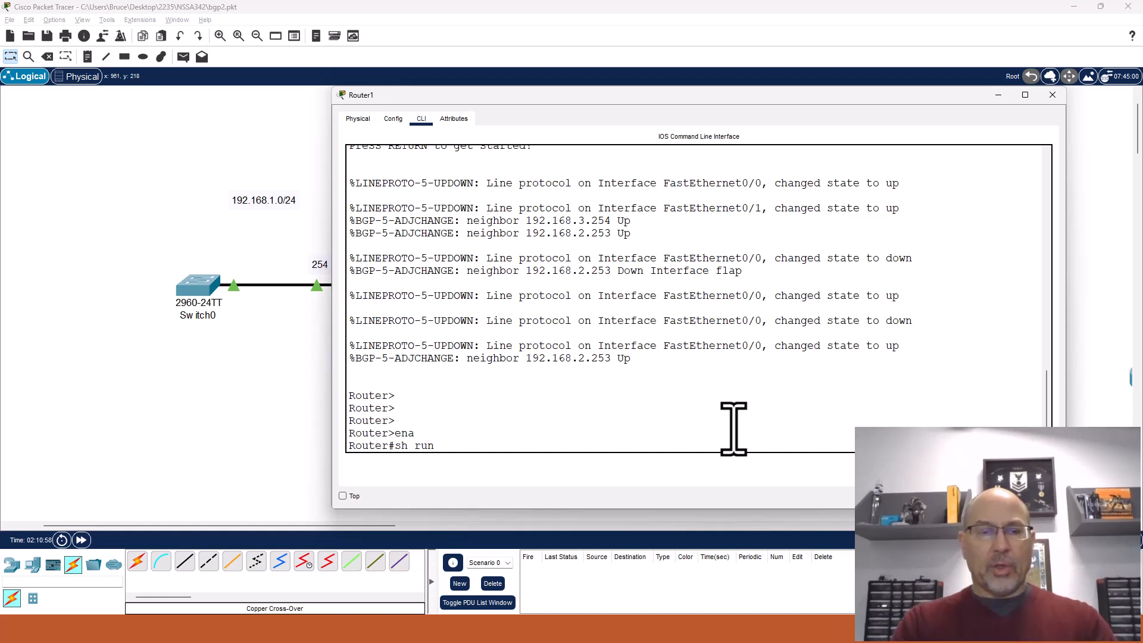
key(Return)
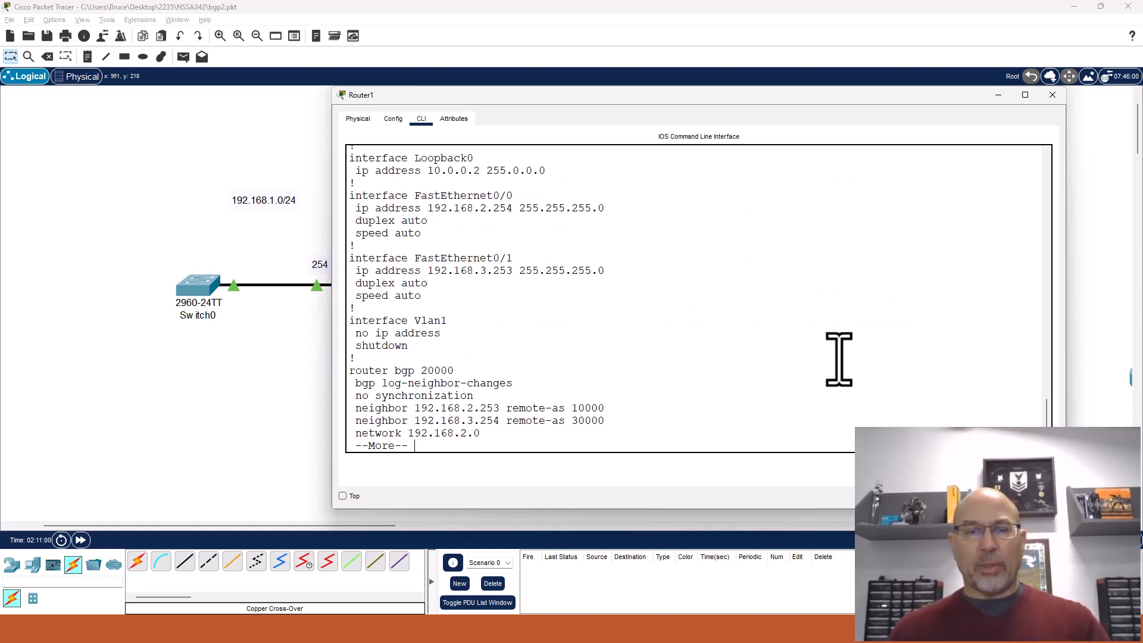
mouse_move(772, 398)
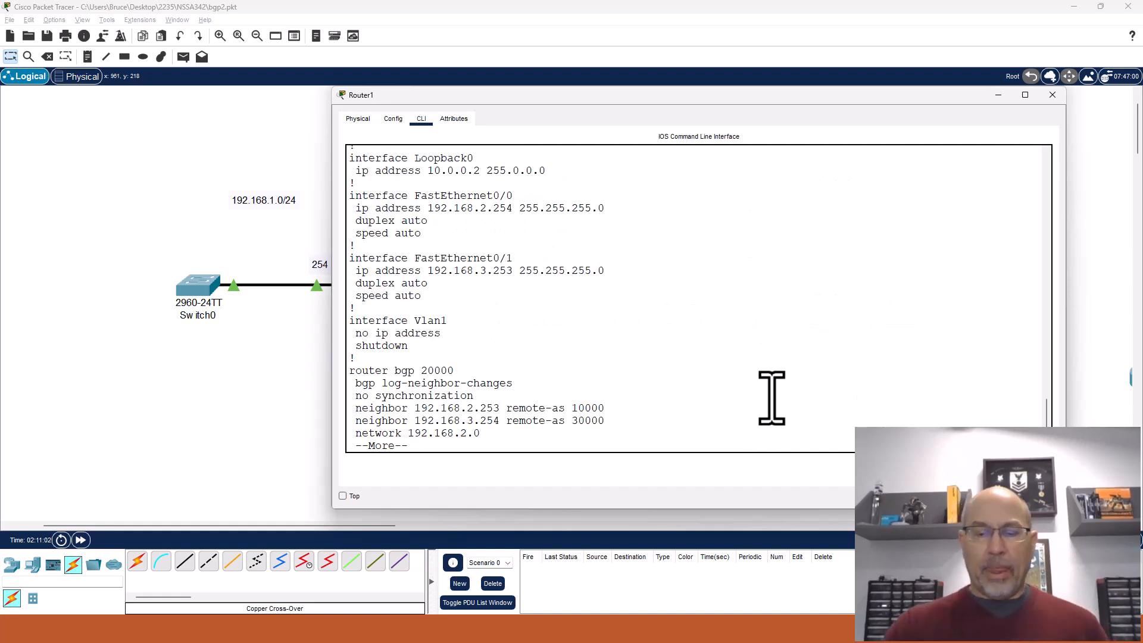
key(Space)
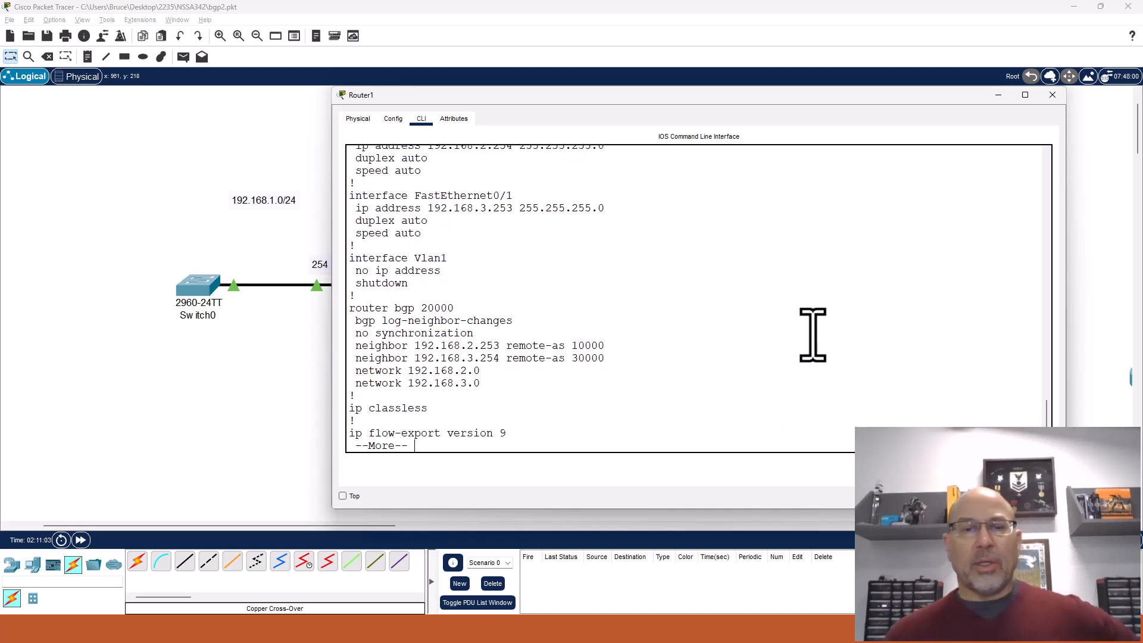
mouse_move(611, 407)
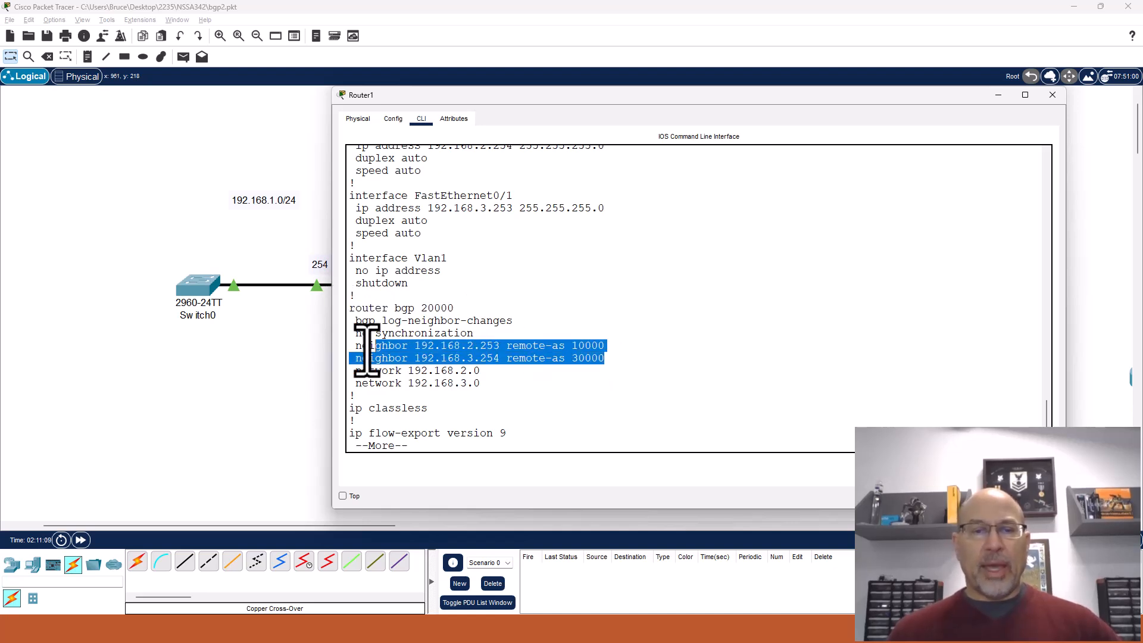
Highlight the two network statements under router bgp 20000.
click(735, 365)
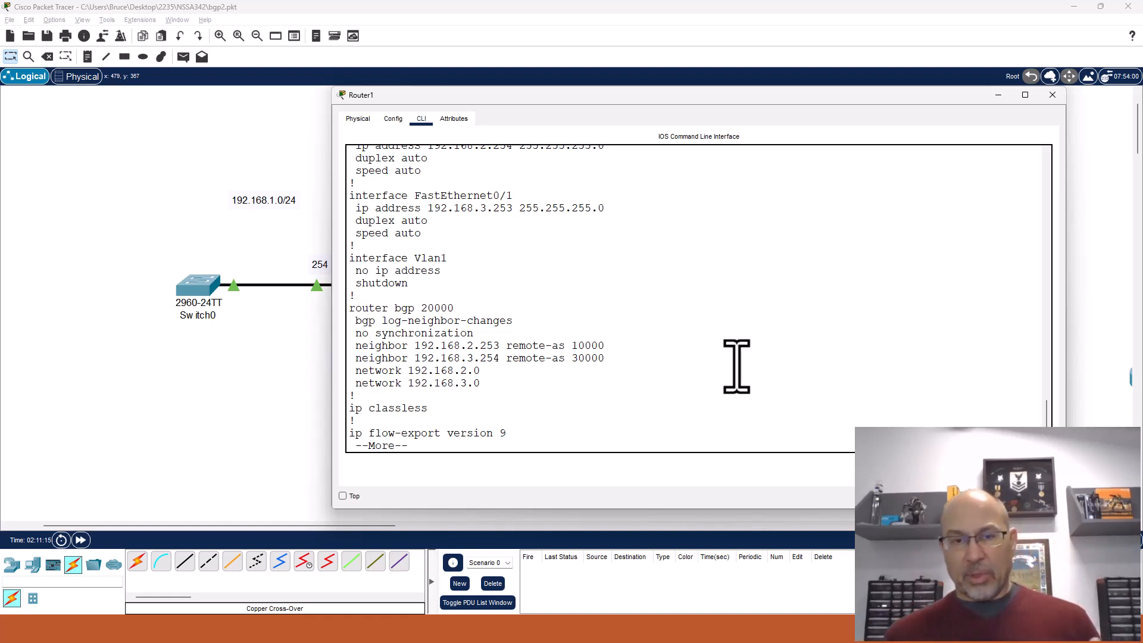
mouse_move(416, 370)
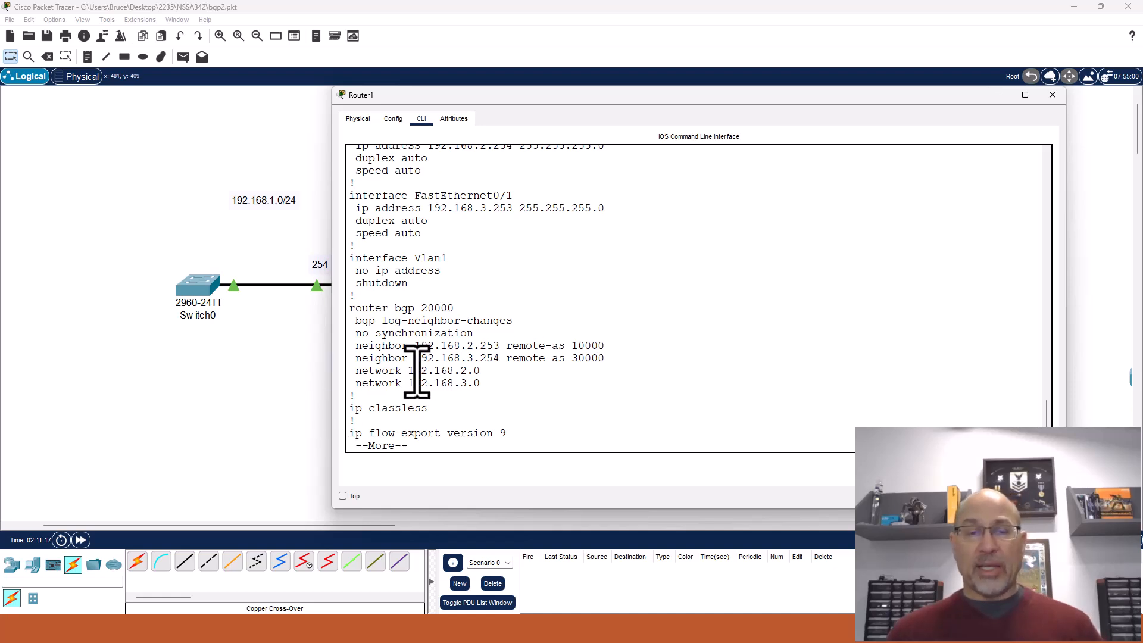
drag(355, 370, 479, 382)
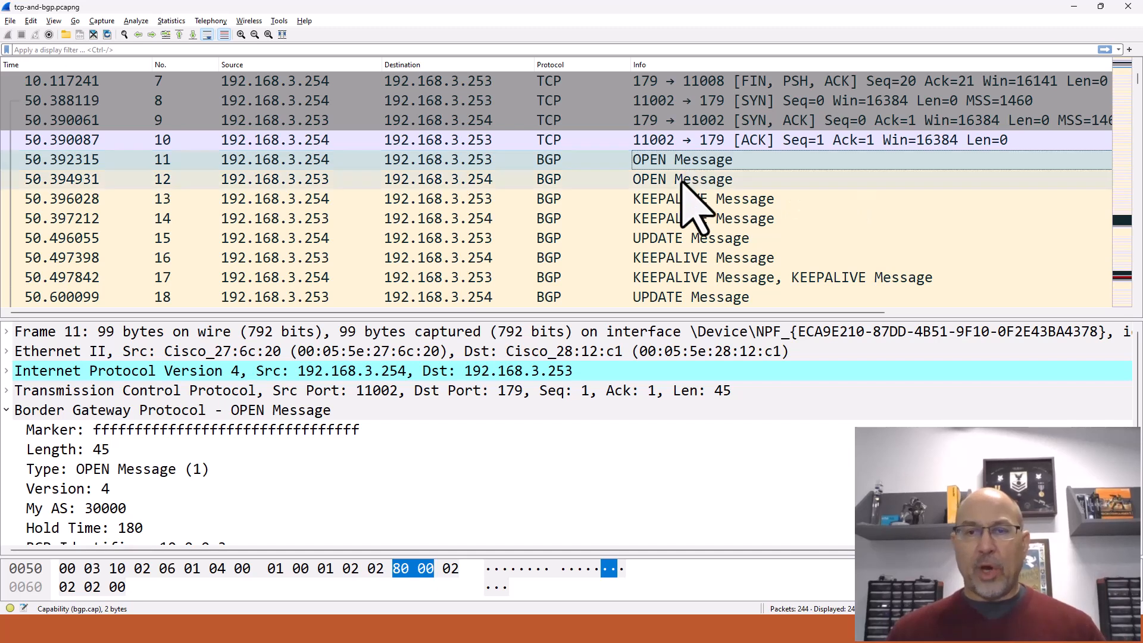
Inspect KEEPALIVE frames 13 and 14, then select UPDATE frame 15 and its address header.
click(693, 198)
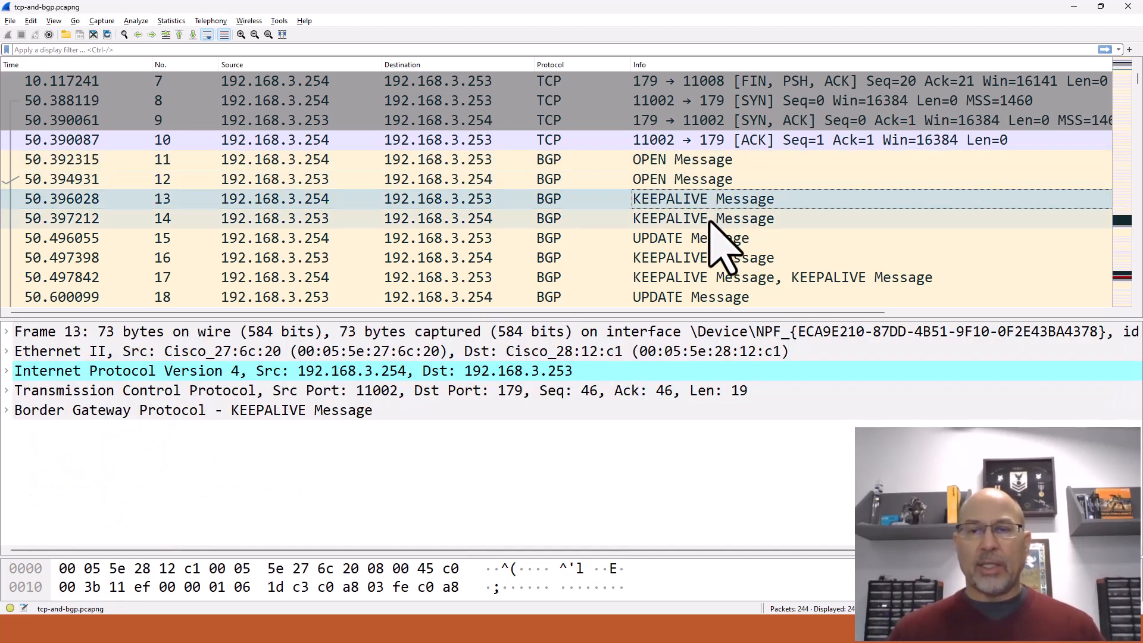
click(703, 219)
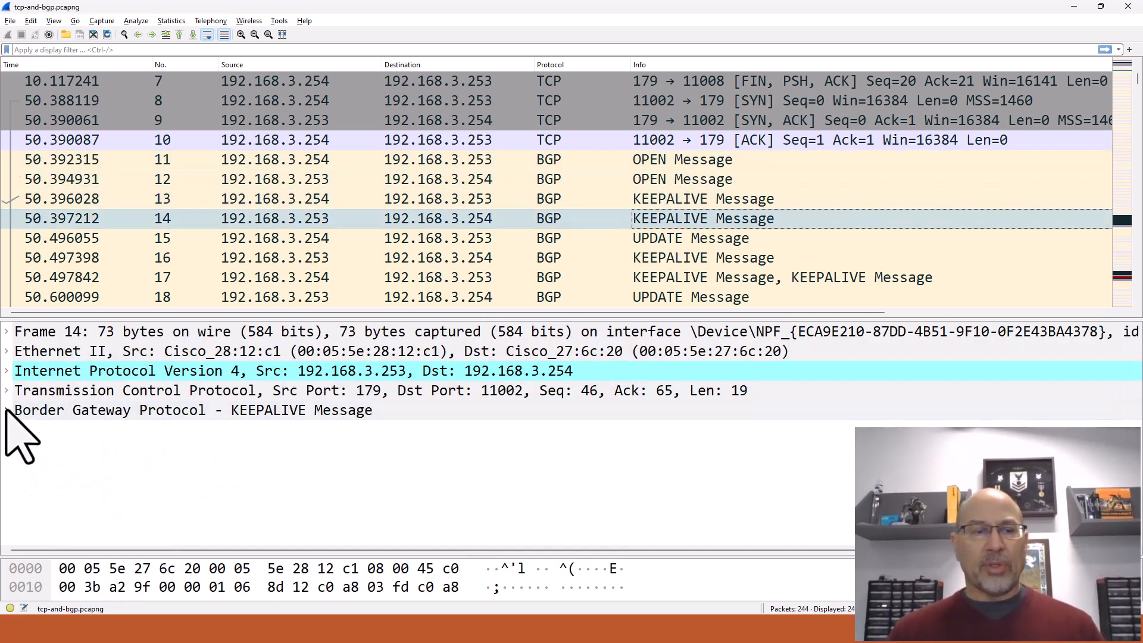
click(5, 409)
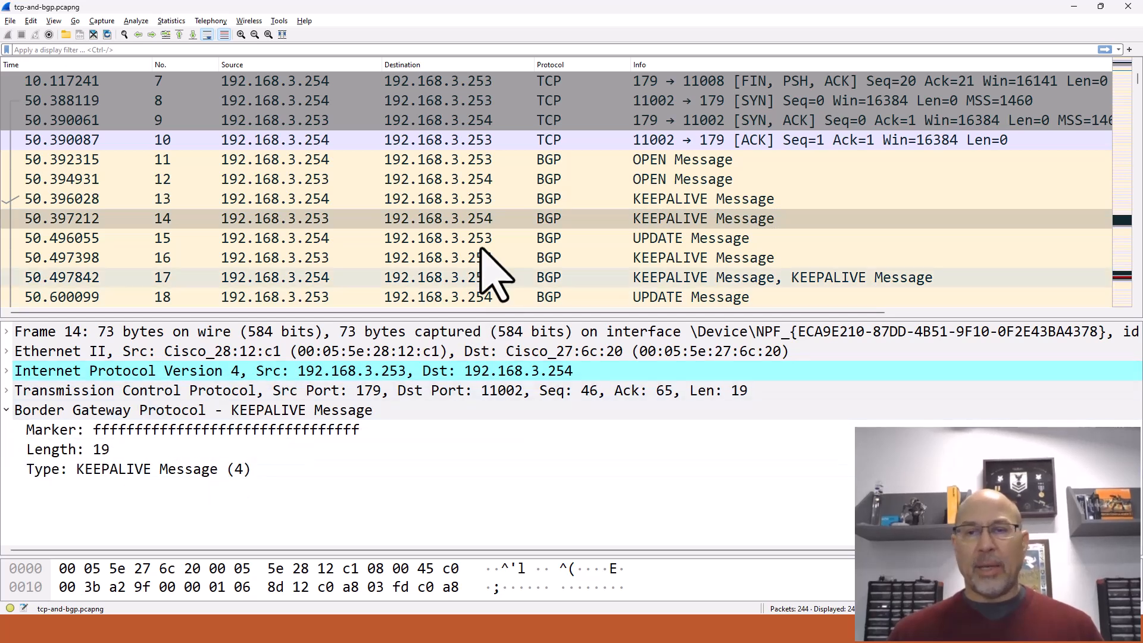
click(691, 237)
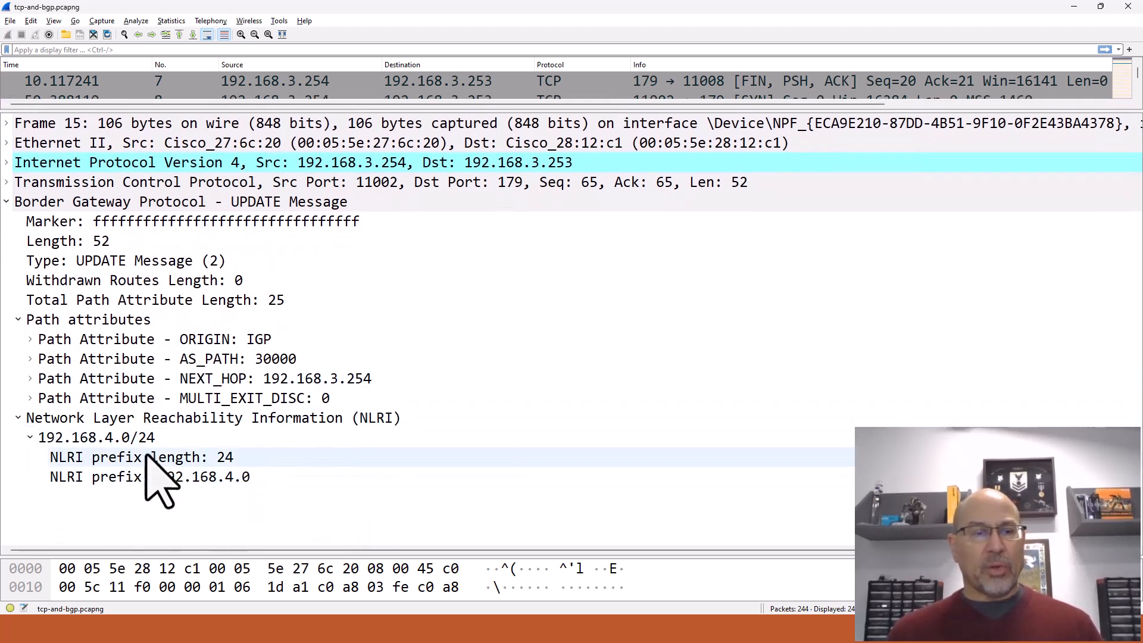
mouse_move(393, 178)
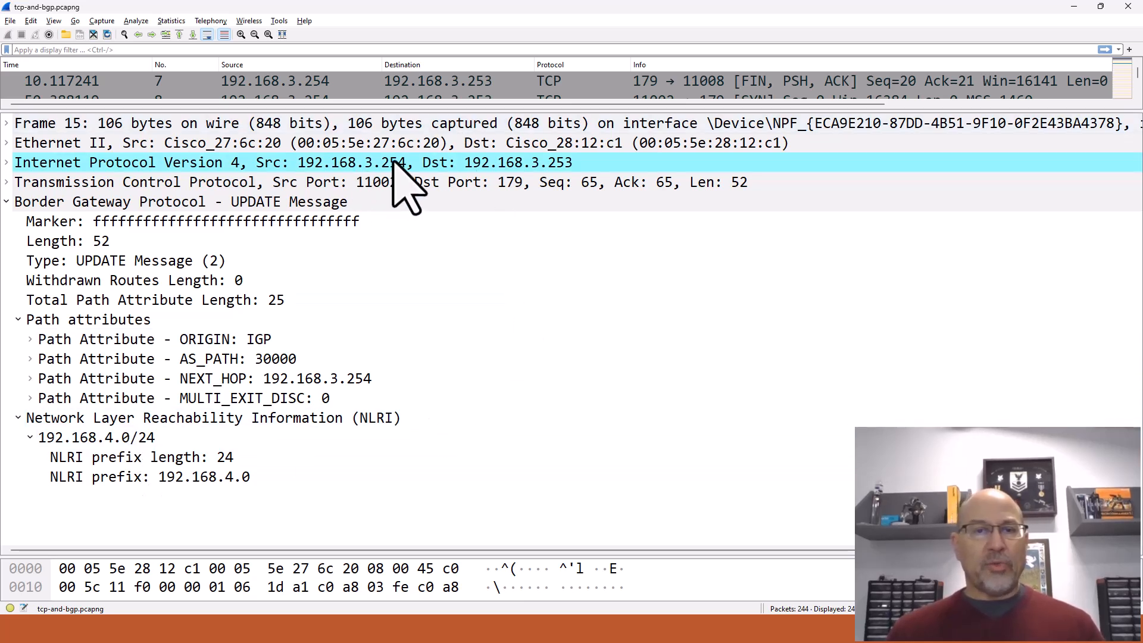
click(137, 457)
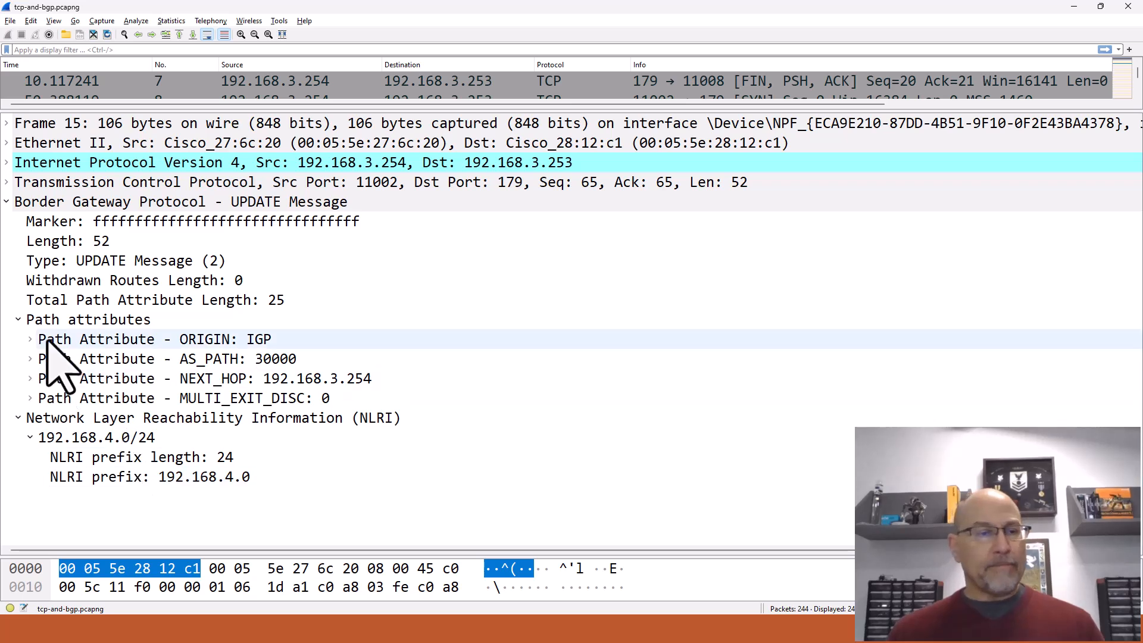
Examine the UPDATE's ORIGIN, AS_PATH segment 30000 and NEXT_HOP path attributes.
click(31, 339)
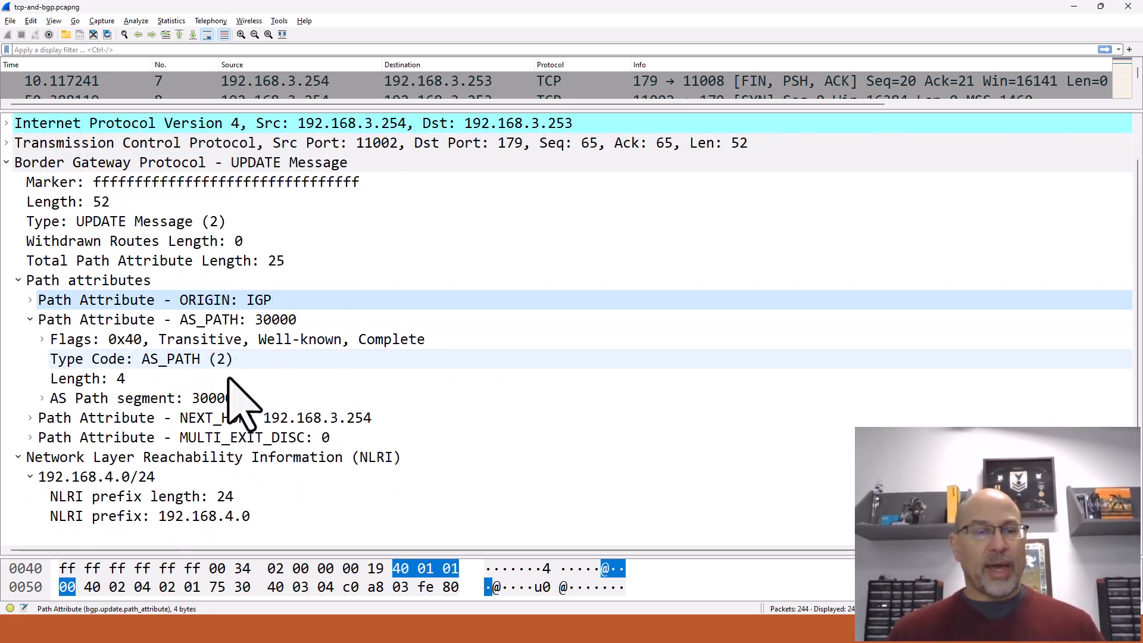
click(119, 398)
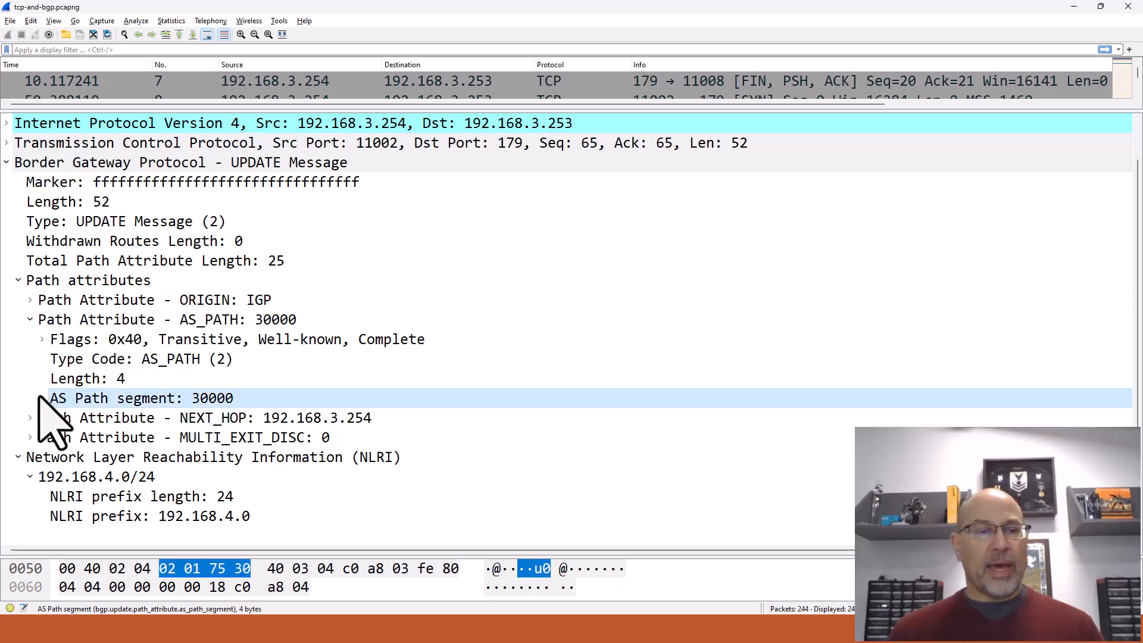
click(42, 398)
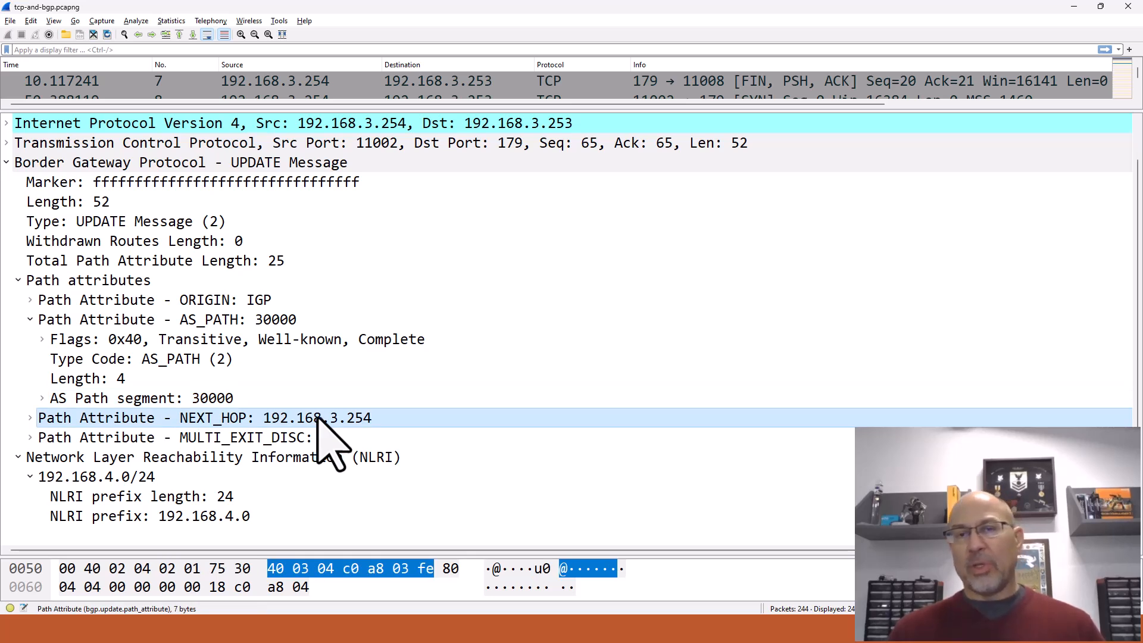
mouse_move(324, 446)
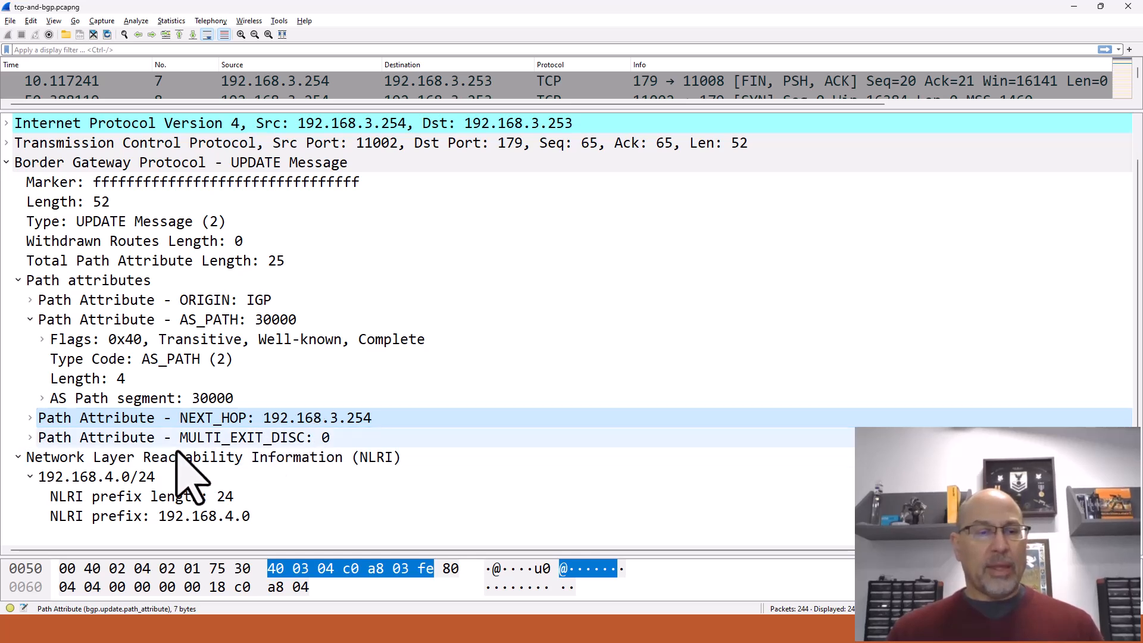
click(141, 497)
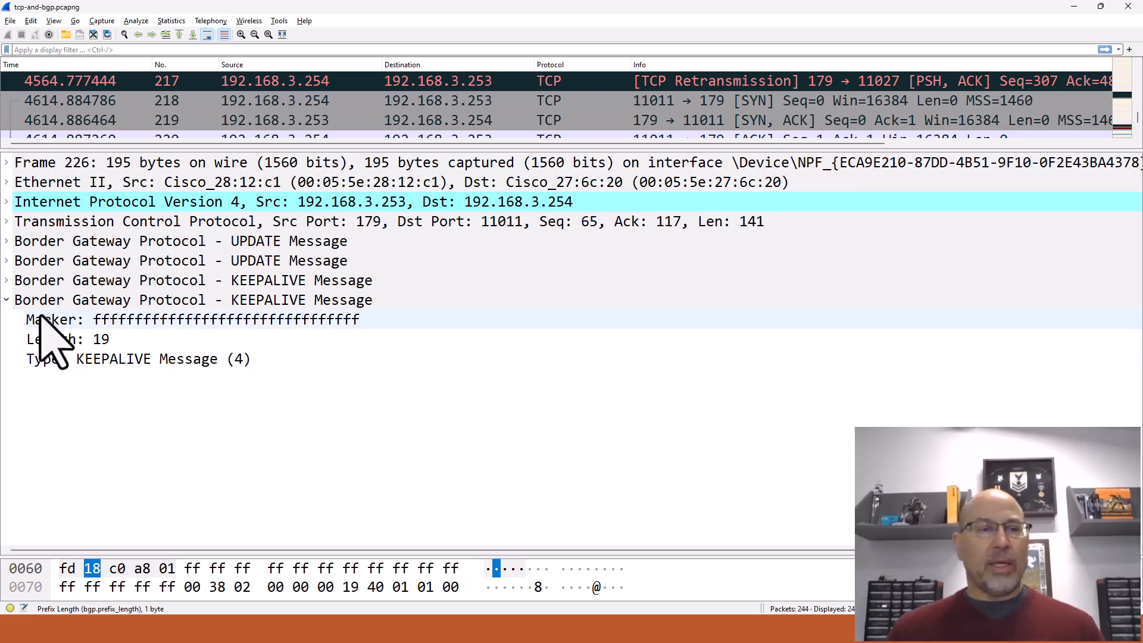
Expand frame 226's KEEPALIVE and UPDATE path attributes to reveal AS_PATH 20000, next hop 192.168.3.253 and the advertised /24 prefixes.
click(5, 280)
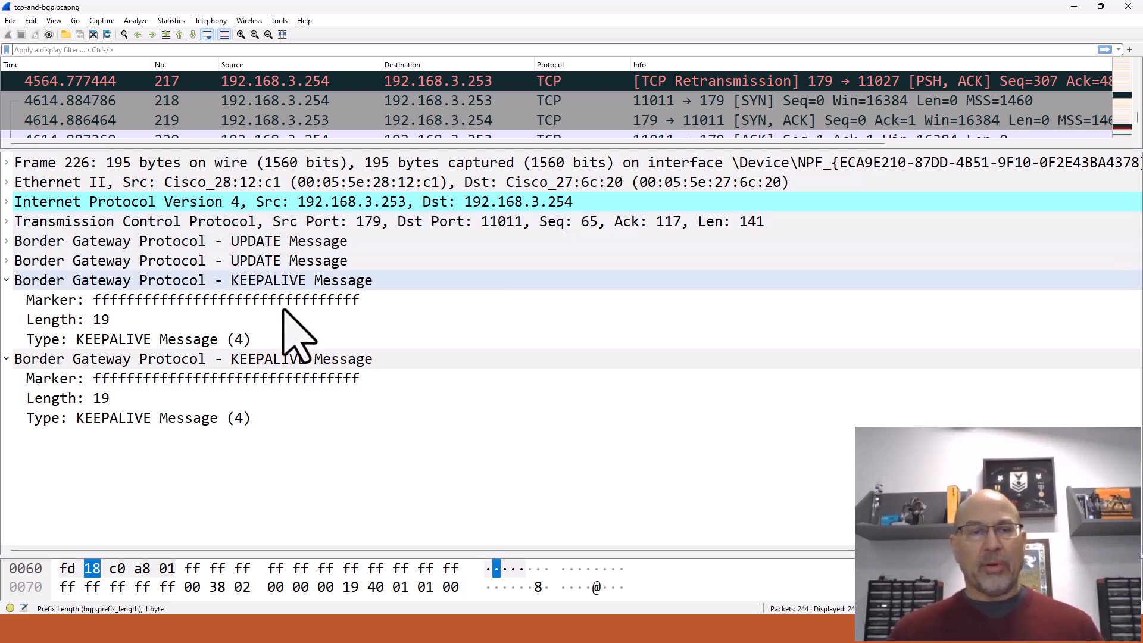
click(4, 241)
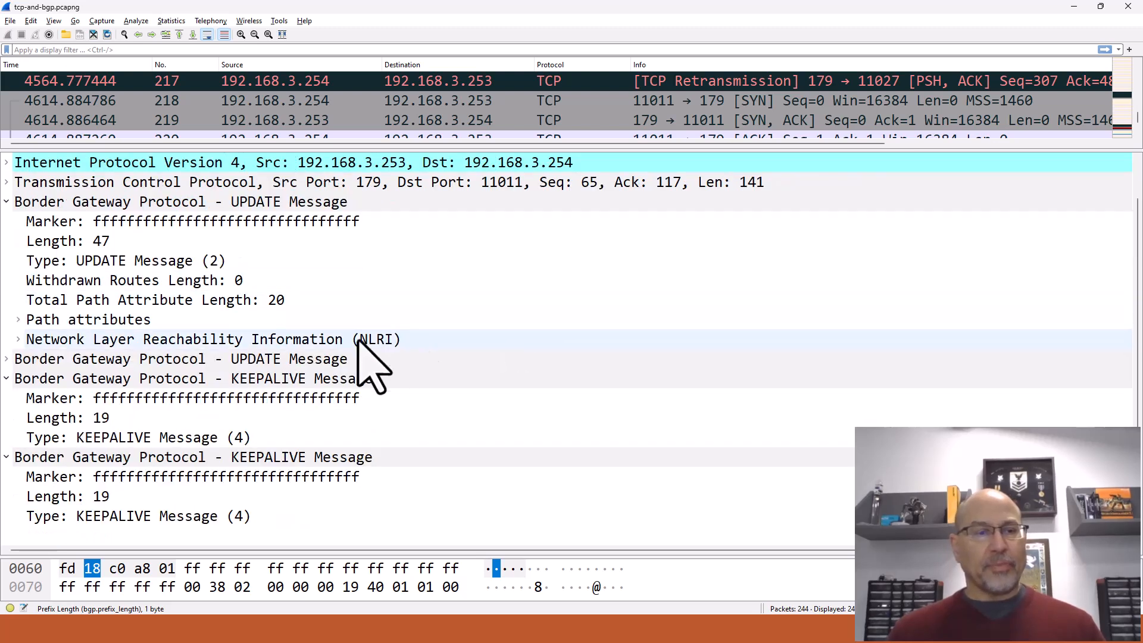
click(18, 319)
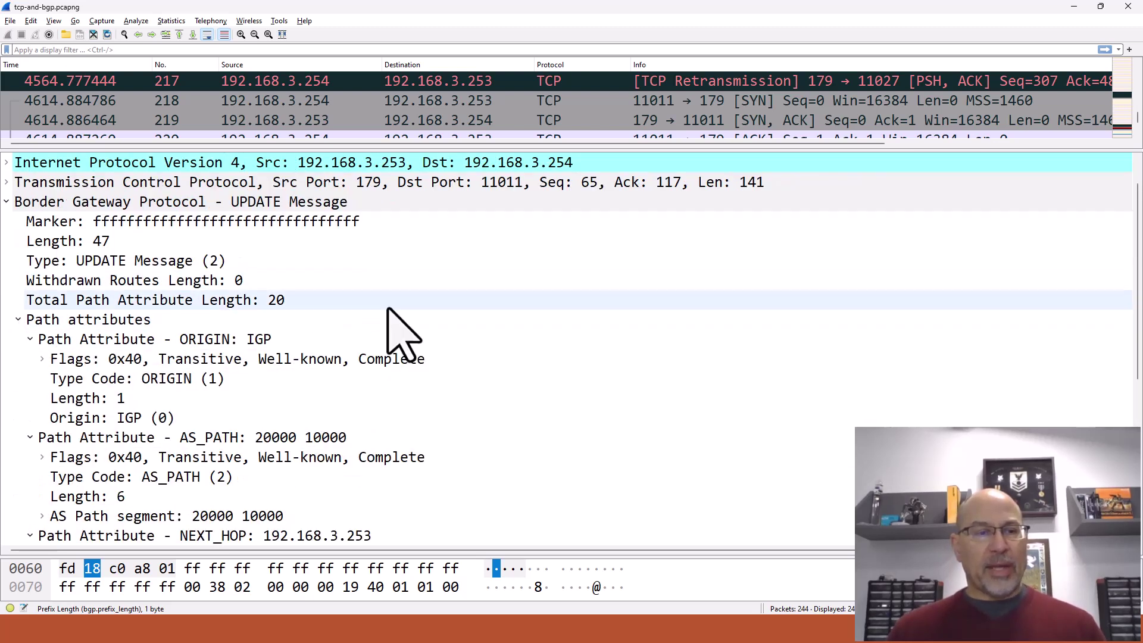
scroll(down, 3)
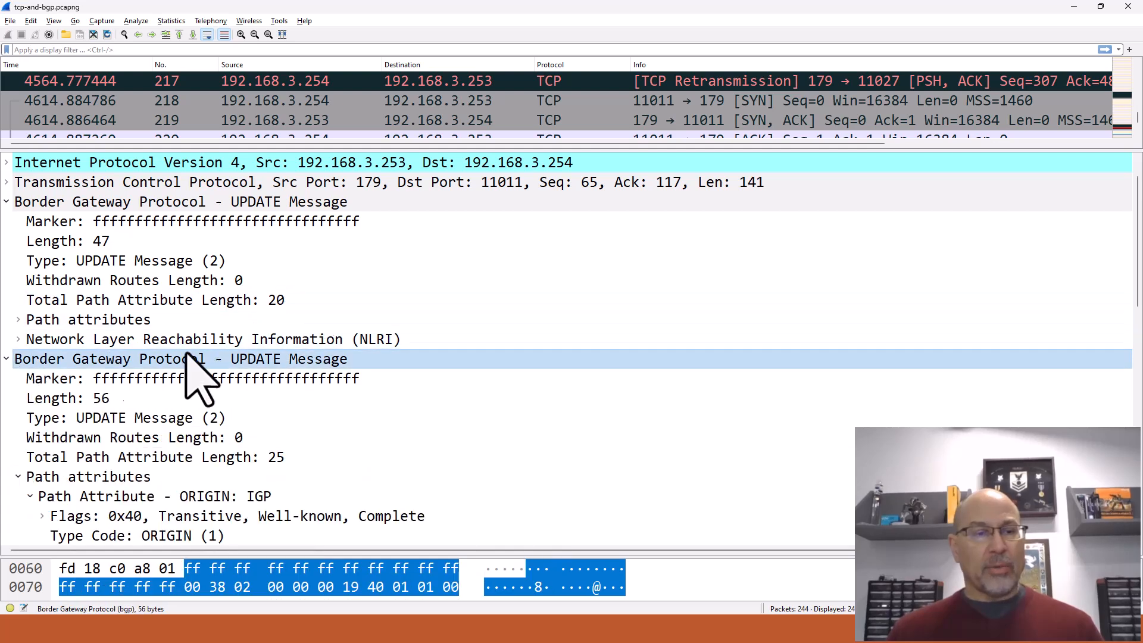
scroll(down, 3)
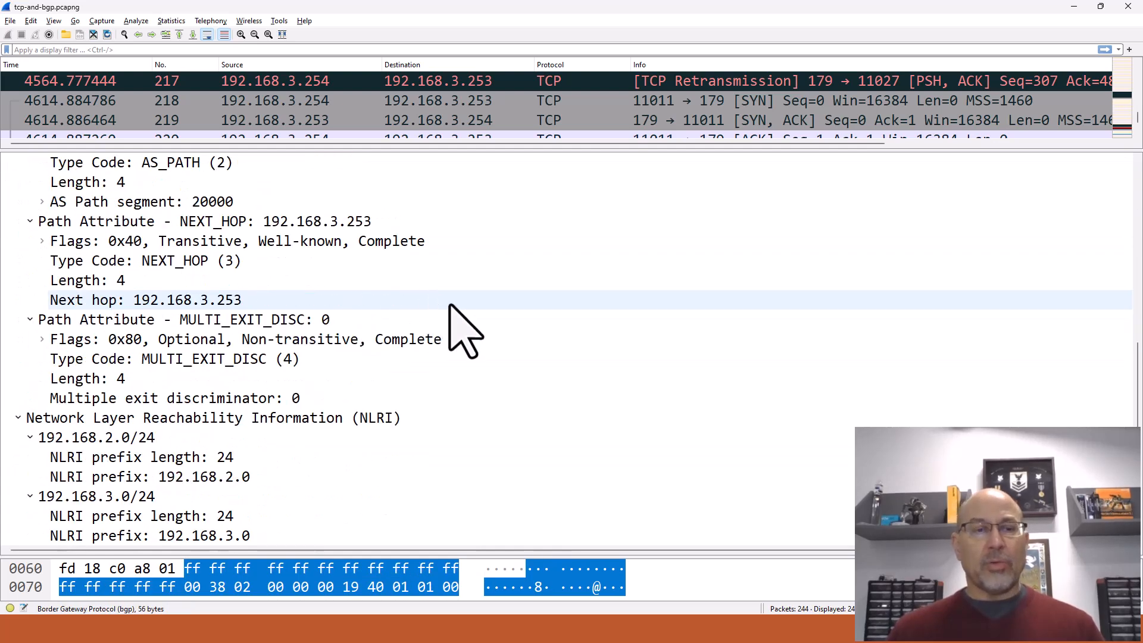